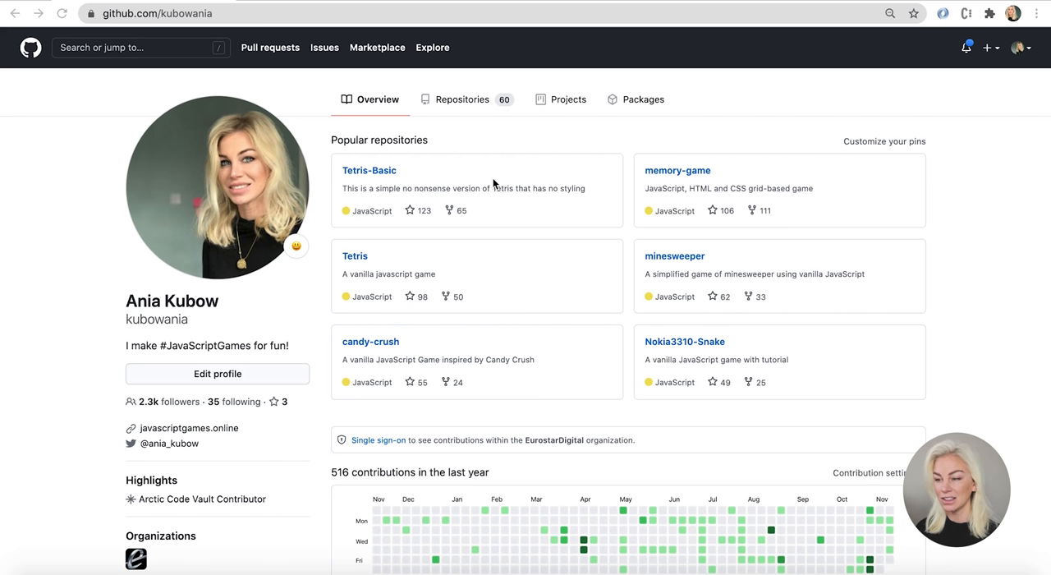
{"action": "mouse_move", "coordinate": [473, 103]}
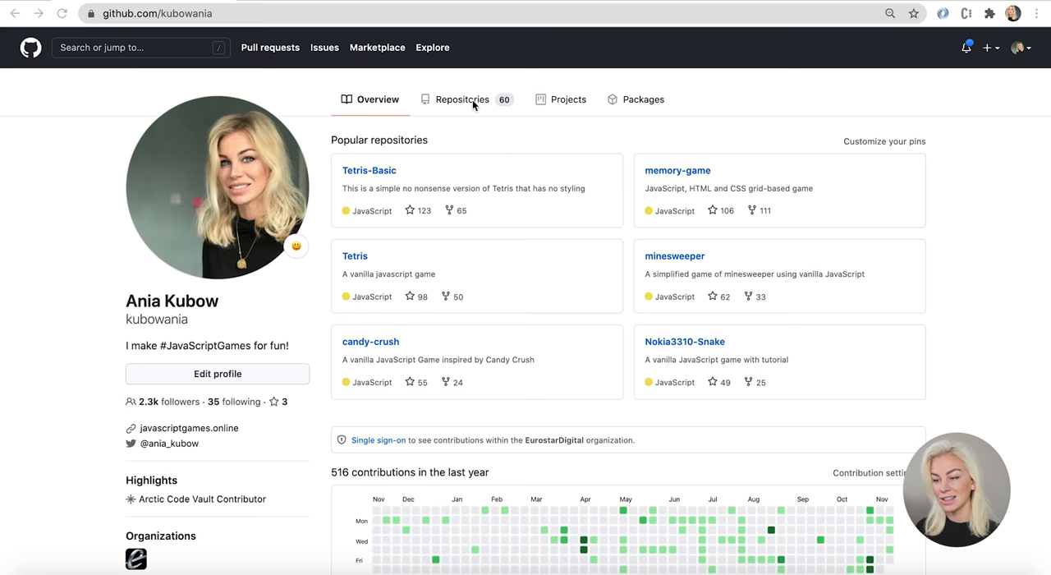
Show the profile's repositories list and start creating a new repository
{"action": "left_click", "coordinate": [463, 98]}
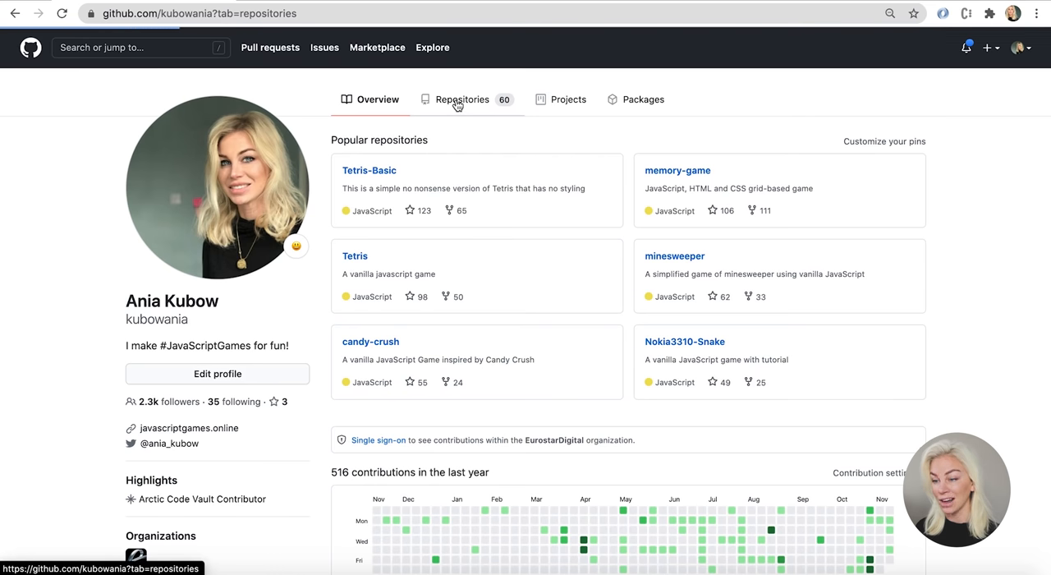
{"action": "left_click", "coordinate": [463, 98]}
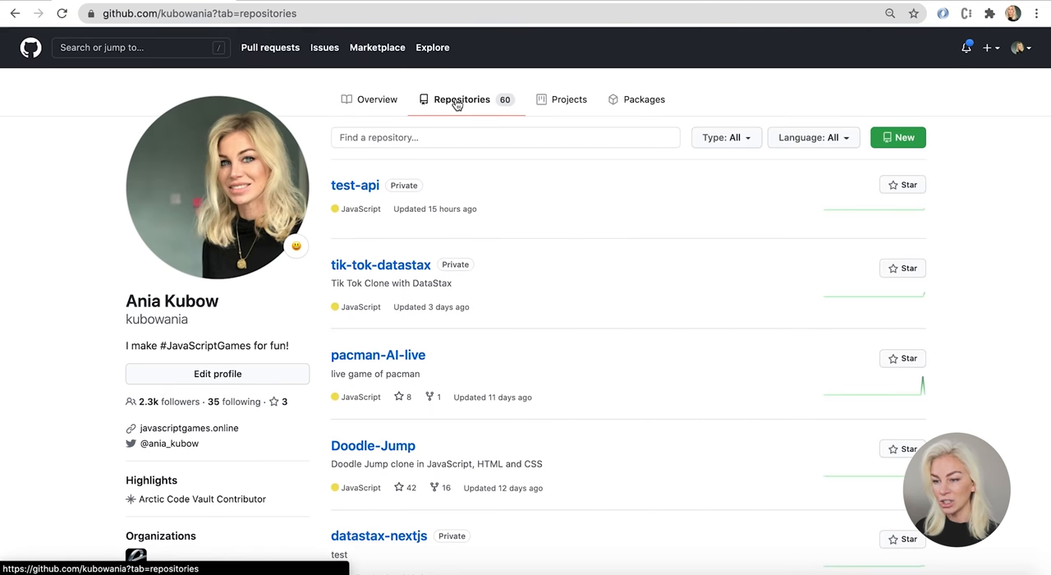
{"action": "left_click", "coordinate": [897, 138]}
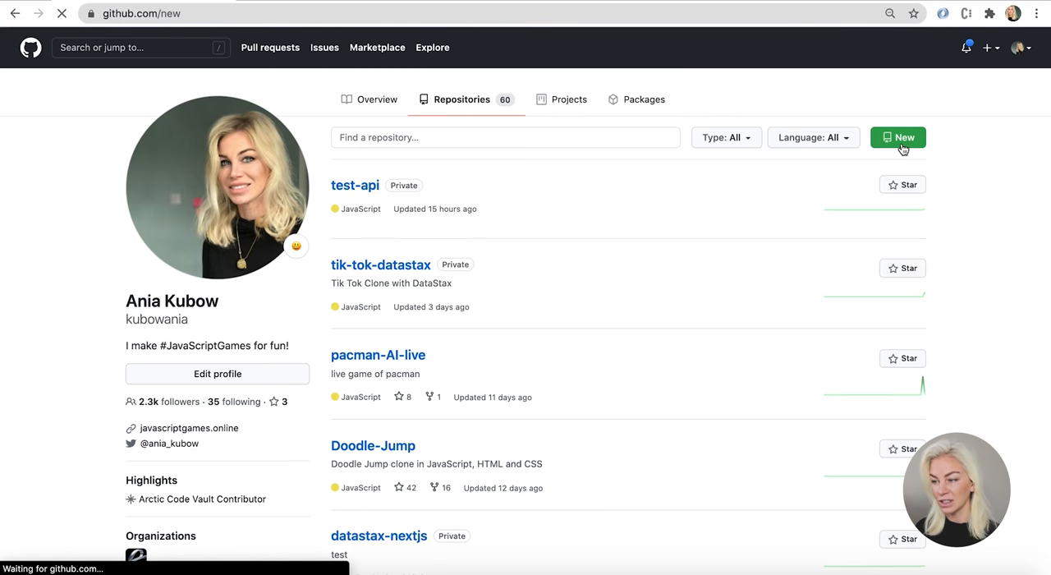
Name the repository burger-api with the description My Burger Api
{"action": "left_click", "coordinate": [898, 138]}
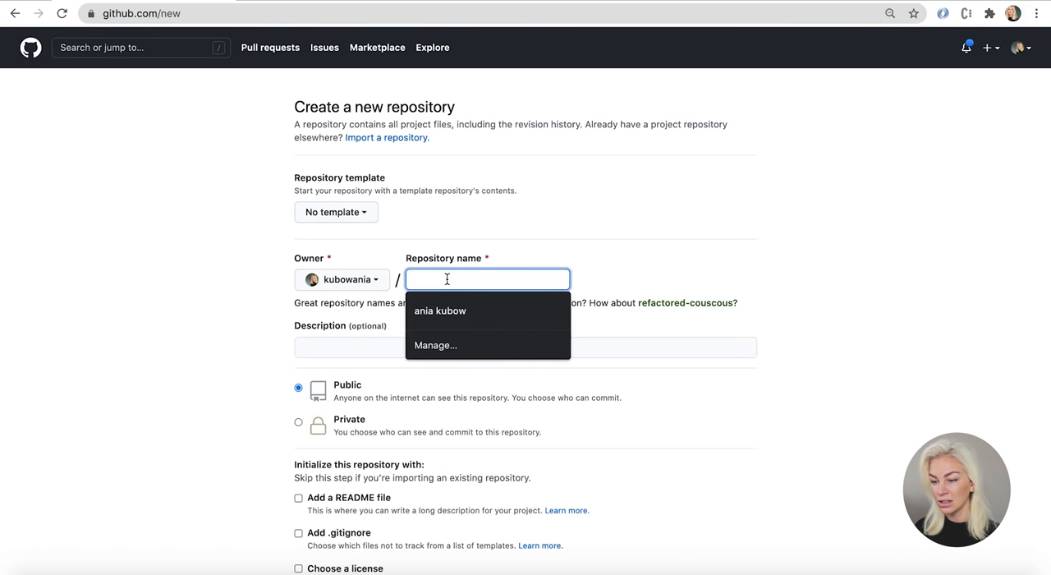
{"action": "type", "text": "burger-ap"}
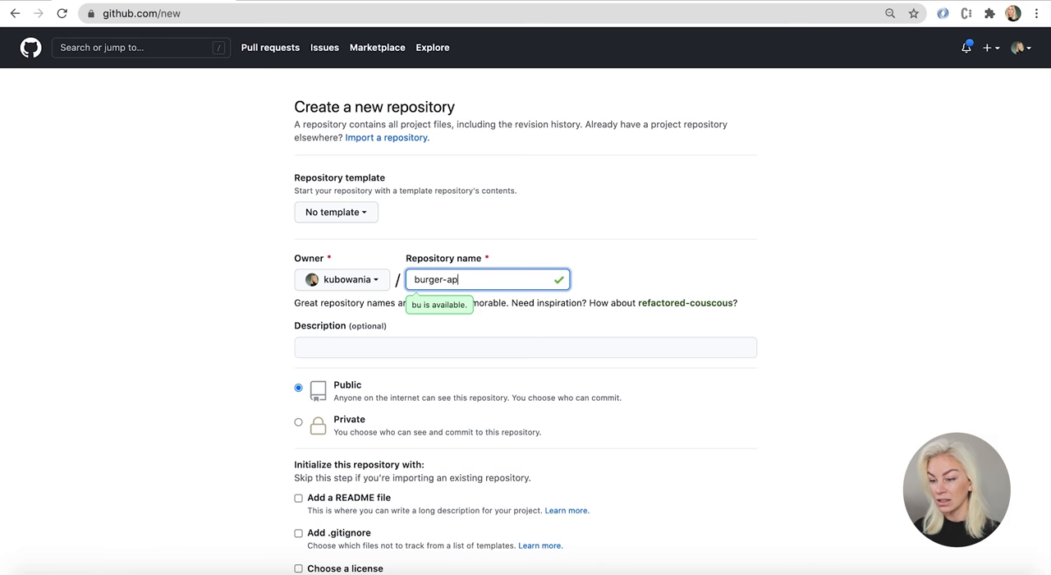
{"action": "left_click", "coordinate": [526, 348]}
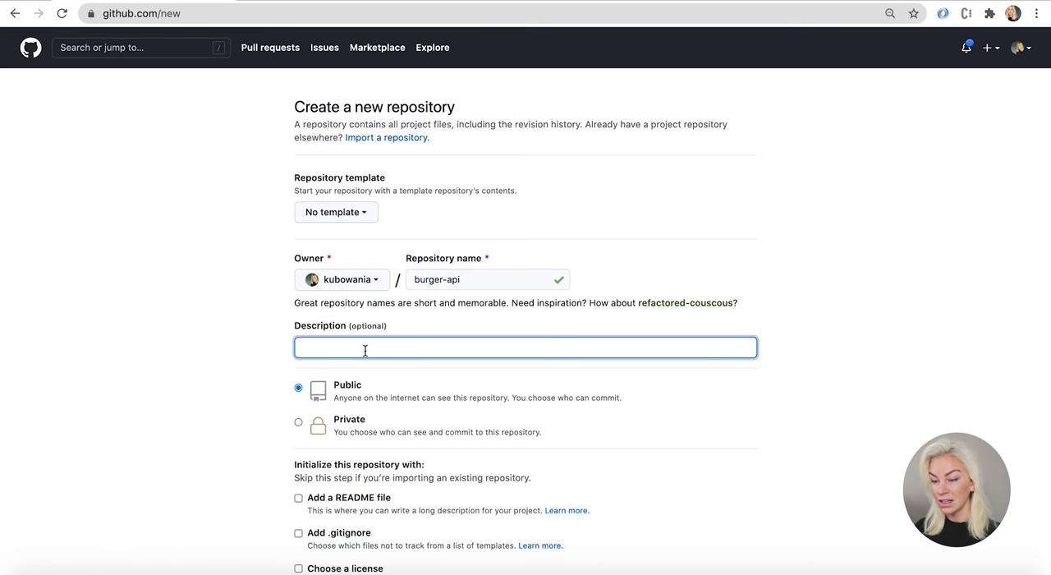
{"action": "type", "text": "My B"}
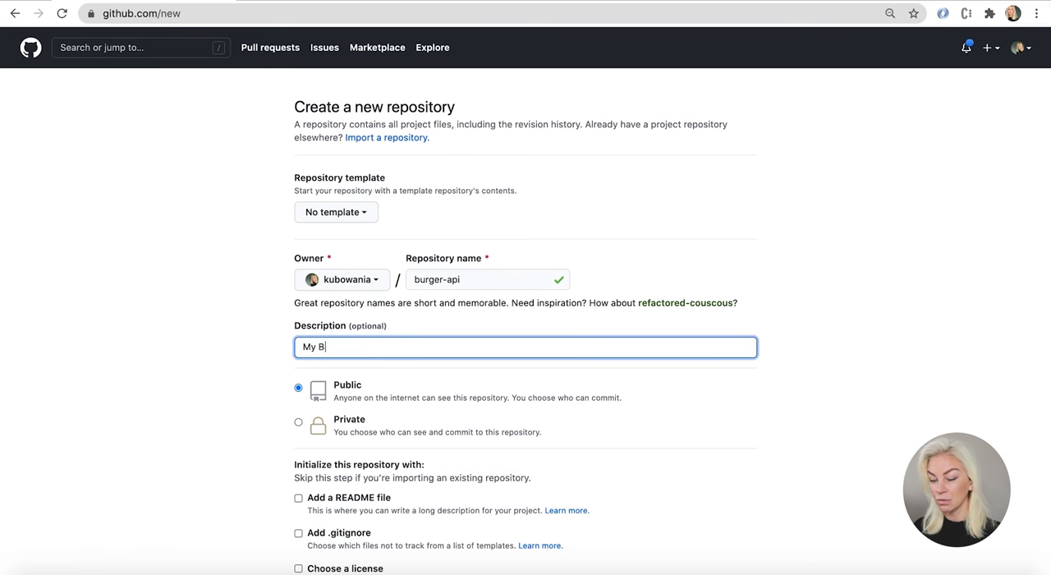
{"action": "type", "text": "urger Api"}
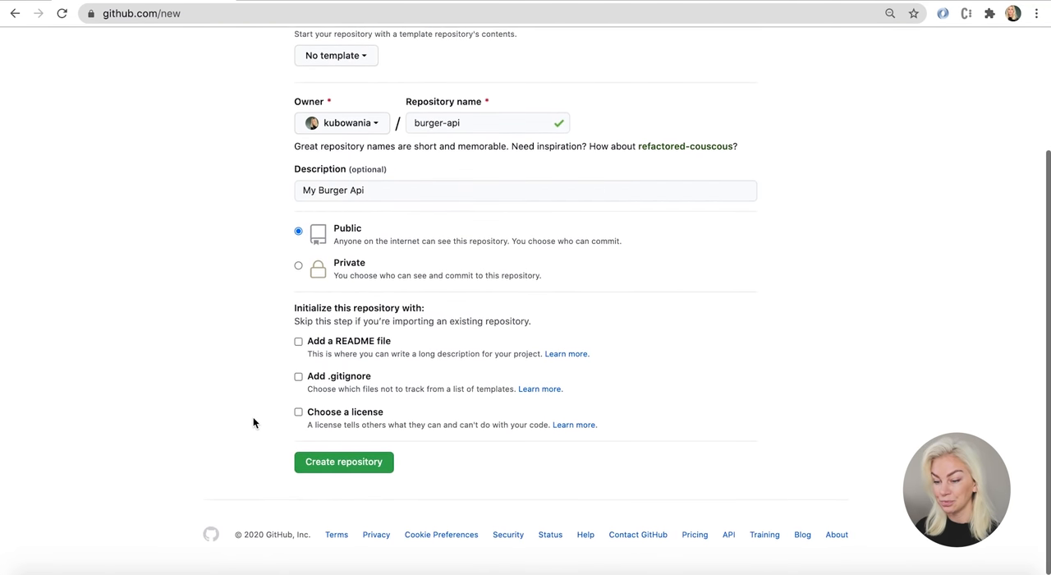
Include a README file and create the burger-api repository
{"action": "left_click", "coordinate": [343, 461]}
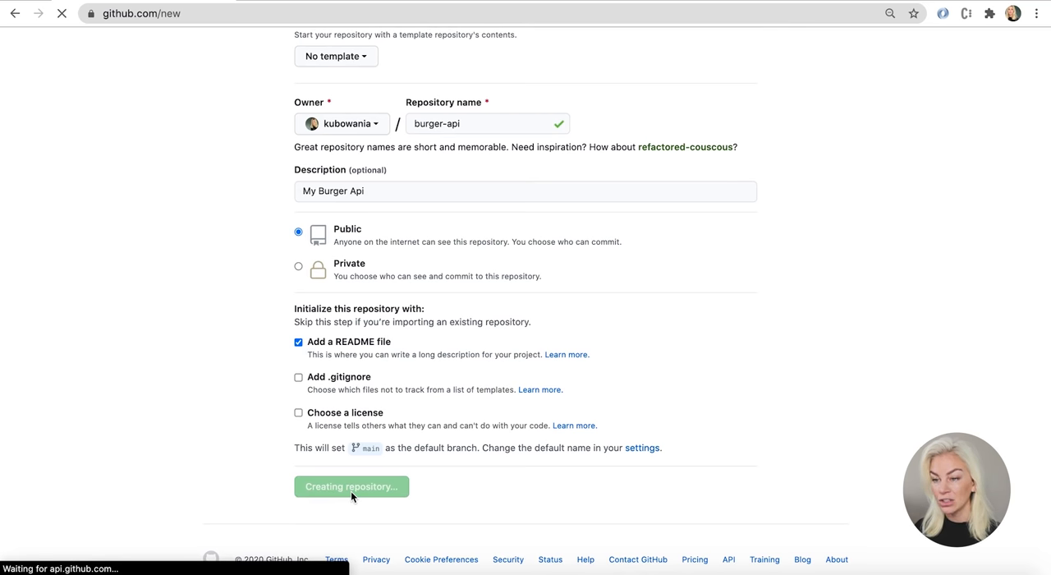
{"action": "left_click", "coordinate": [351, 486]}
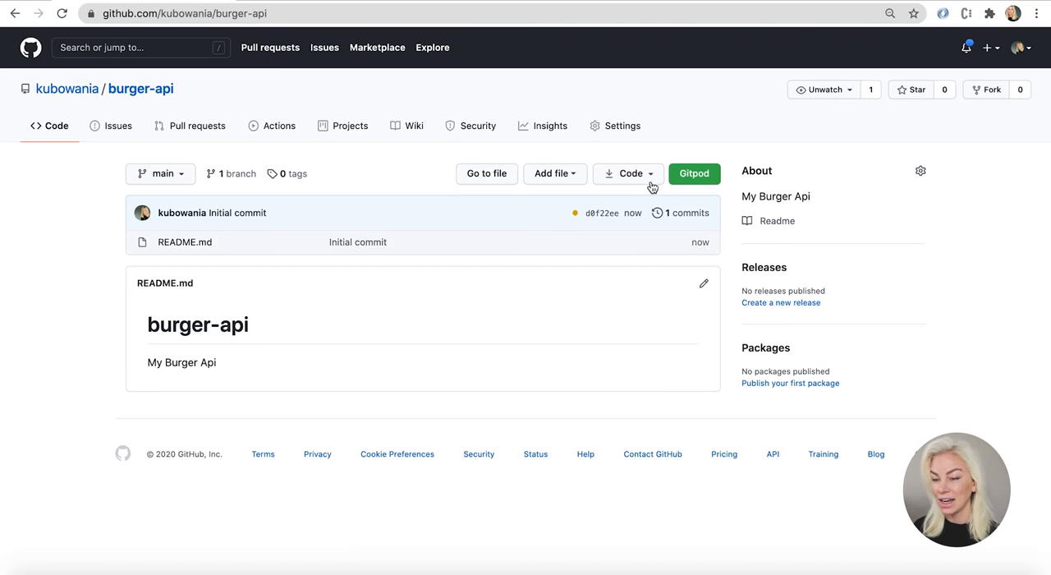
Show the clone options for the burger-api repository
{"action": "left_click", "coordinate": [627, 174]}
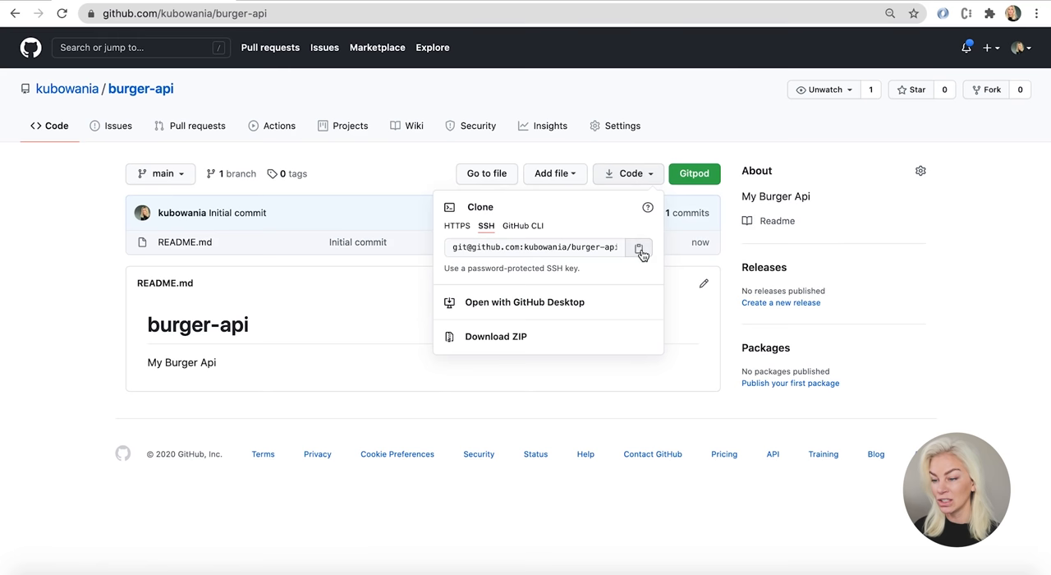
{"action": "mouse_move", "coordinate": [639, 279]}
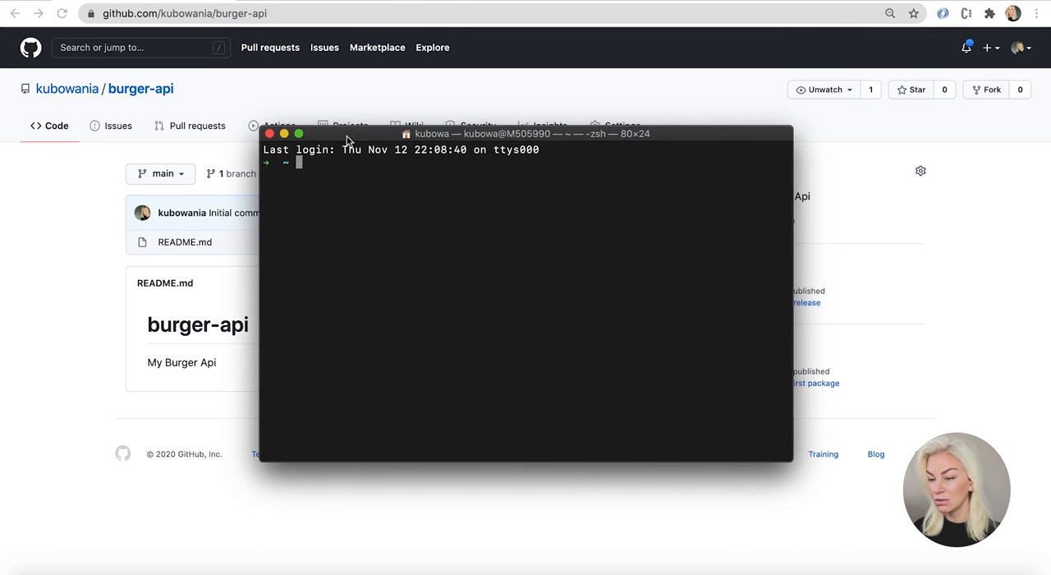
Move into Personal Projects and git clone the burger-api repository via SSH
{"action": "type", "text": "cd"}
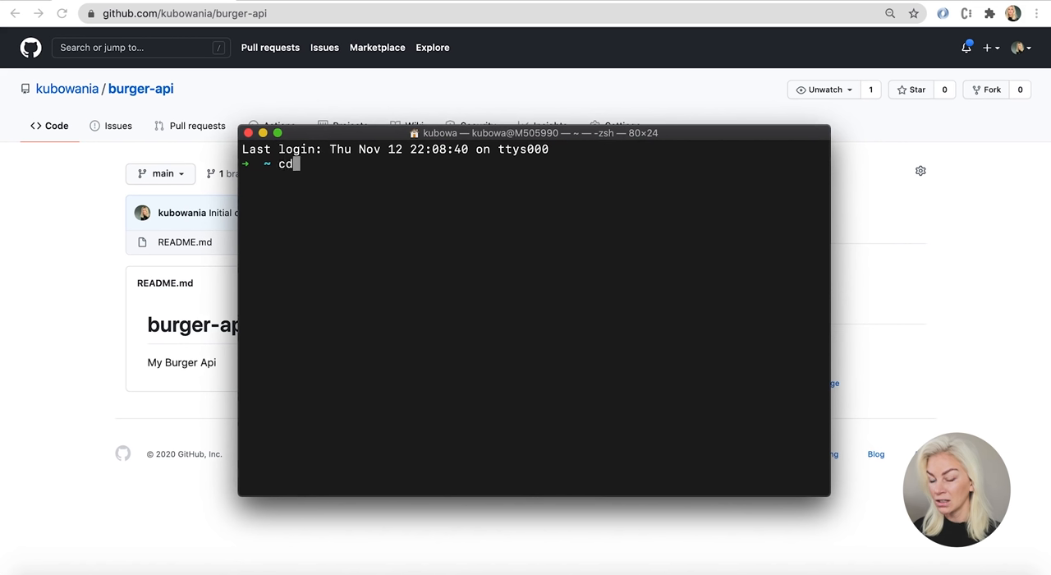
{"action": "type", "text": "pre"}
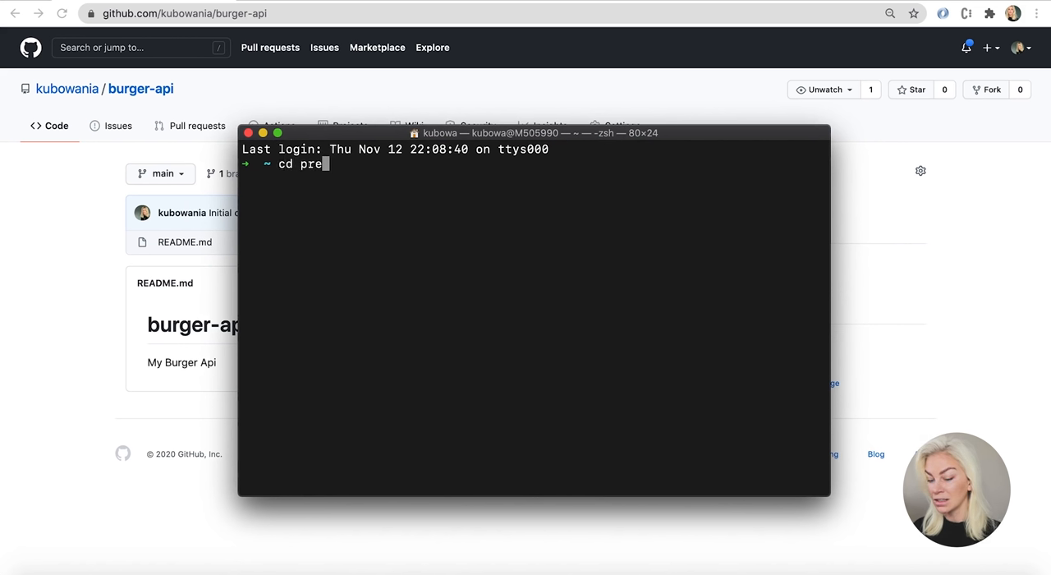
{"action": "key", "text": "Backspace"}
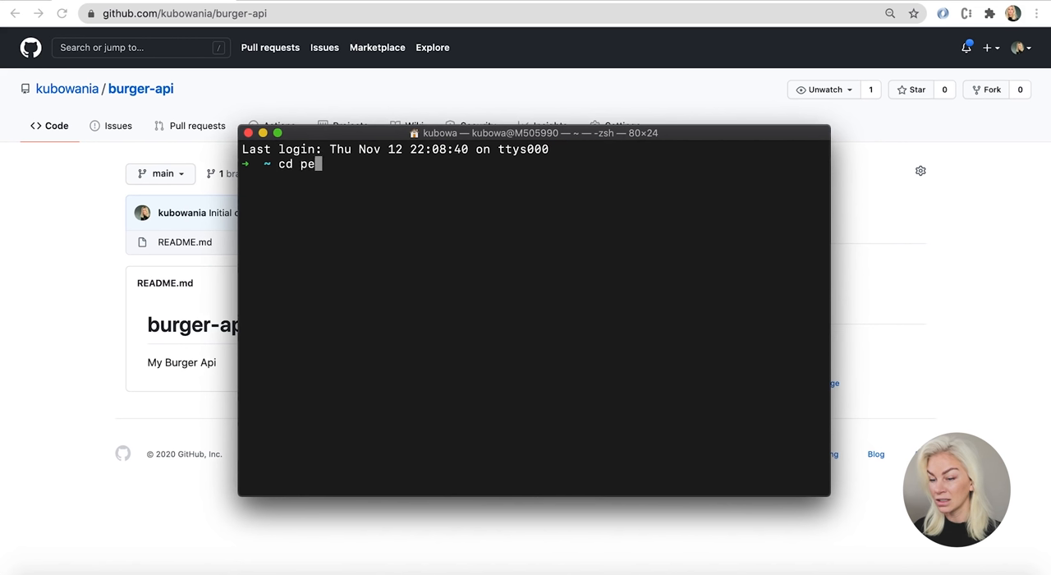
{"action": "key", "text": "Return"}
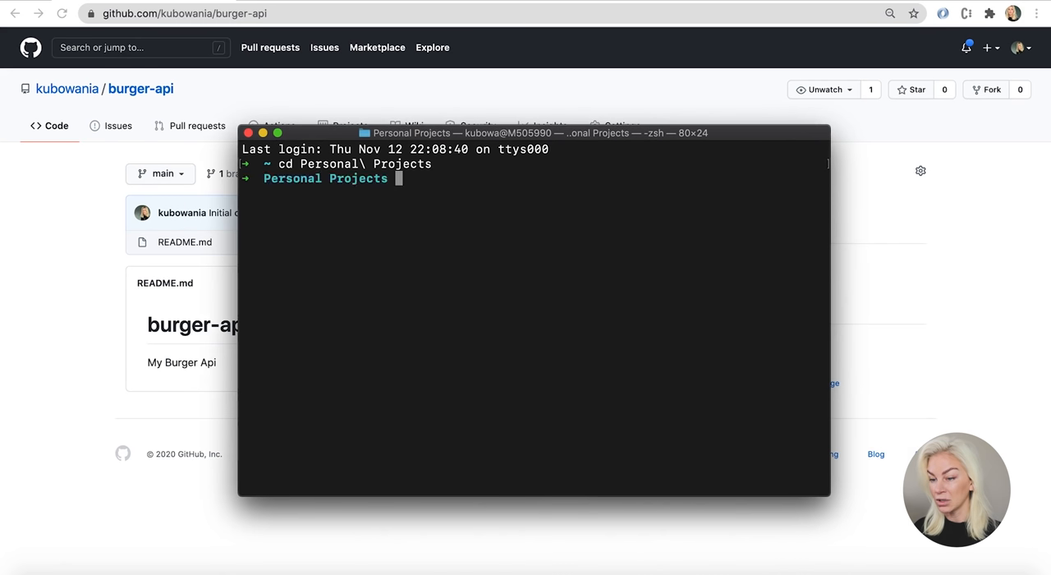
{"action": "type", "text": "git clone git@github.com:kubowania/burger-api.git"}
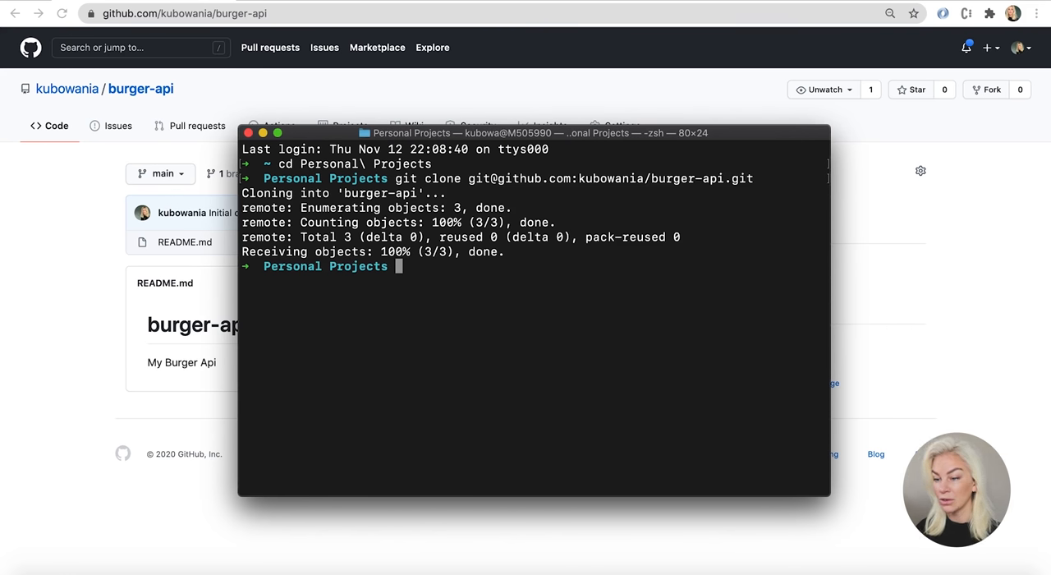
Enter the burger-api folder and prepare code . to launch the editor
{"action": "type", "text": "cd burger"}
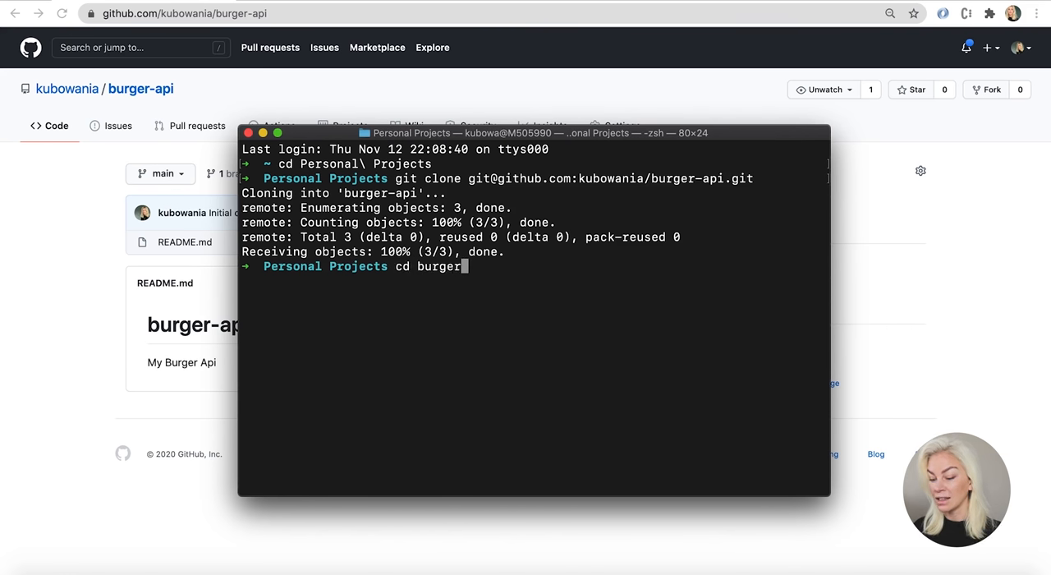
{"action": "key", "text": "Return"}
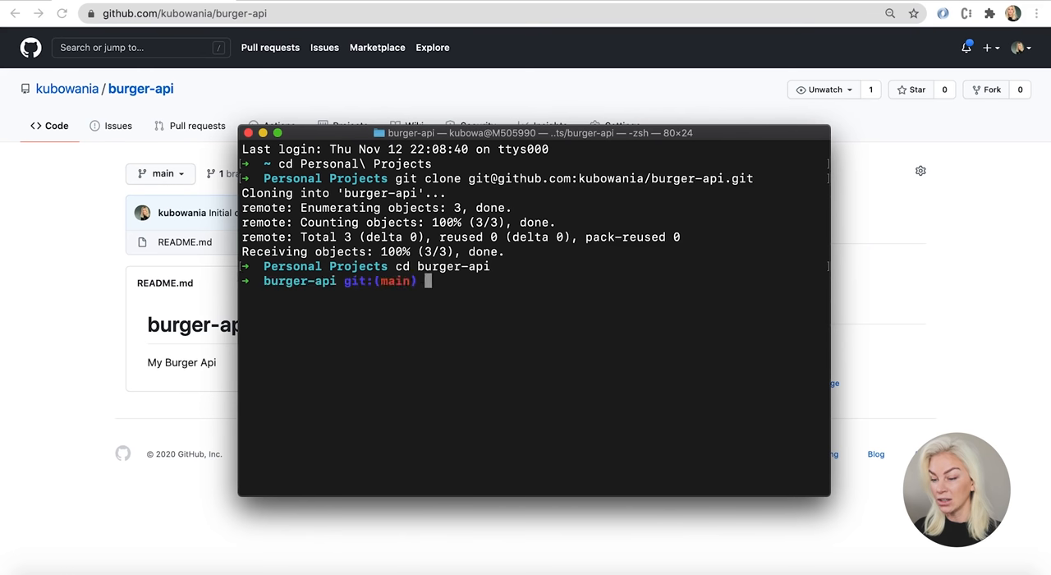
{"action": "type", "text": "code ."}
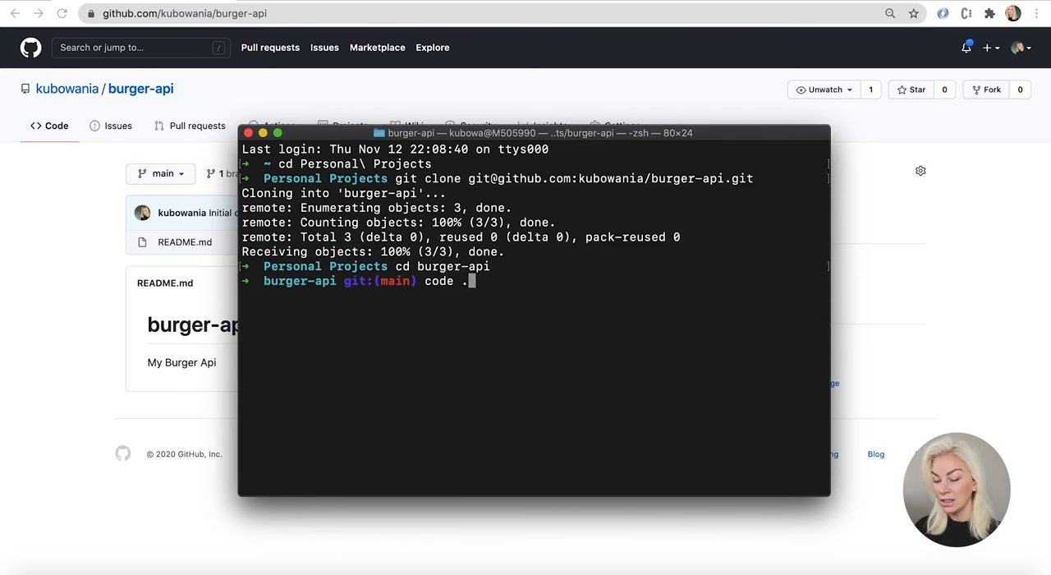
Launch VS Code on burger-api, view README.md, and begin adding a new file
{"action": "key", "text": "Return"}
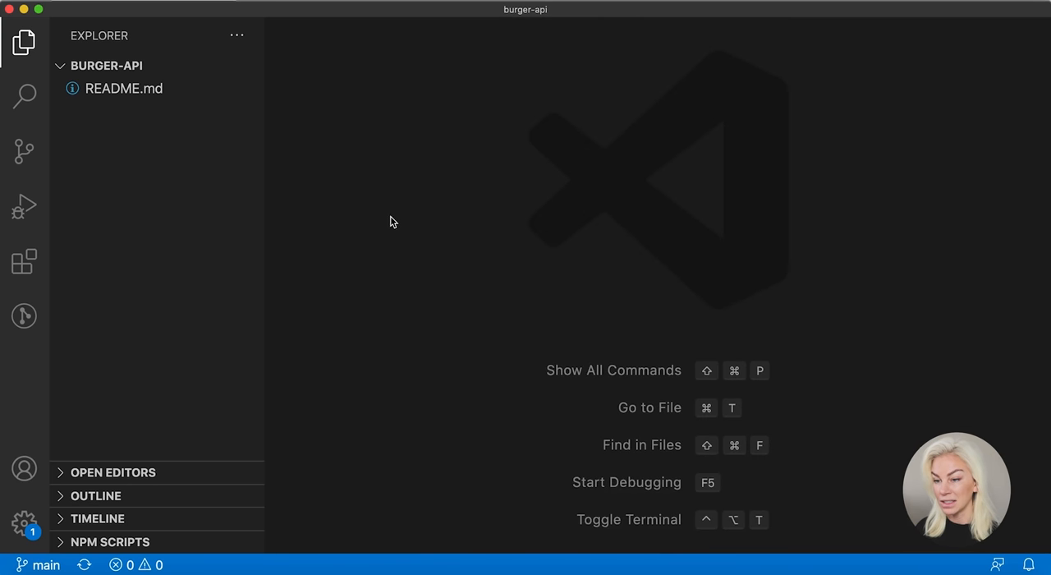
{"action": "mouse_move", "coordinate": [425, 186]}
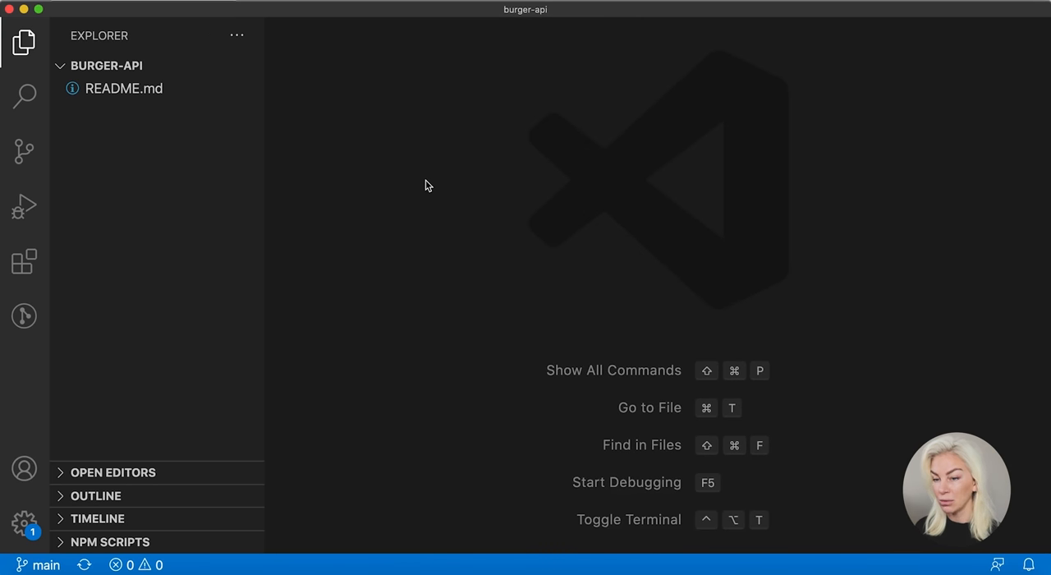
{"action": "left_click", "coordinate": [123, 88]}
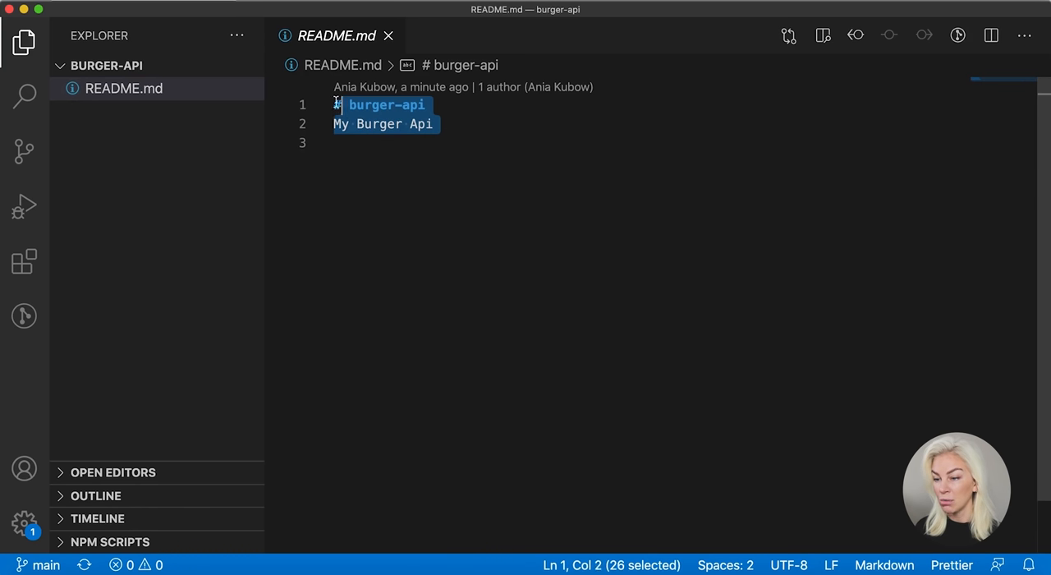
{"action": "left_click", "coordinate": [430, 196]}
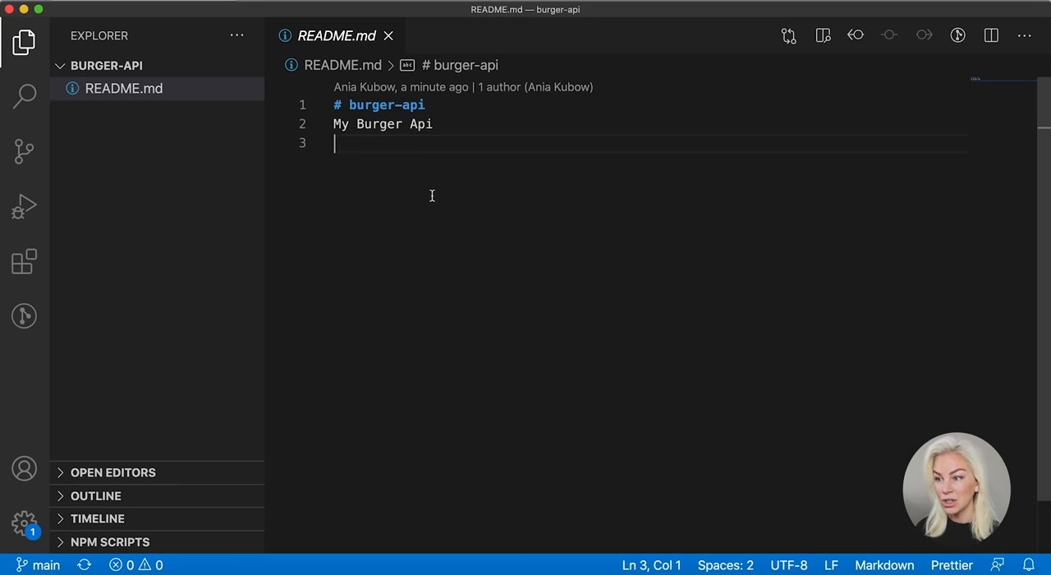
{"action": "left_click", "coordinate": [236, 36]}
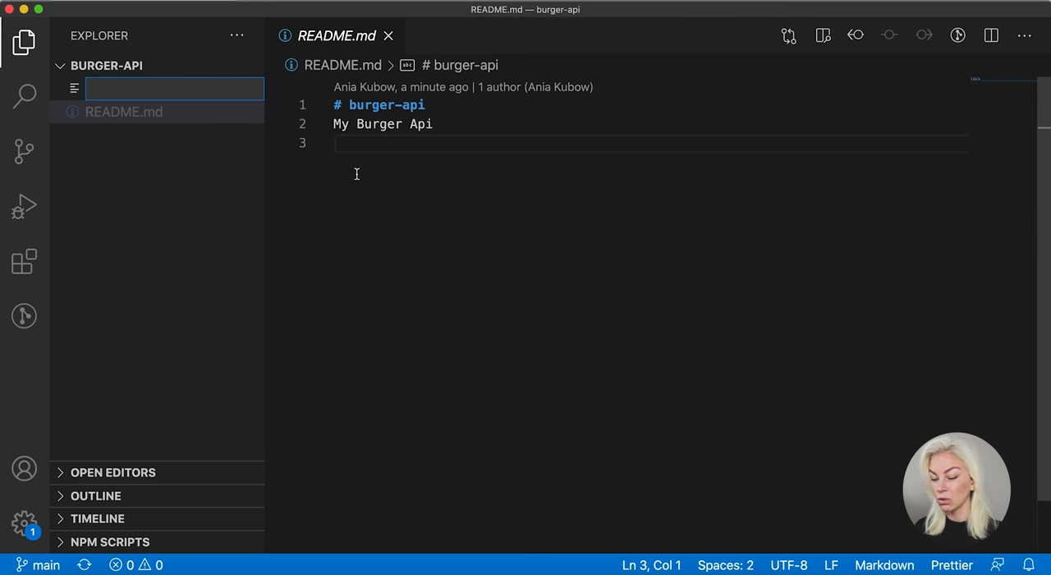
Name the new project file db.json
{"action": "type", "text": "db.j"}
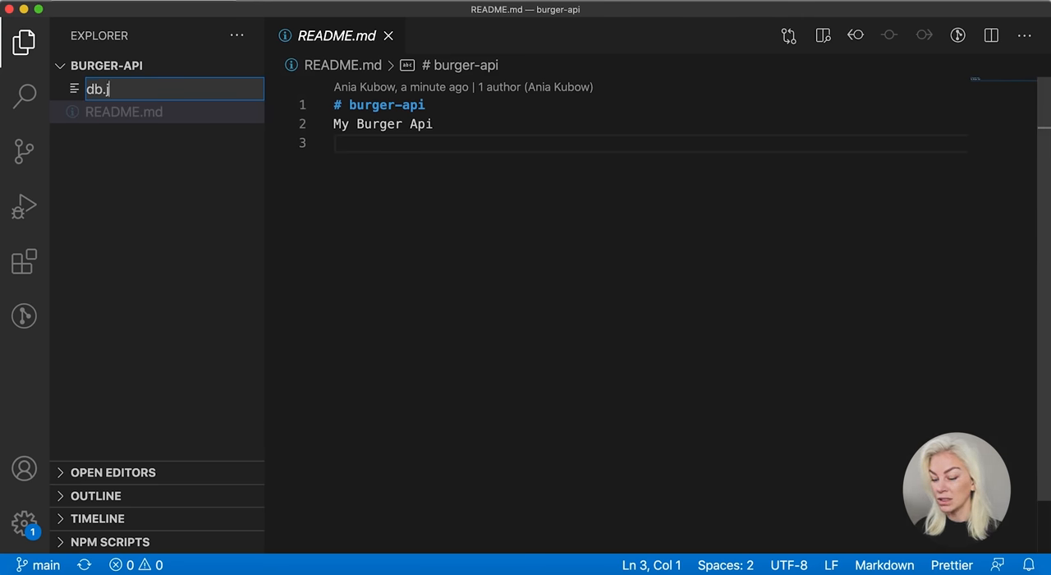
{"action": "type", "text": "son"}
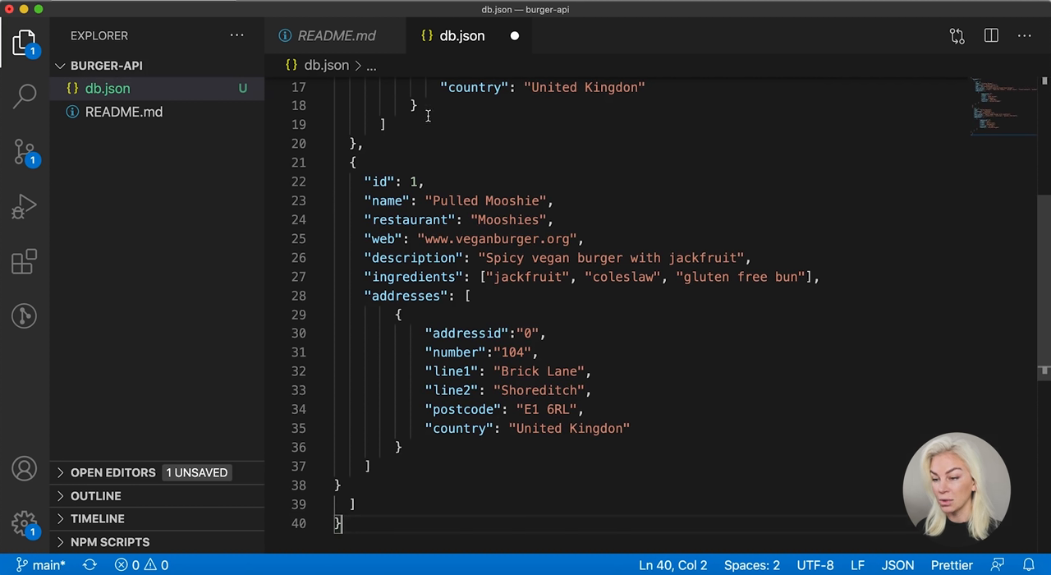
{"action": "scroll", "scroll_direction": "up", "scroll_amount": 3}
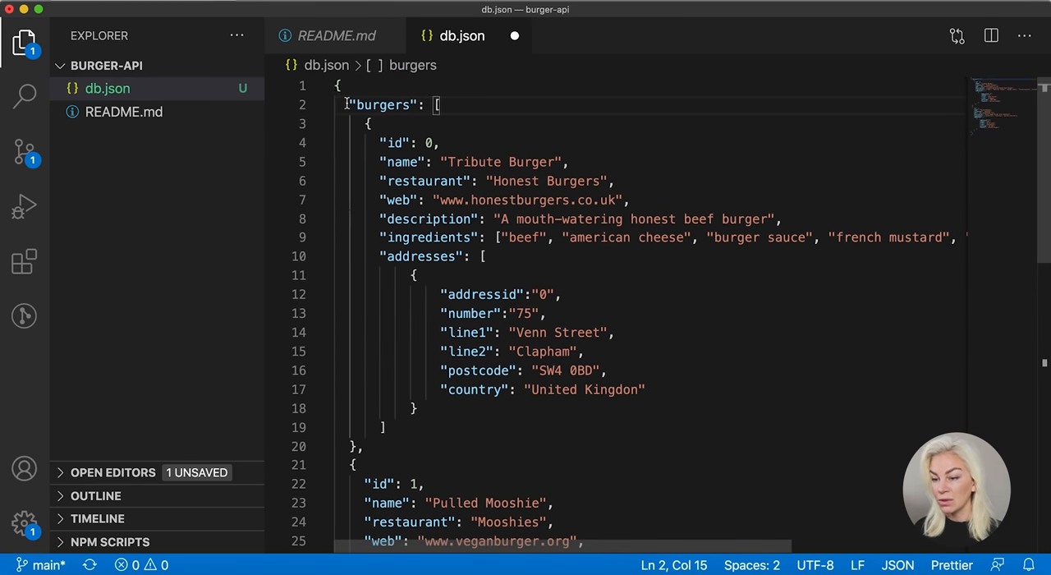
{"action": "double_click", "coordinate": [383, 105]}
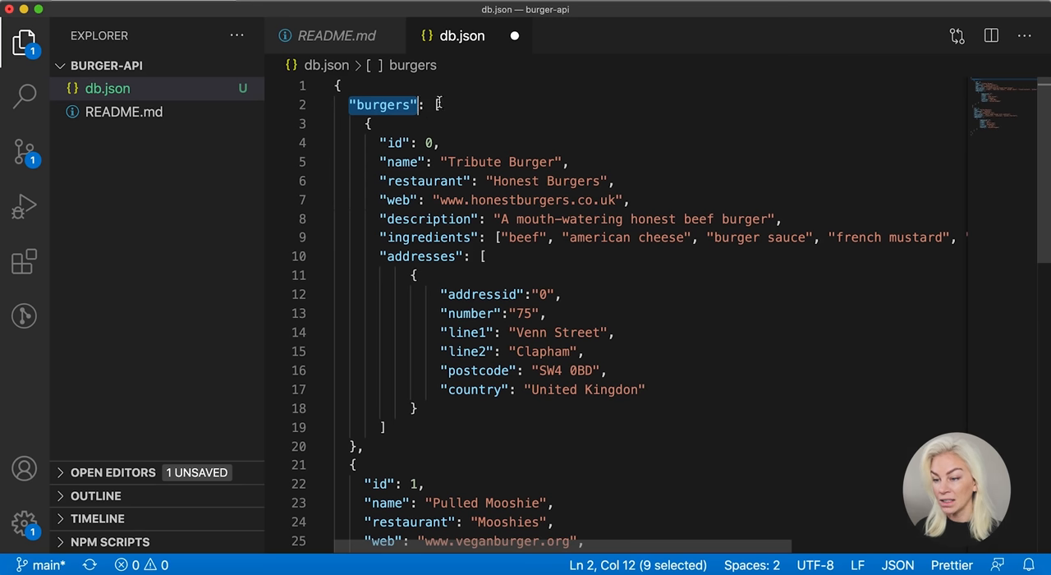
{"action": "scroll", "scroll_direction": "down", "scroll_amount": 3}
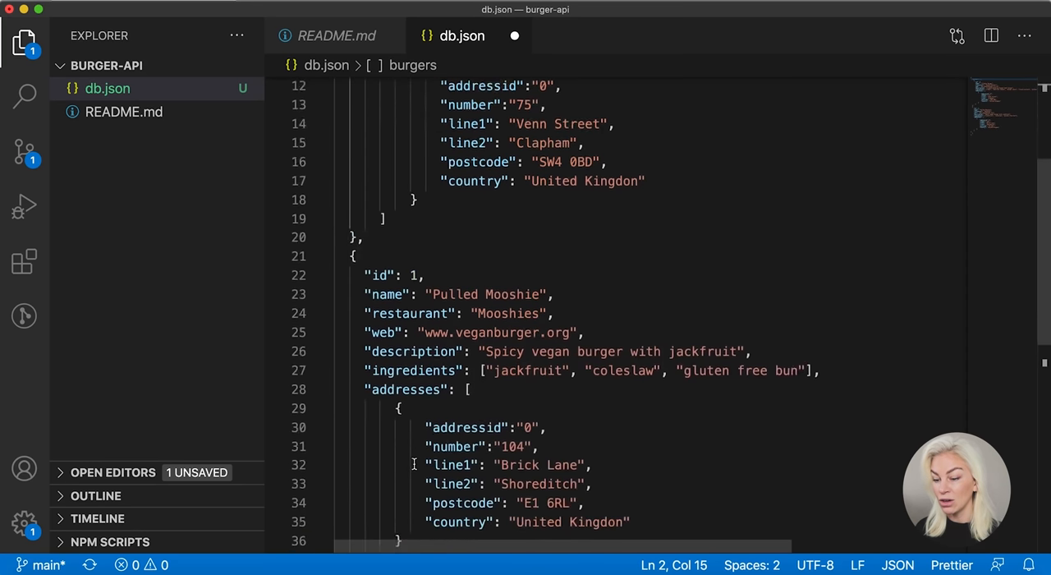
{"action": "scroll", "scroll_direction": "up", "scroll_amount": 3}
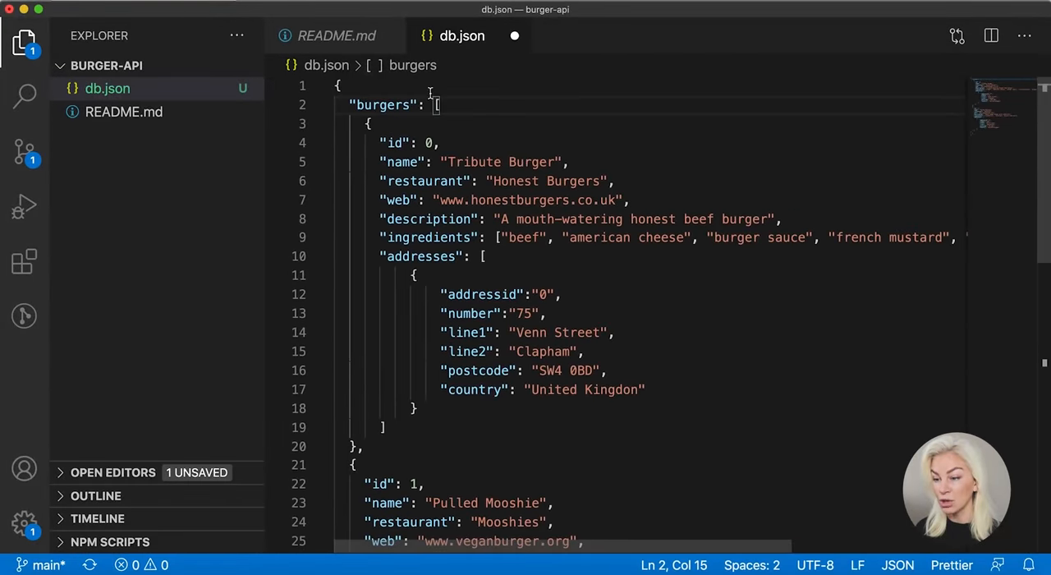
{"action": "scroll", "scroll_direction": "down", "scroll_amount": 3}
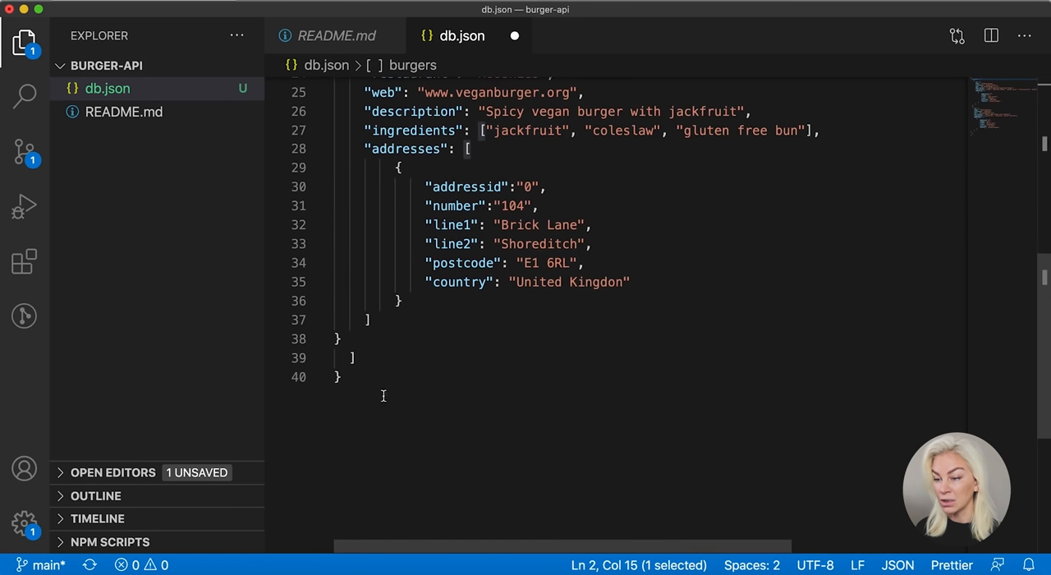
{"action": "left_click", "coordinate": [352, 358]}
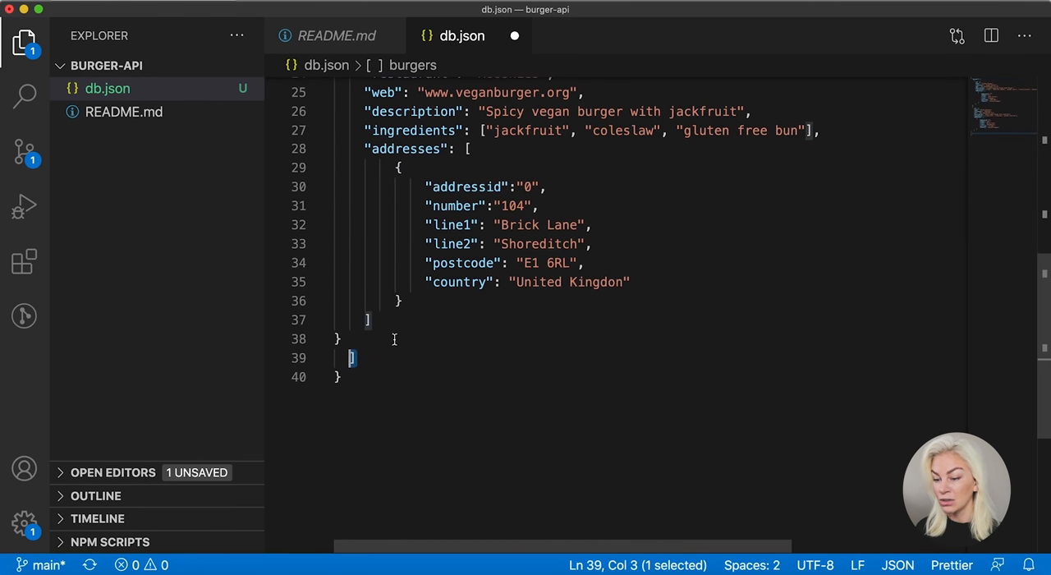
{"action": "scroll", "scroll_direction": "up", "scroll_amount": 3}
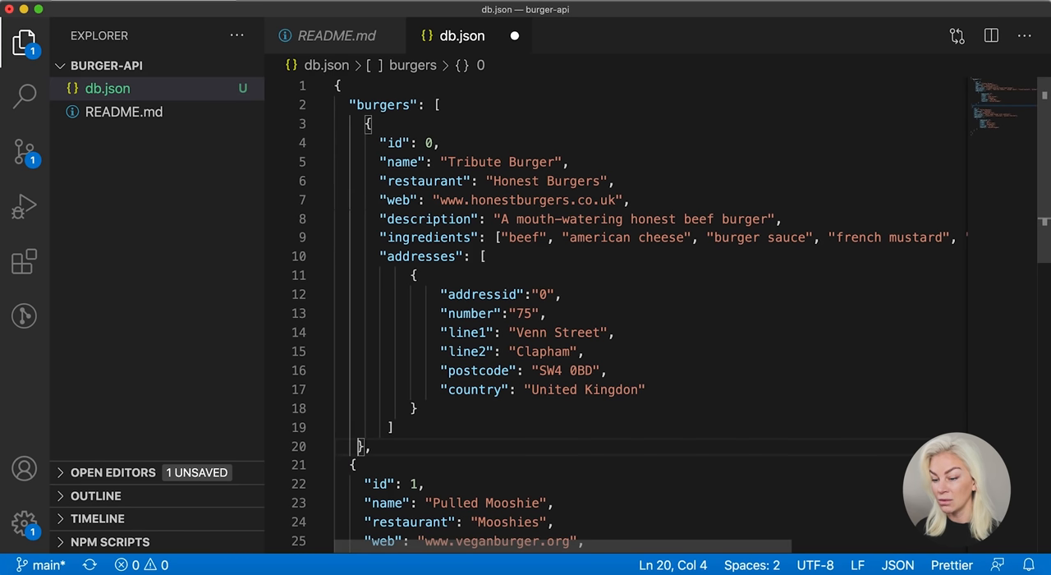
{"action": "left_click", "coordinate": [367, 447]}
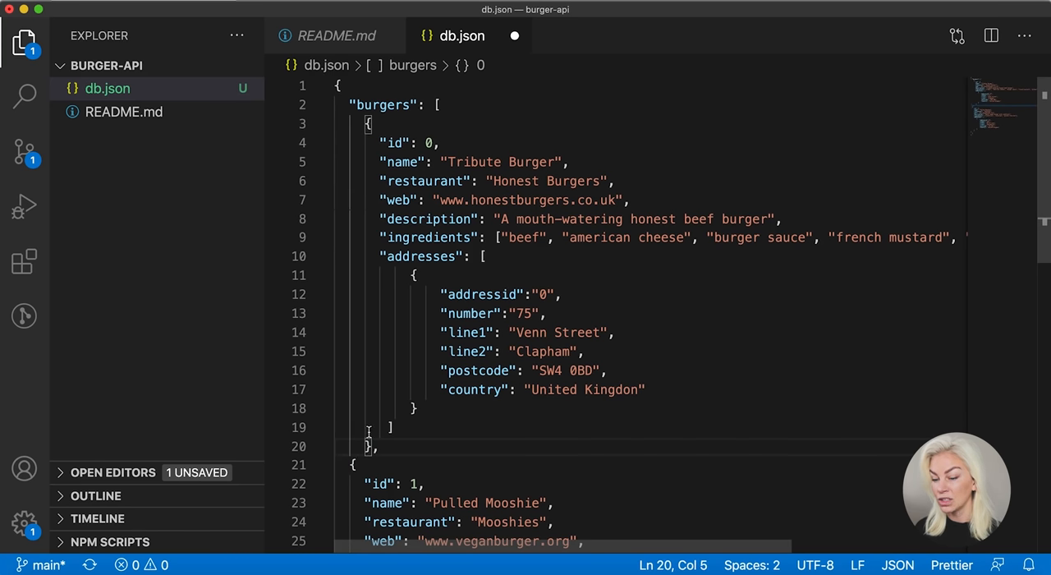
{"action": "left_click", "coordinate": [369, 123]}
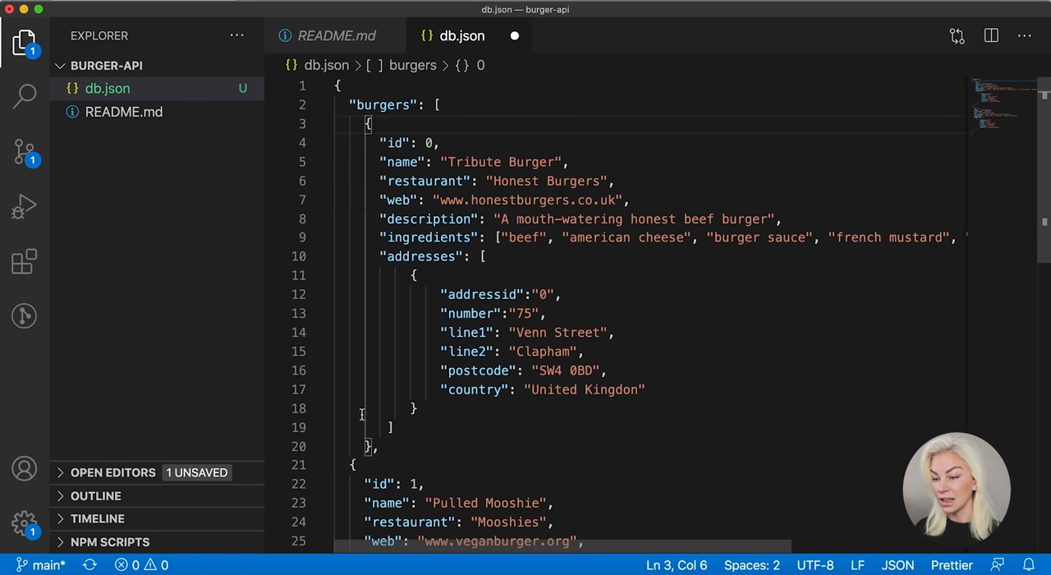
{"action": "scroll", "scroll_direction": "down", "scroll_amount": 3}
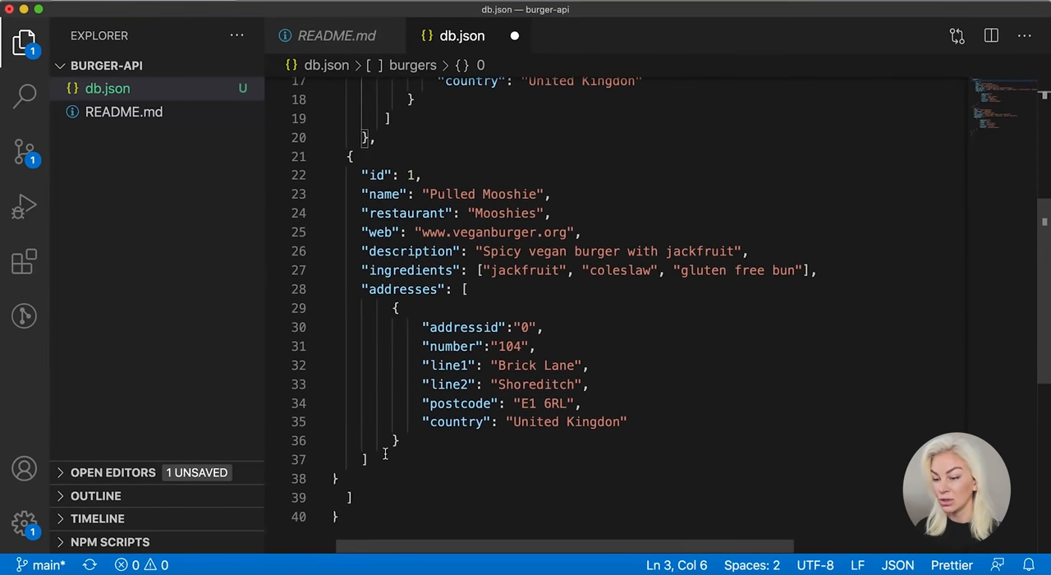
{"action": "left_click", "coordinate": [365, 460]}
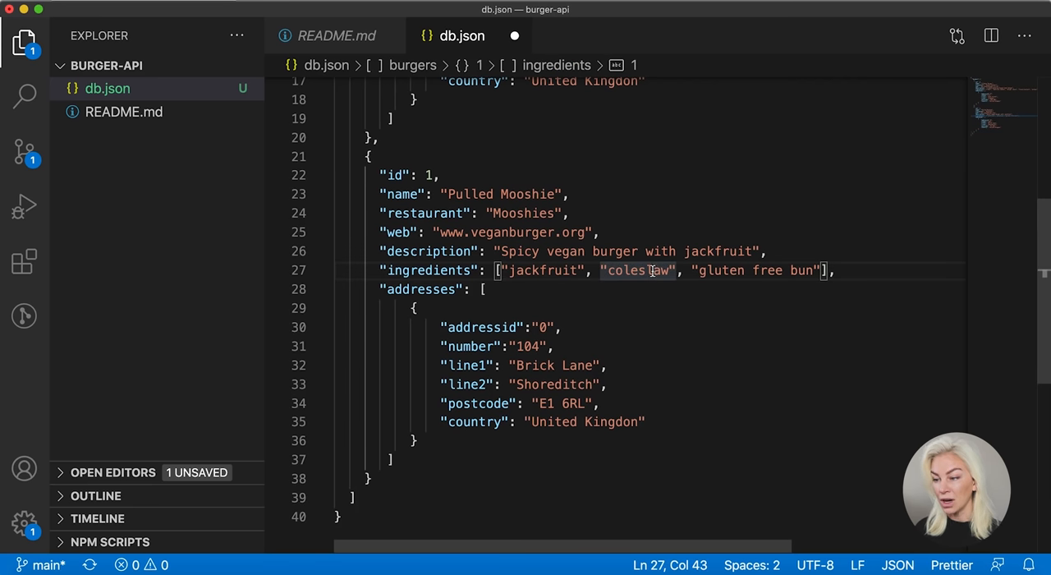
Review the second burger's description and address fields and fix the country value in db.json
{"action": "left_click", "coordinate": [414, 308]}
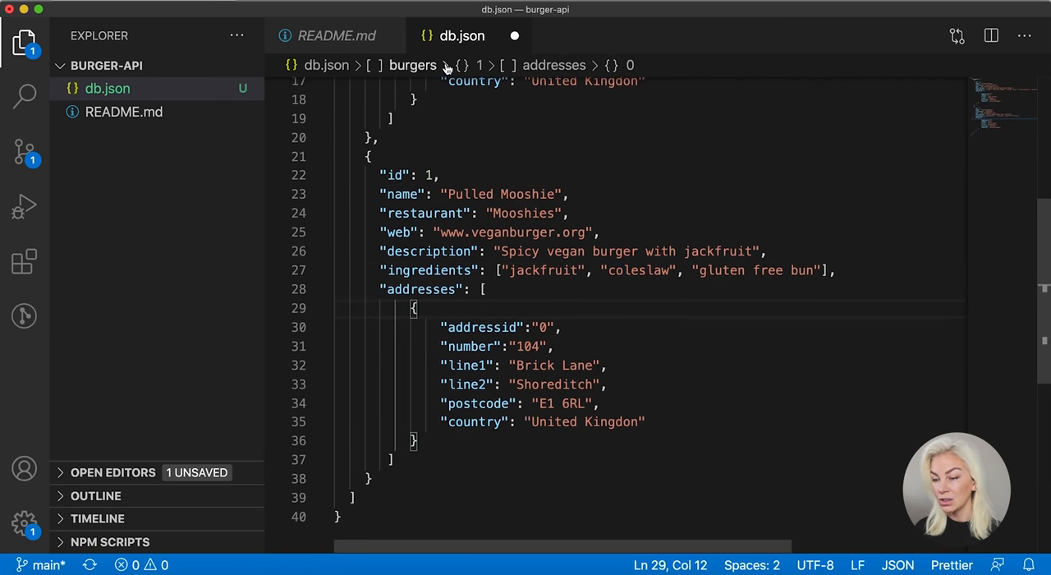
{"action": "scroll", "scroll_direction": "up", "scroll_amount": 3}
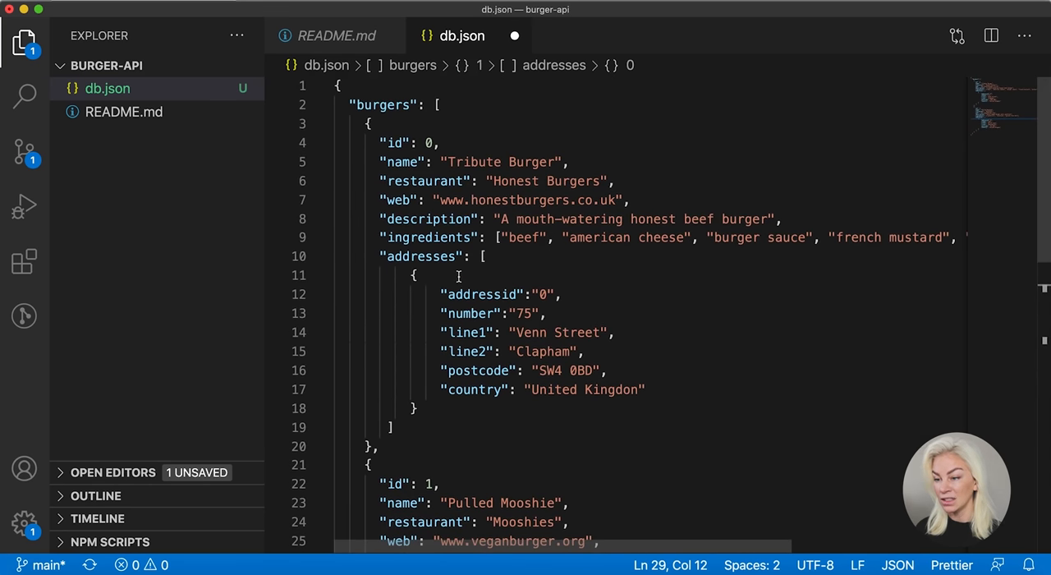
{"action": "scroll", "scroll_direction": "down", "scroll_amount": 3}
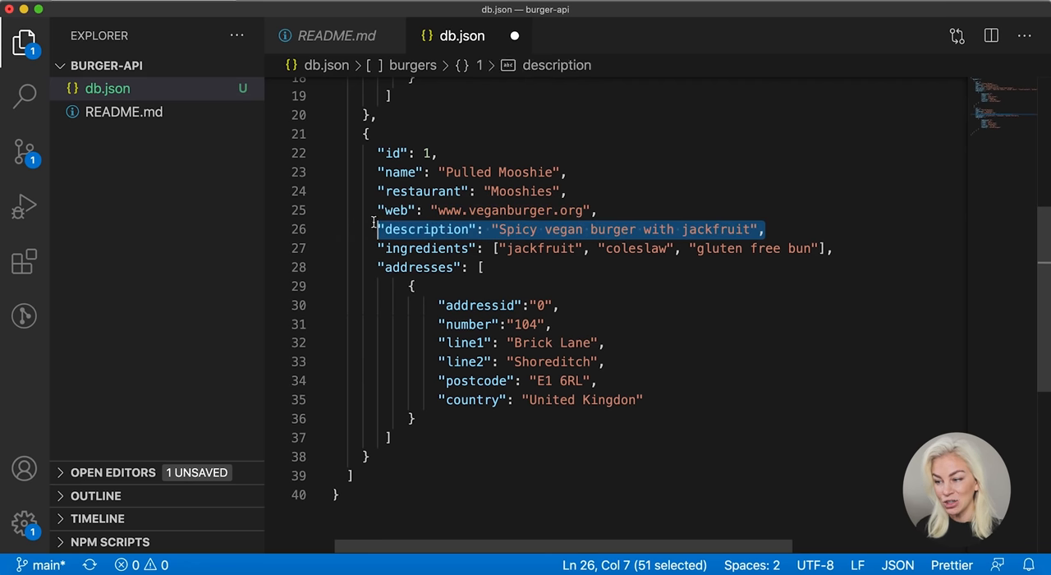
{"action": "left_click", "coordinate": [837, 248]}
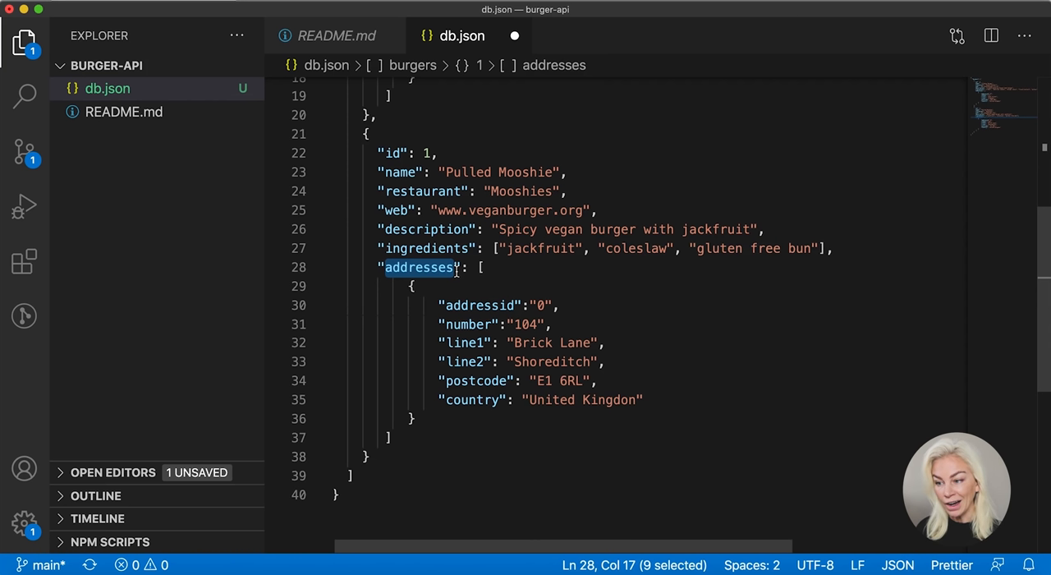
{"action": "mouse_move", "coordinate": [663, 396]}
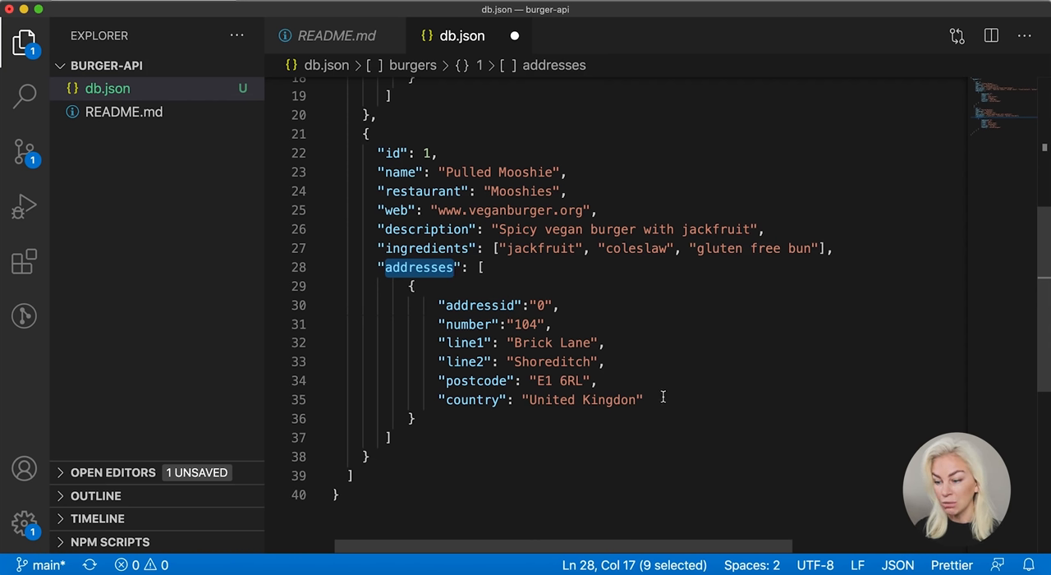
{"action": "left_click", "coordinate": [645, 401]}
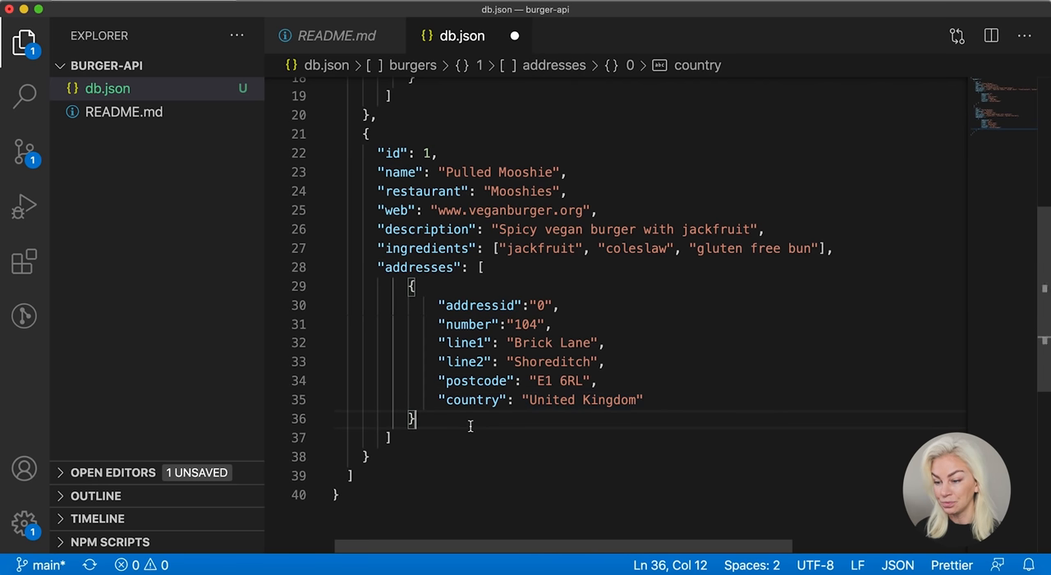
{"action": "scroll", "scroll_direction": "up", "scroll_amount": 3}
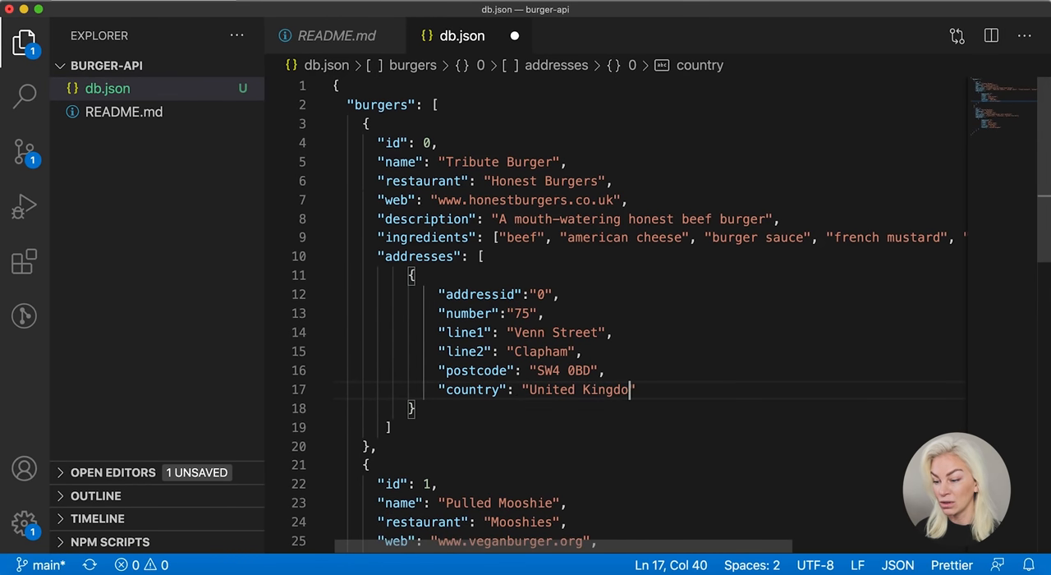
{"action": "type", "text": "m\""}
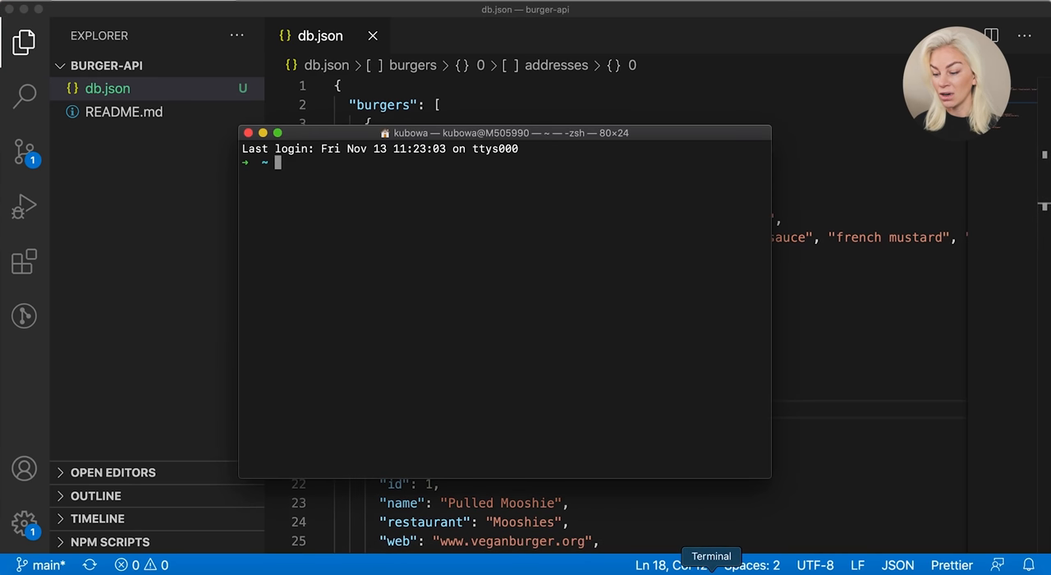
Move the shell into Personal Projects/burger-api
{"action": "left_click_drag", "start_coordinate": [506, 131], "coordinate": [517, 129]}
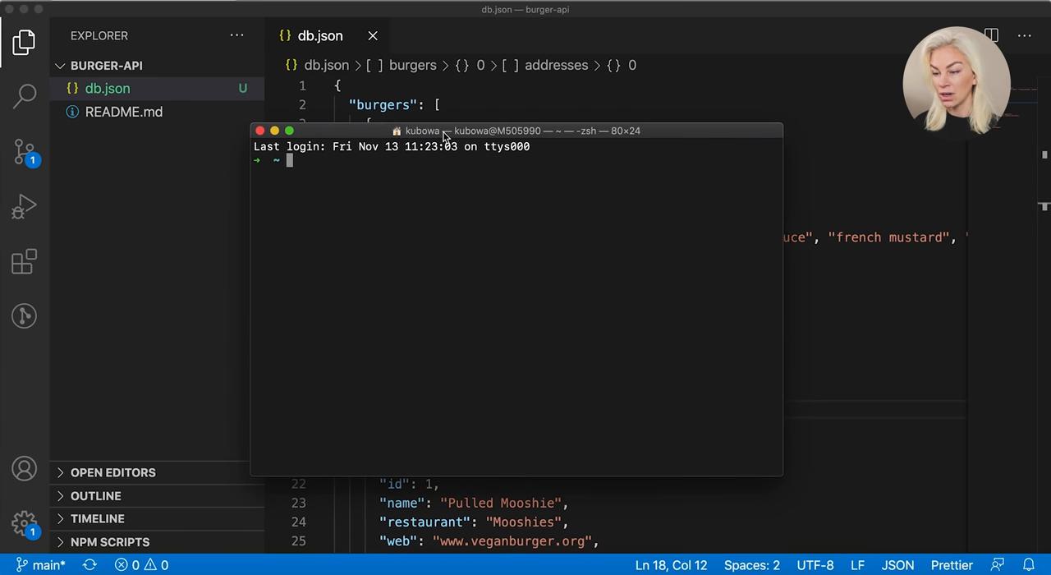
{"action": "type", "text": "cd Personal\\ Projects/"}
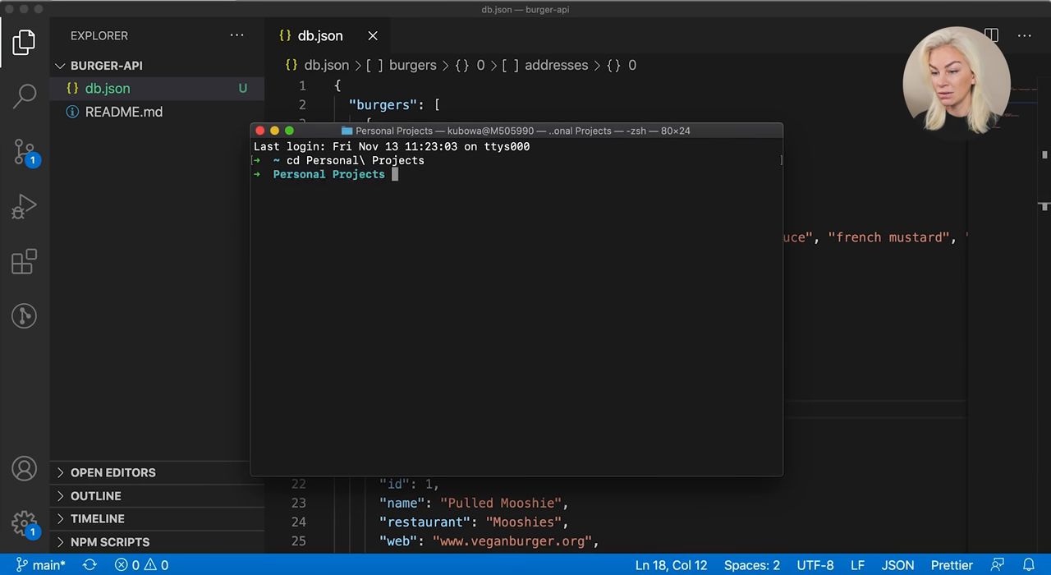
{"action": "type", "text": "cd burger"}
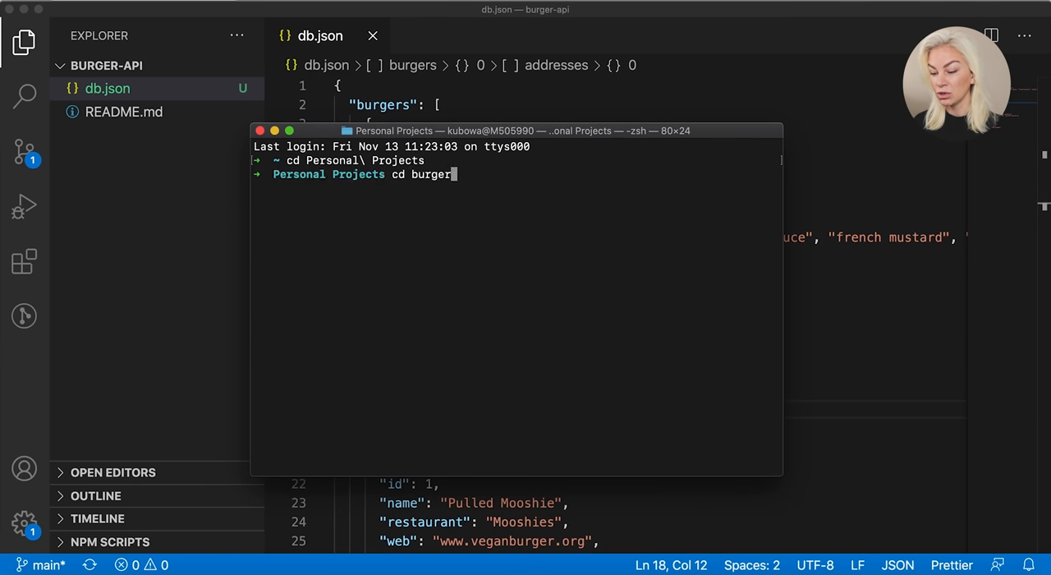
{"action": "key", "text": "Return"}
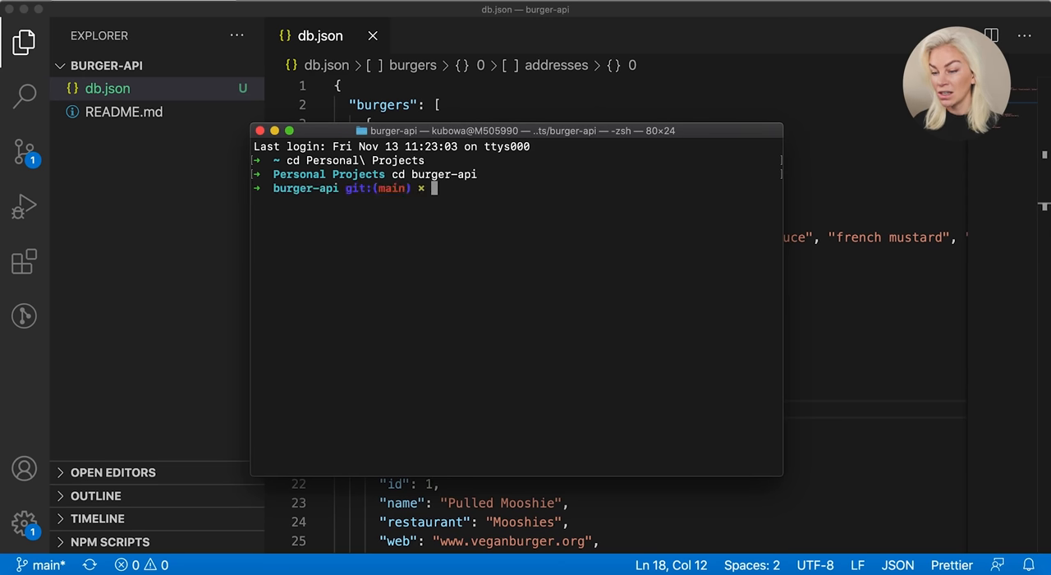
Run npm install -g json-server, then retry the install against the public npm registry
{"action": "type", "text": "npm install"}
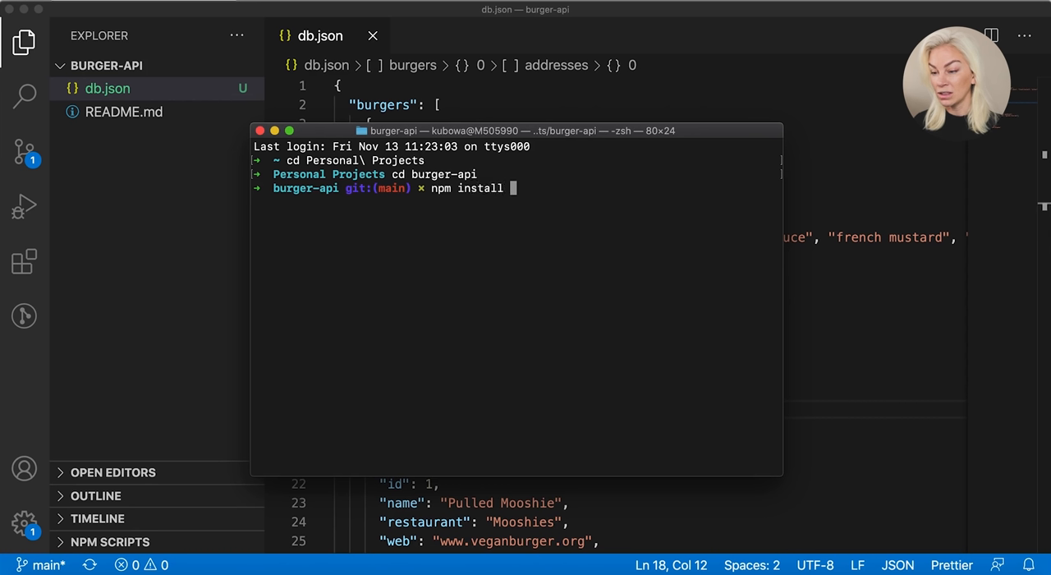
{"action": "type", "text": "-g"}
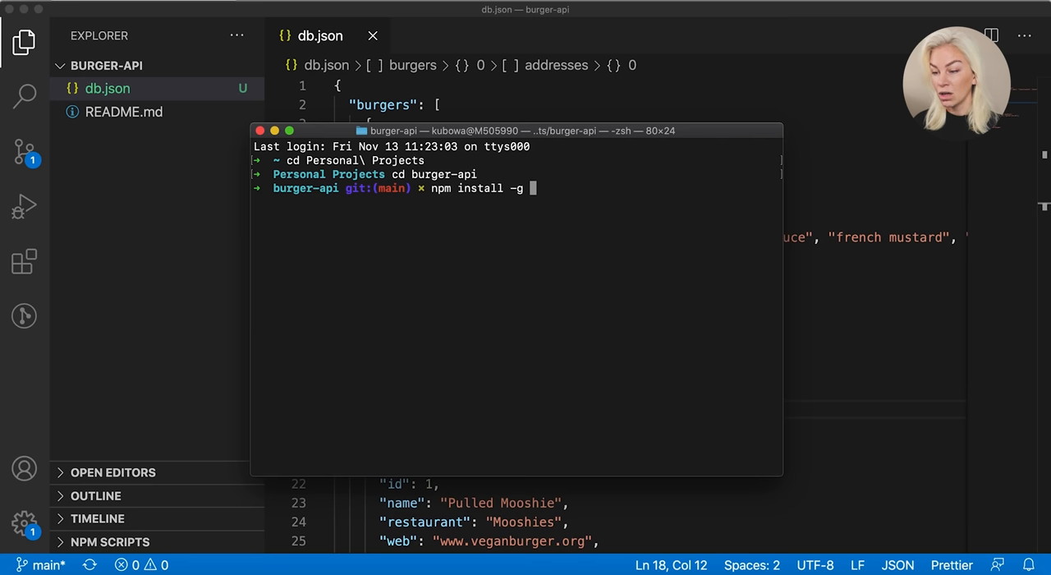
{"action": "type", "text": "json-serve"}
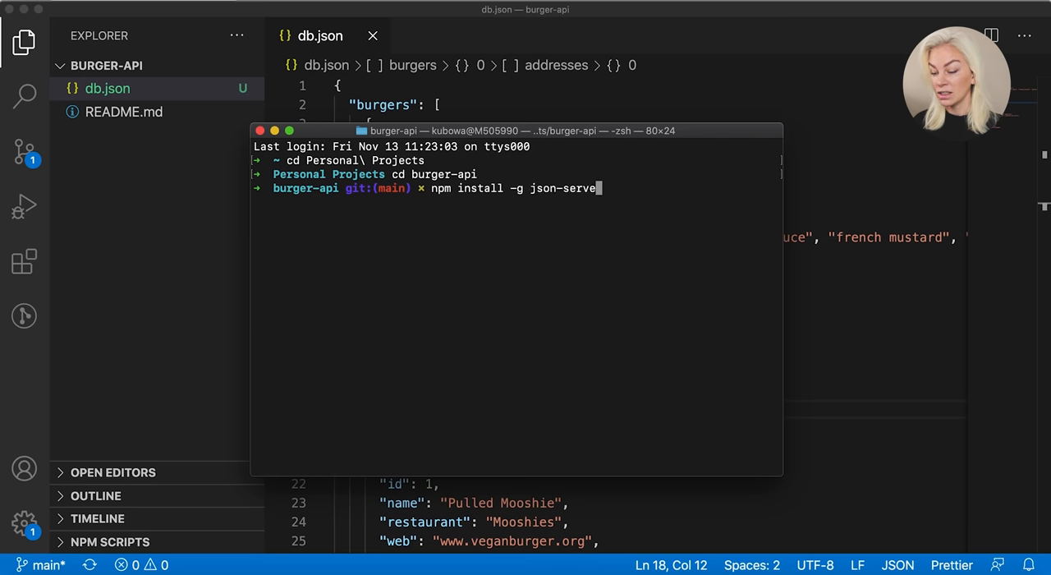
{"action": "key", "text": "Return"}
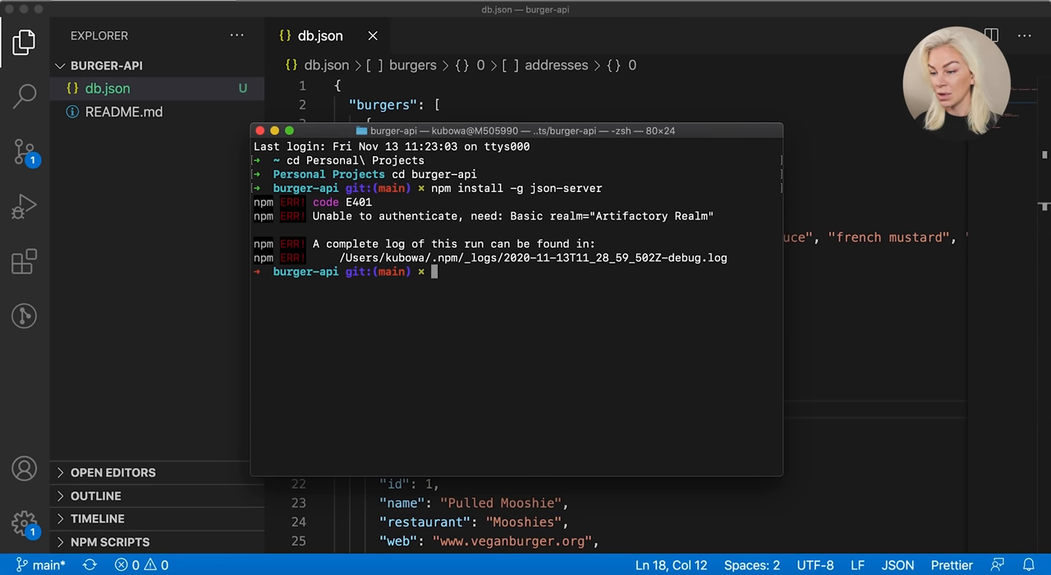
{"action": "type", "text": "npm install -g"}
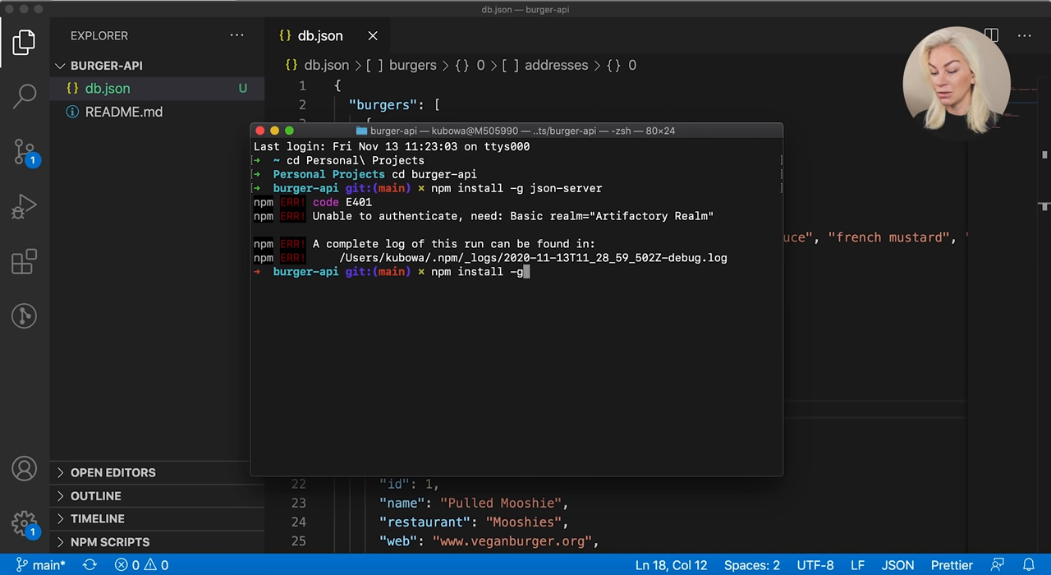
{"action": "type", "text": "json --registry https://registry.npmjs.org"}
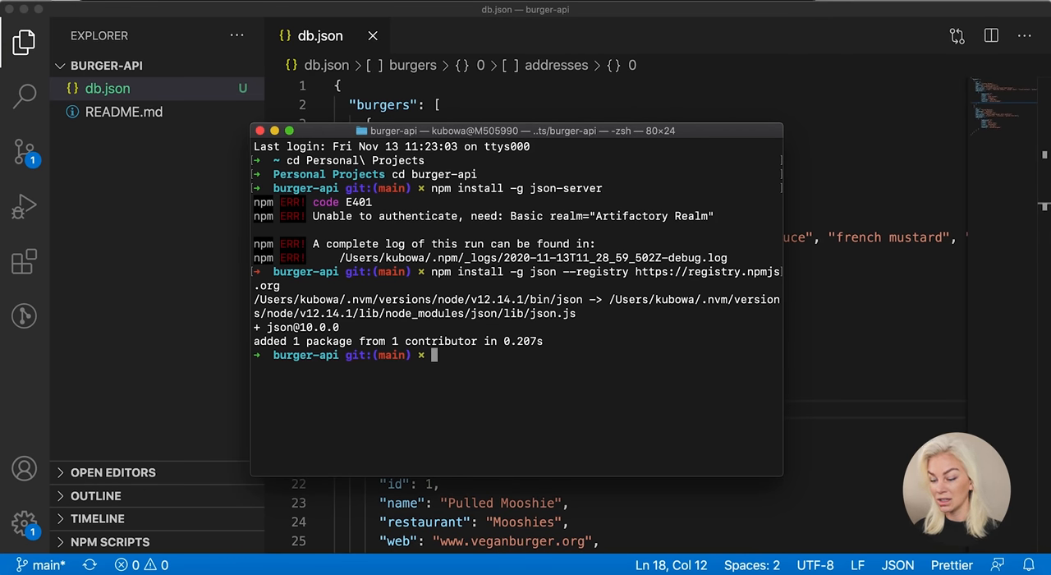
Start json-server --watch db.json to serve the burgers resource at localhost:3000
{"action": "type", "text": "json-s"}
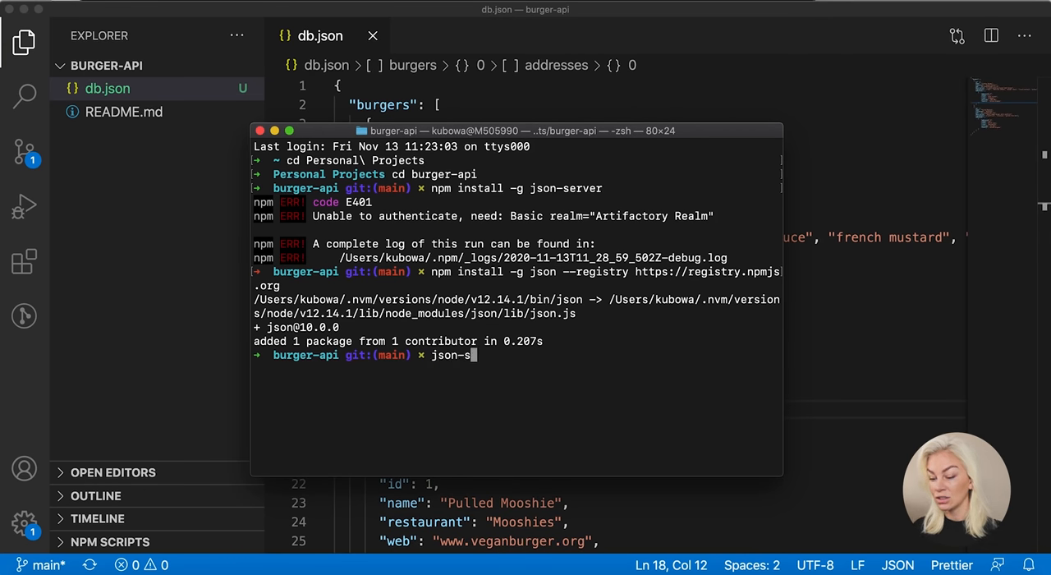
{"action": "type", "text": "erver"}
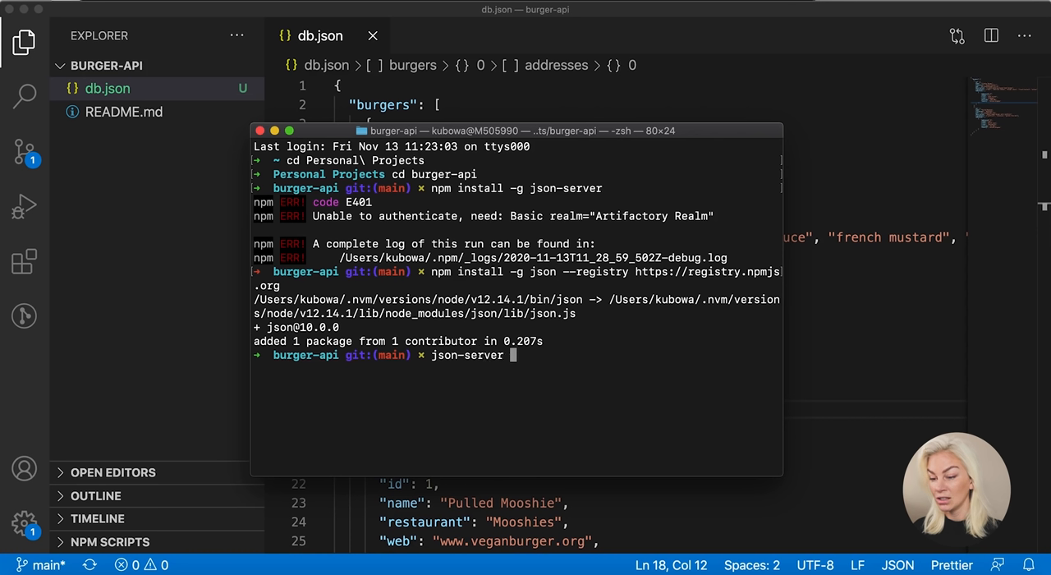
{"action": "double_click", "coordinate": [566, 187]}
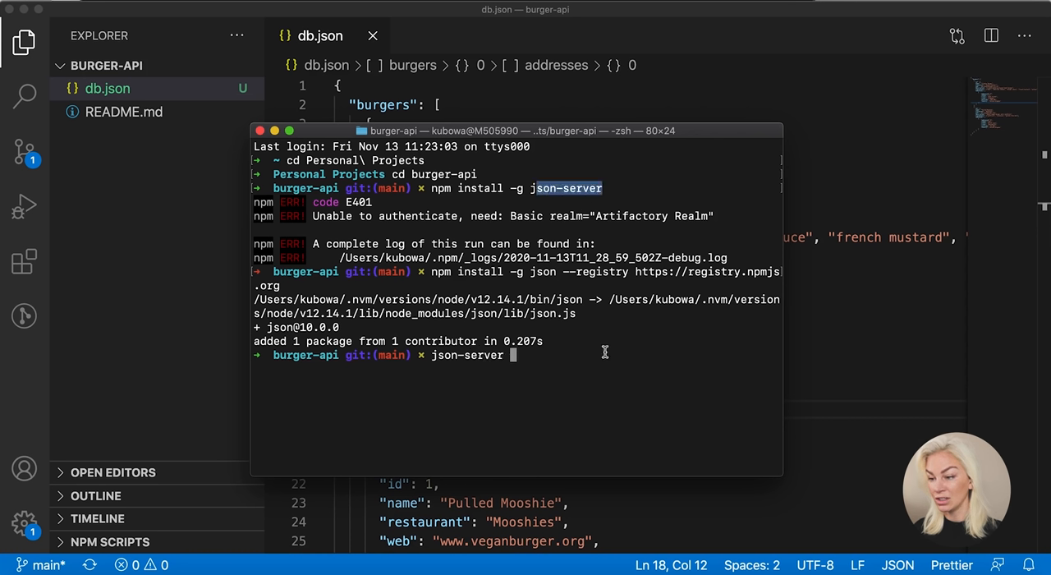
{"action": "type", "text": "--wat"}
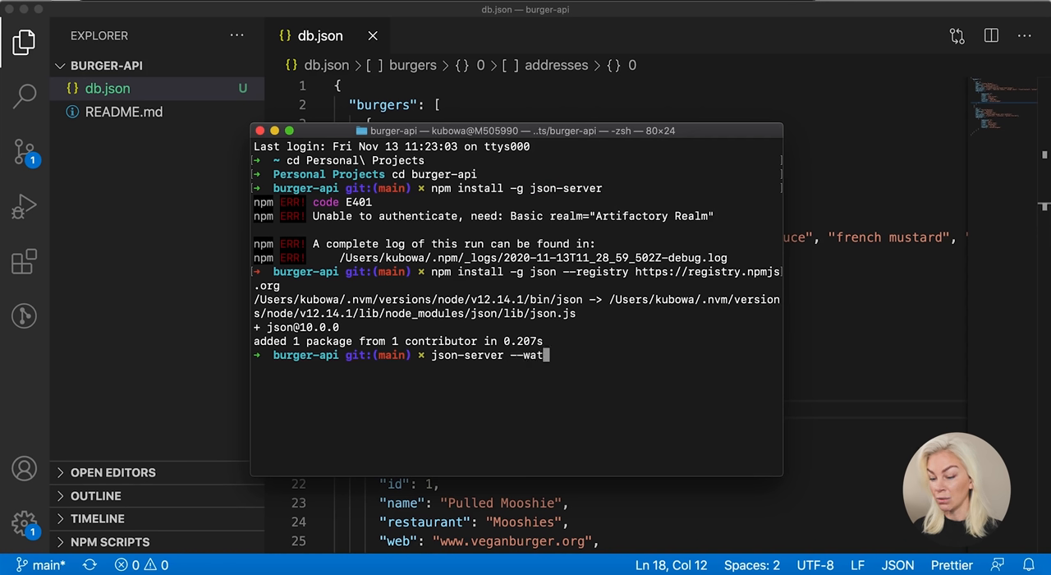
{"action": "type", "text": "ch"}
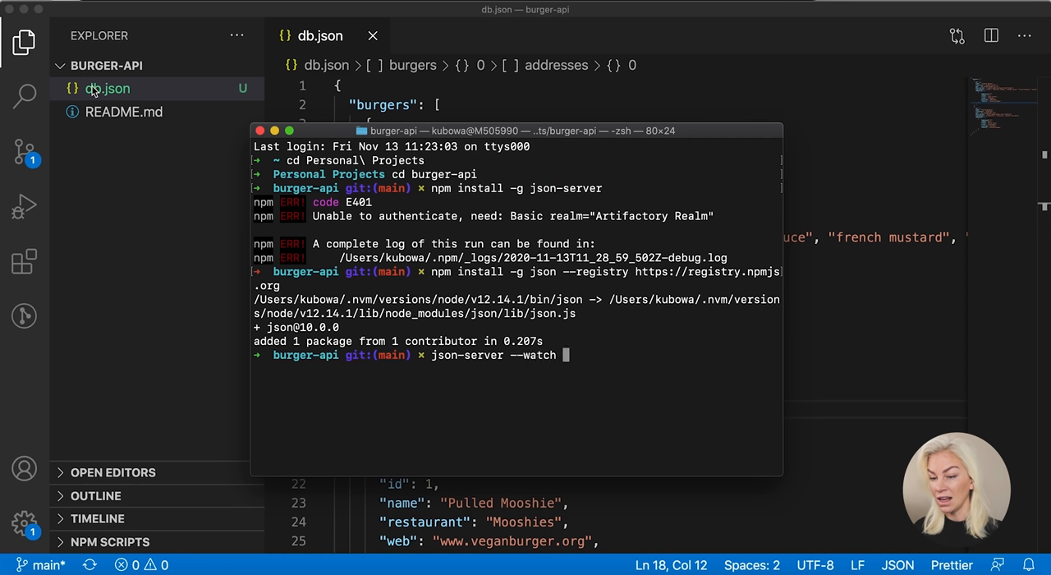
{"action": "mouse_move", "coordinate": [591, 322]}
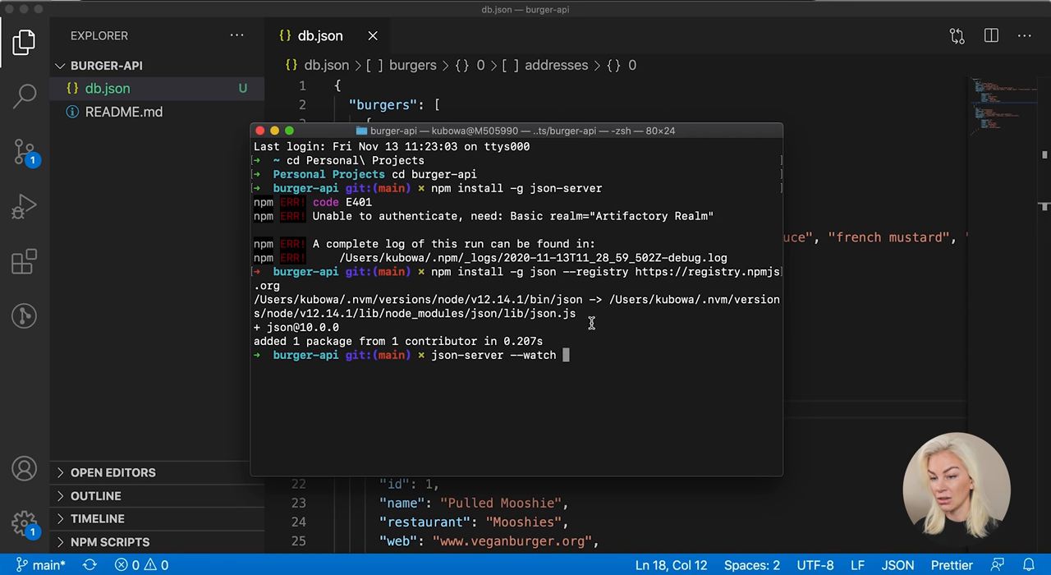
{"action": "type", "text": "db."}
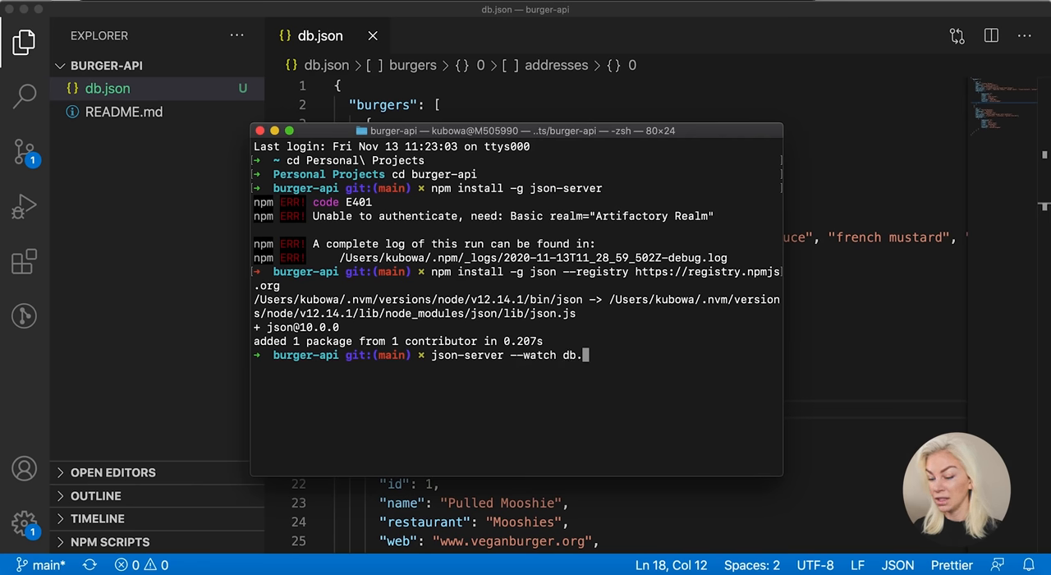
{"action": "type", "text": "son"}
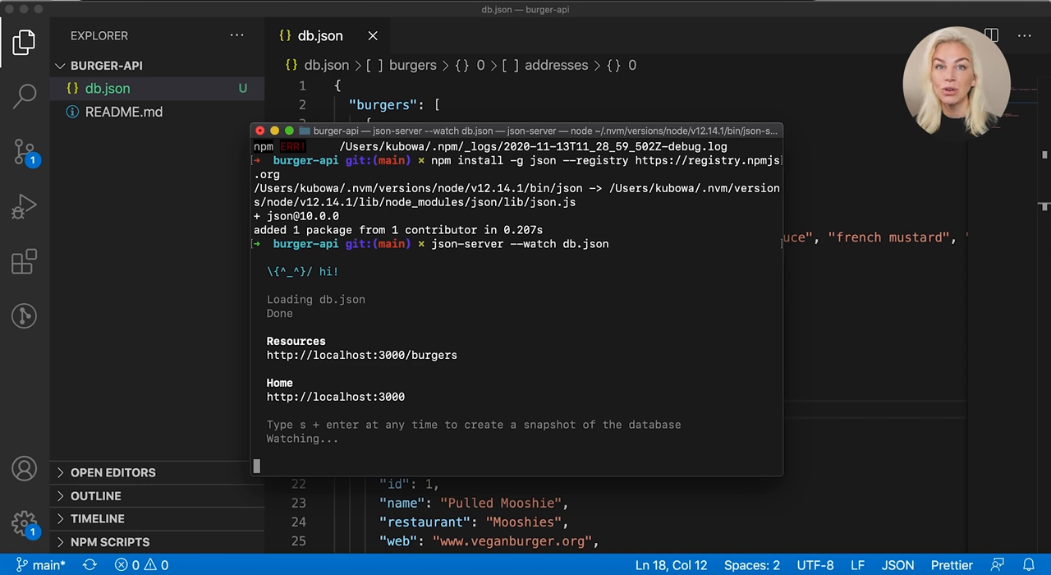
{"action": "mouse_move", "coordinate": [331, 402]}
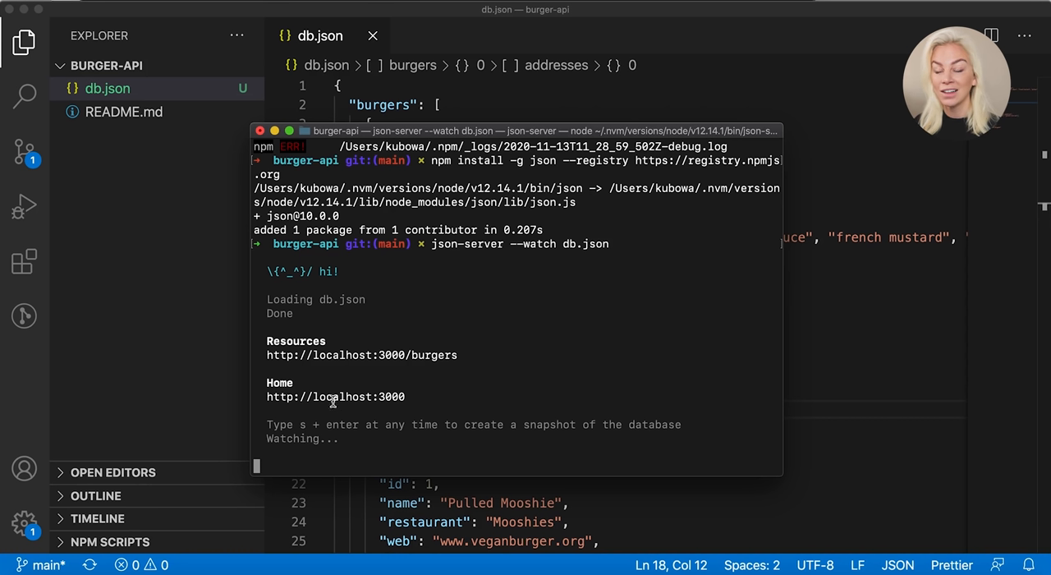
{"action": "mouse_move", "coordinate": [463, 356]}
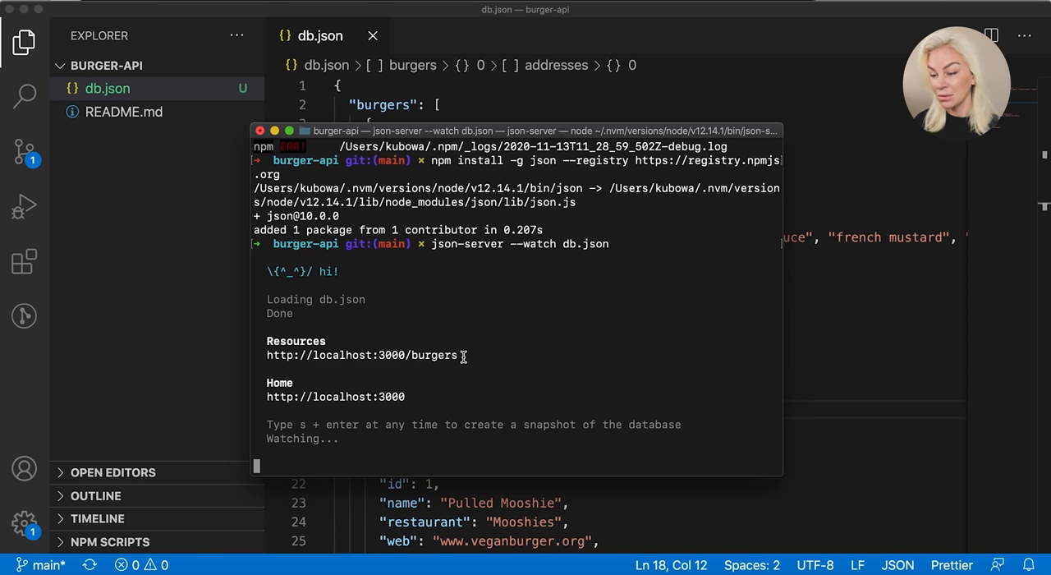
{"action": "double_click", "coordinate": [430, 355]}
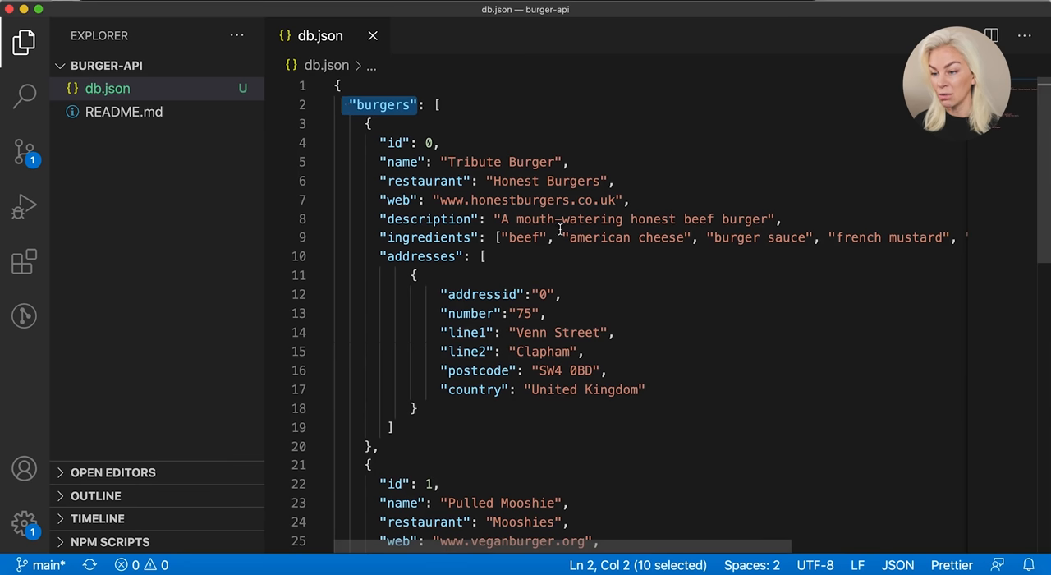
Scroll through db.json, then enter localhost:3000/burgers in a Chrome tab
{"action": "scroll", "scroll_direction": "down", "scroll_amount": 3}
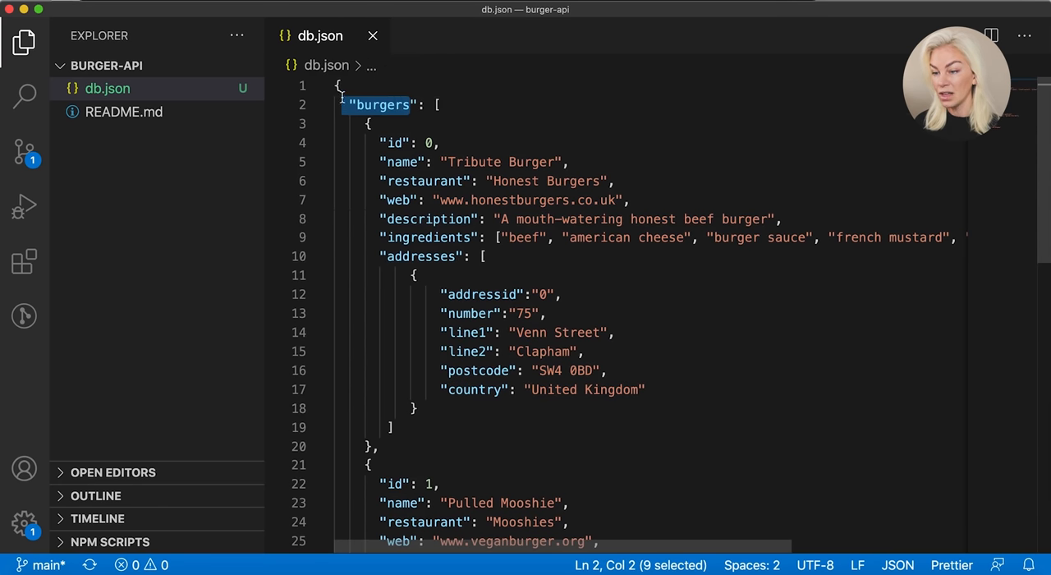
{"action": "scroll", "scroll_direction": "down", "scroll_amount": 3}
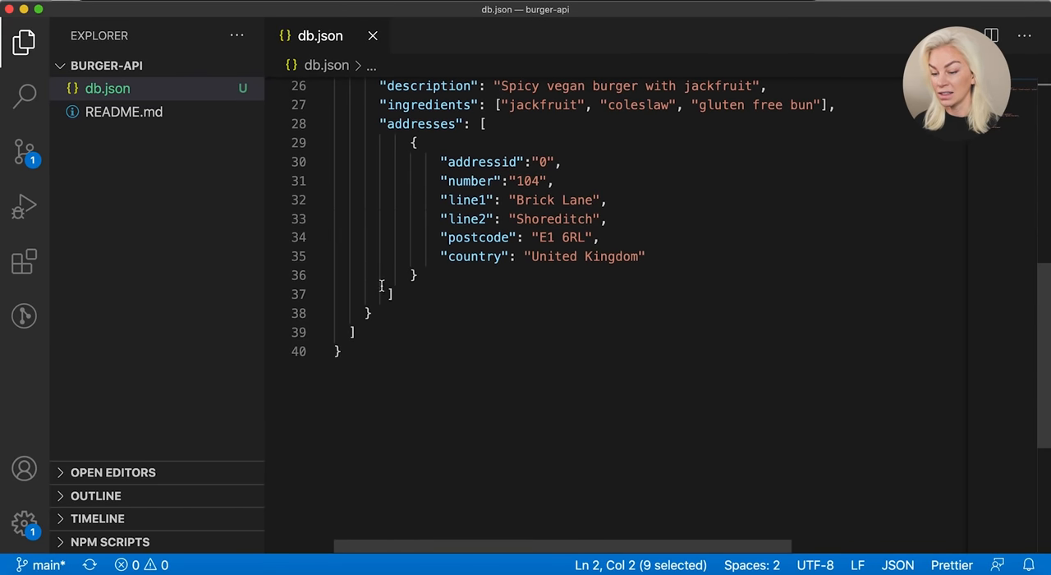
{"action": "scroll", "scroll_direction": "up", "scroll_amount": 3}
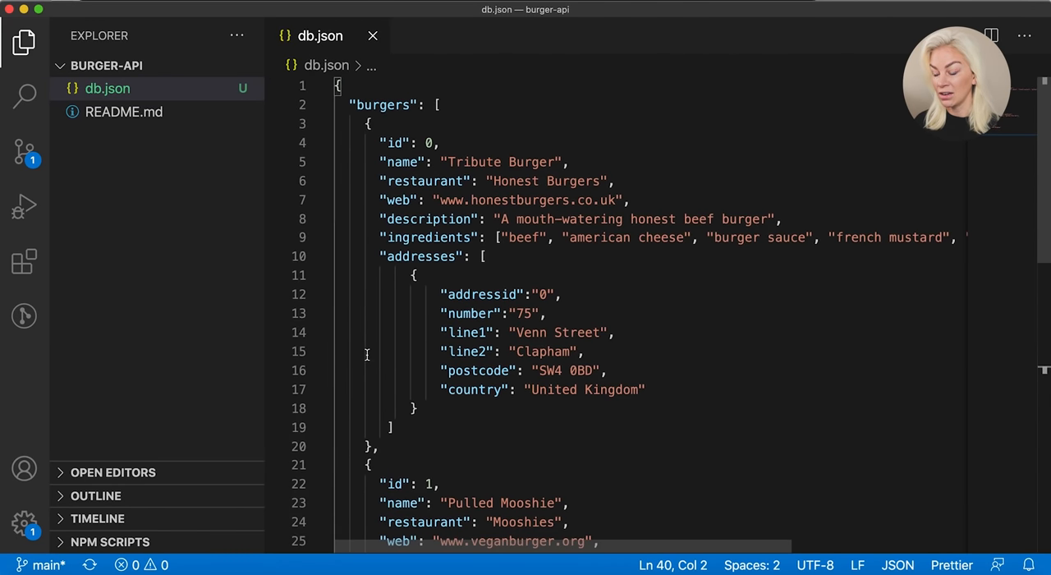
{"action": "mouse_move", "coordinate": [711, 565]}
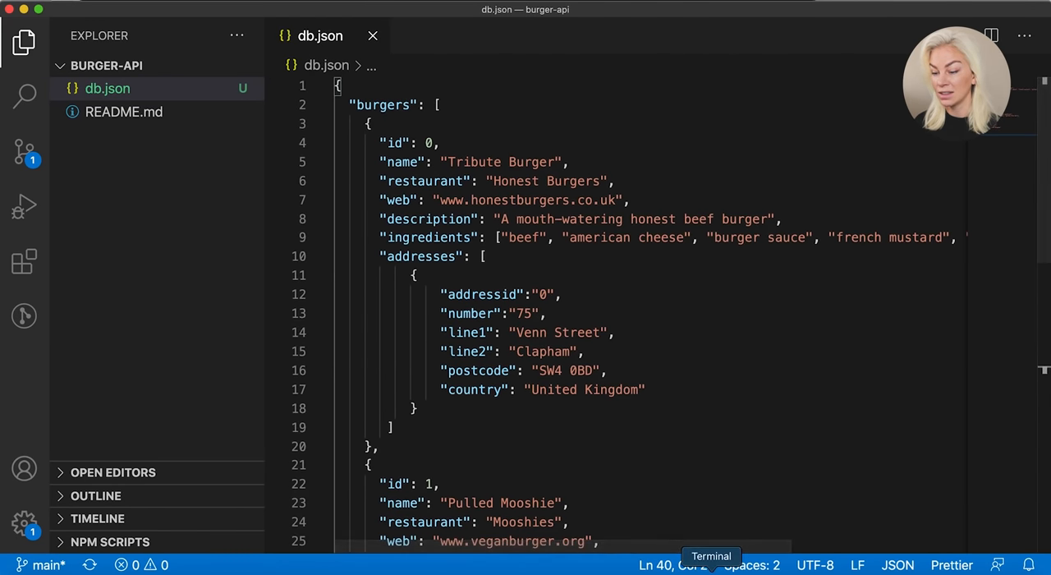
{"action": "left_click", "coordinate": [709, 555]}
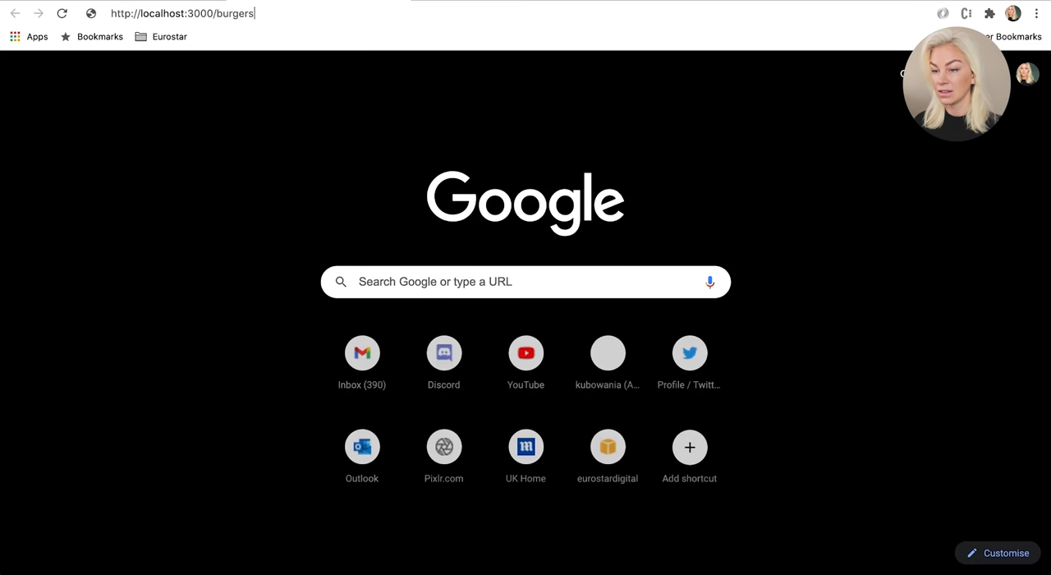
Load localhost:3000/burgers in Chrome to view the burgers JSON from the local server
{"action": "key", "text": "Return"}
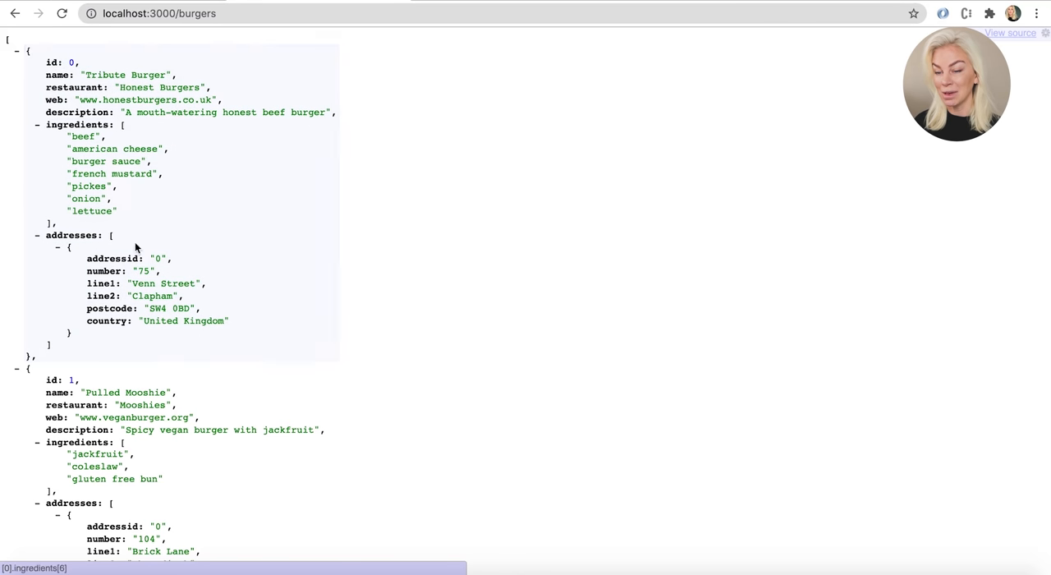
{"action": "mouse_move", "coordinate": [184, 417]}
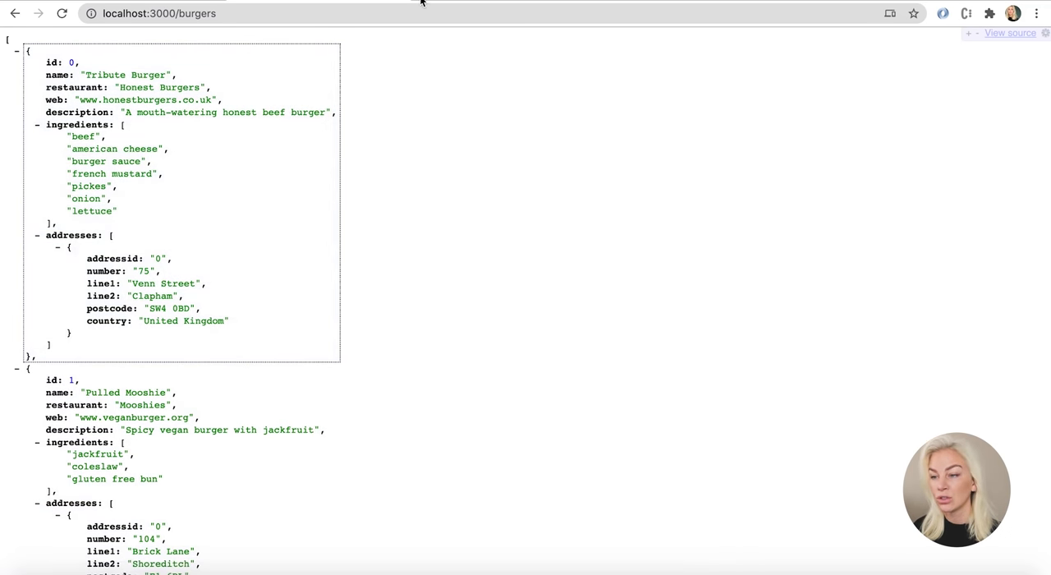
Search Google for heroku and land on the Heroku site from the results
{"action": "type", "text": "heroku"}
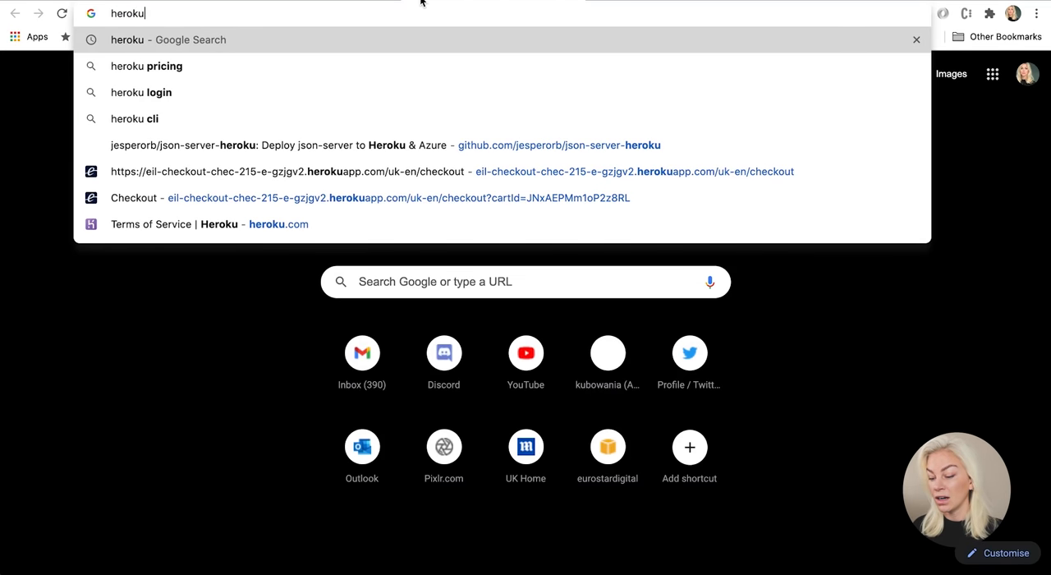
{"action": "key", "text": "Return"}
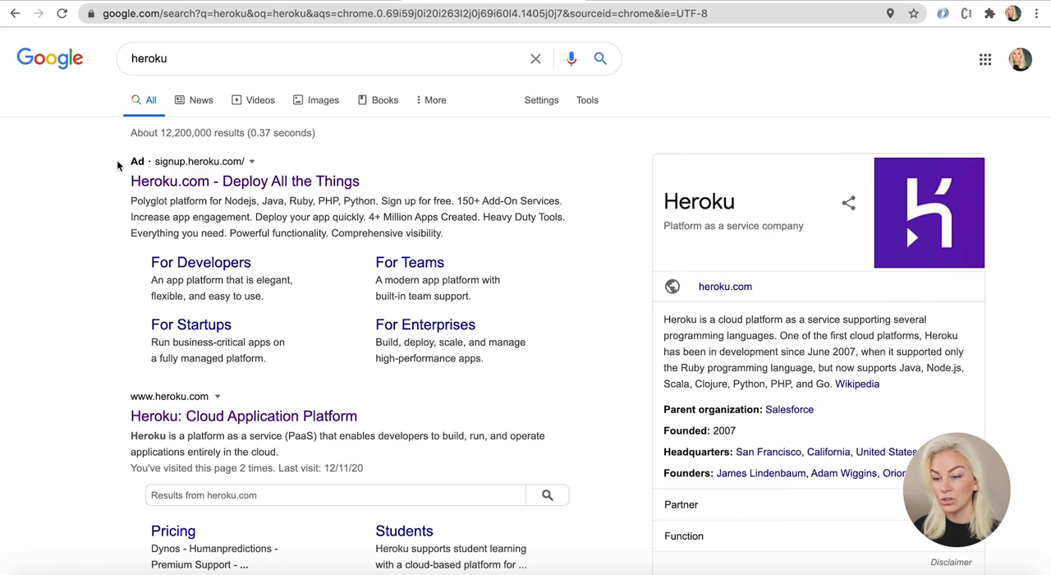
{"action": "left_click", "coordinate": [243, 181]}
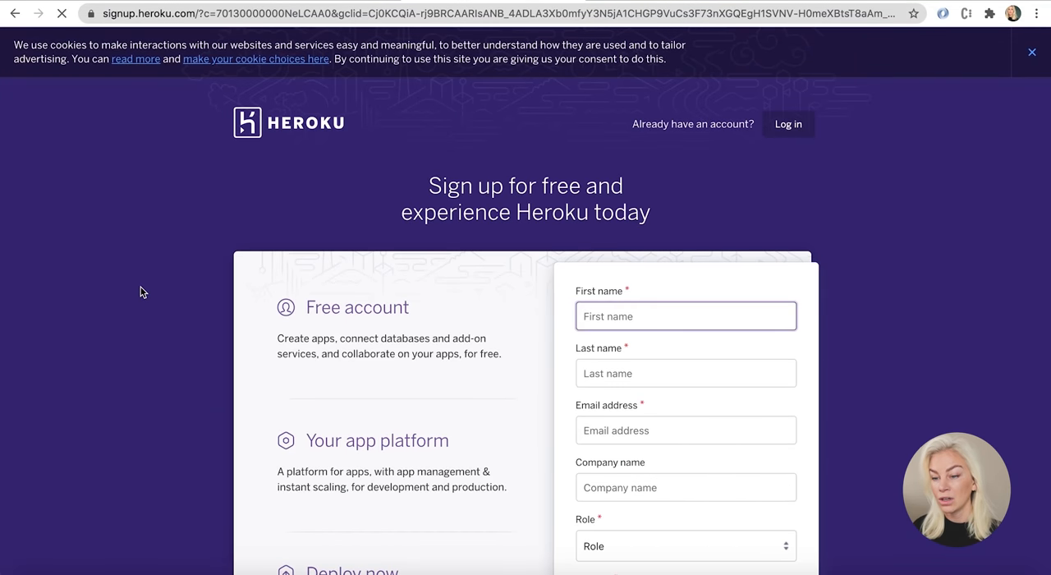
{"action": "scroll", "scroll_direction": "down", "scroll_amount": 3}
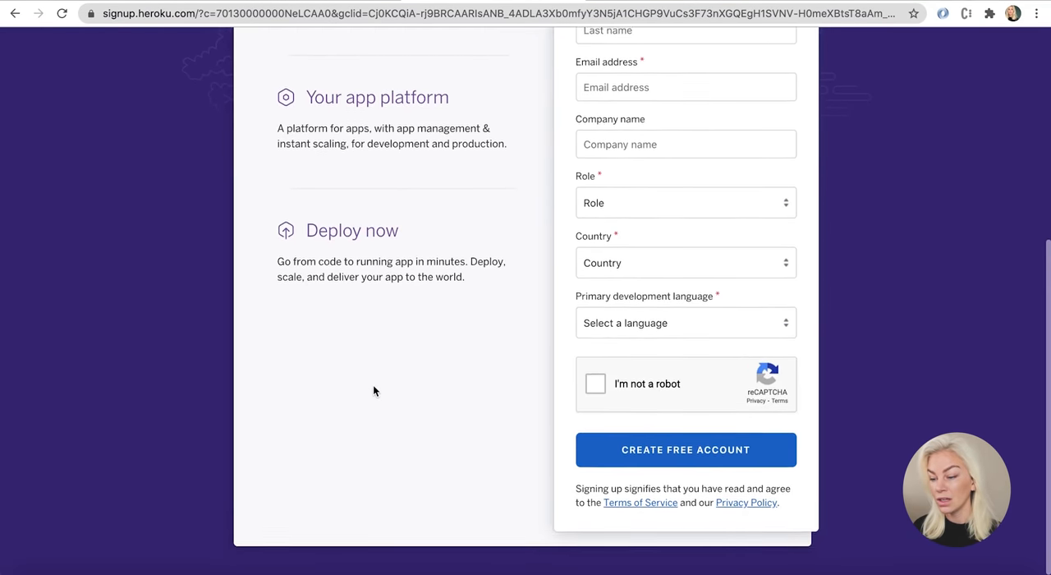
{"action": "scroll", "scroll_direction": "up", "scroll_amount": 3}
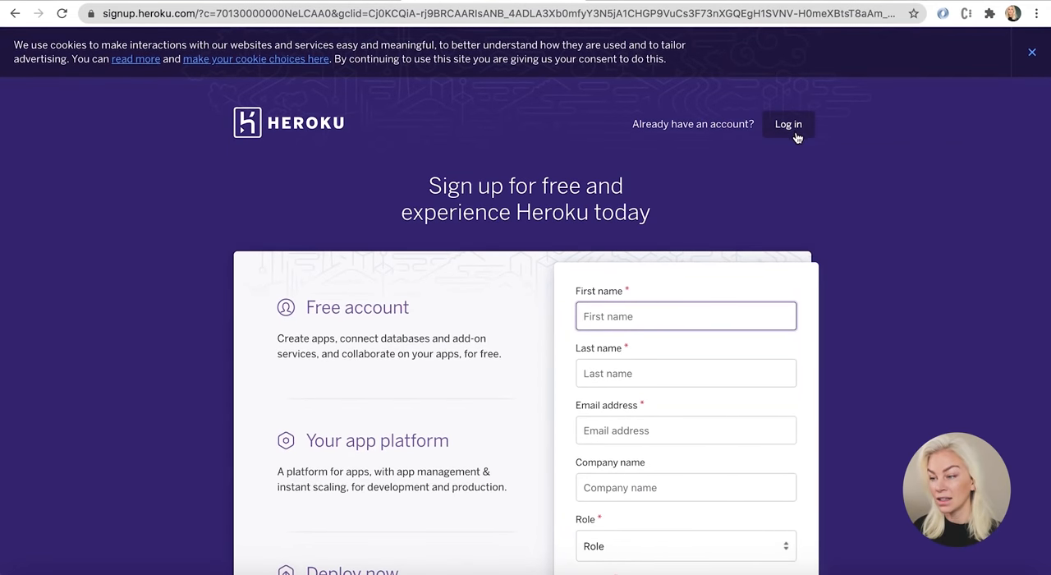
Log in to the existing Heroku account and reach the apps dashboard
{"action": "left_click", "coordinate": [788, 123]}
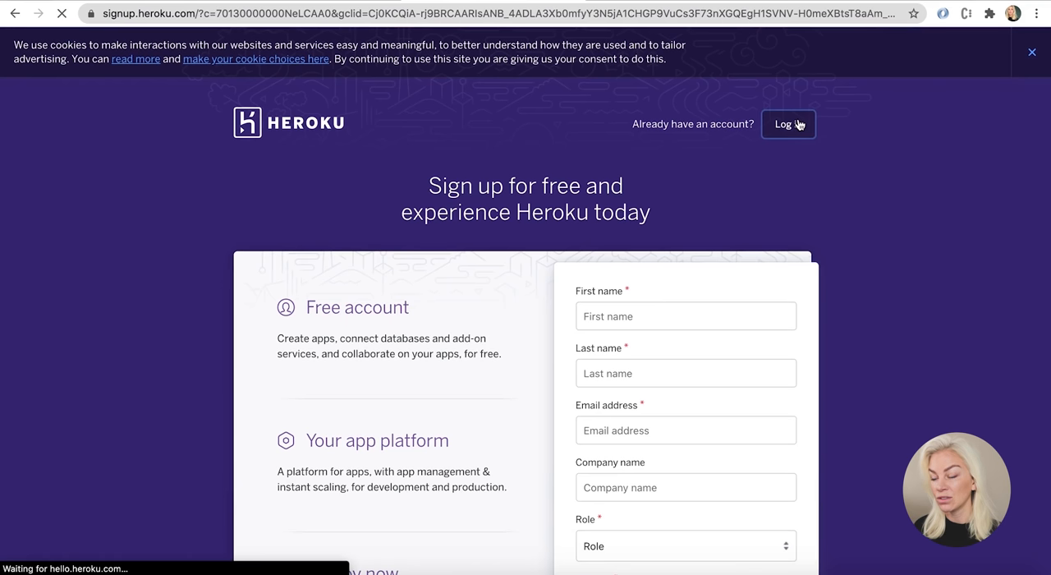
{"action": "left_click", "coordinate": [788, 123]}
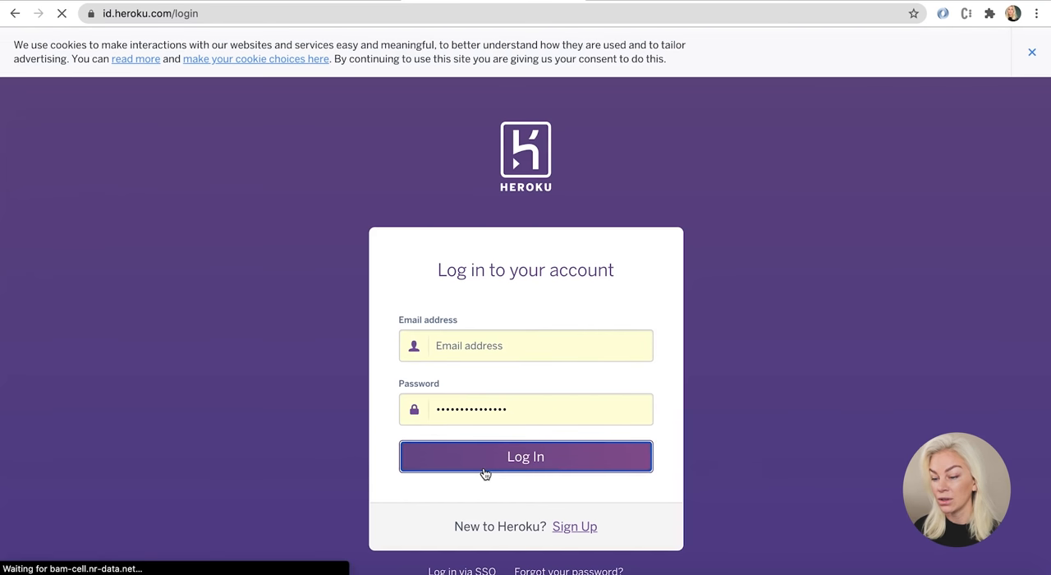
{"action": "left_click", "coordinate": [525, 456]}
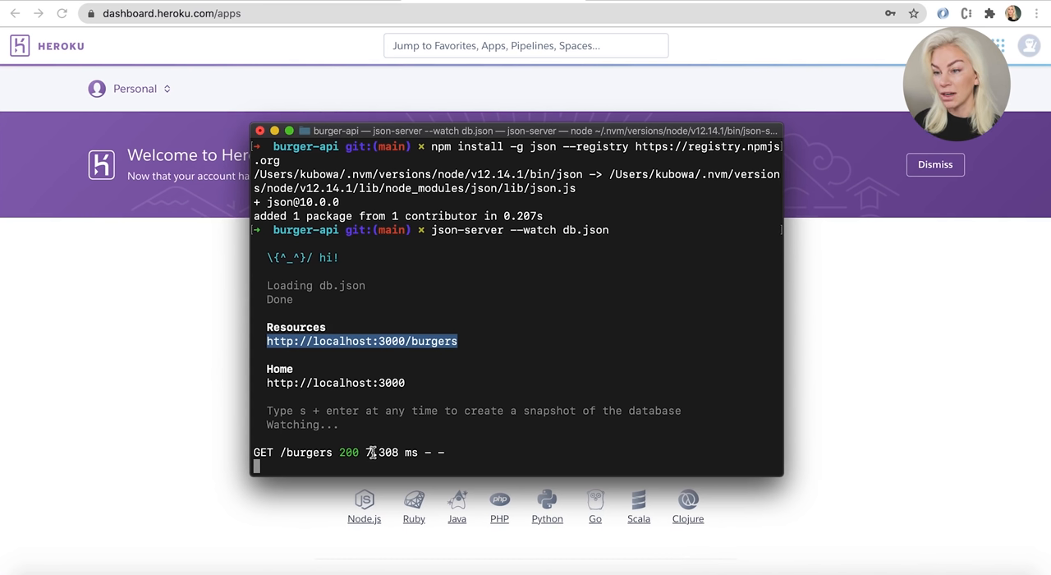
Stop json-server, stage db.json and commit it with the message "add burgers"
{"action": "key", "text": "ctrl+c"}
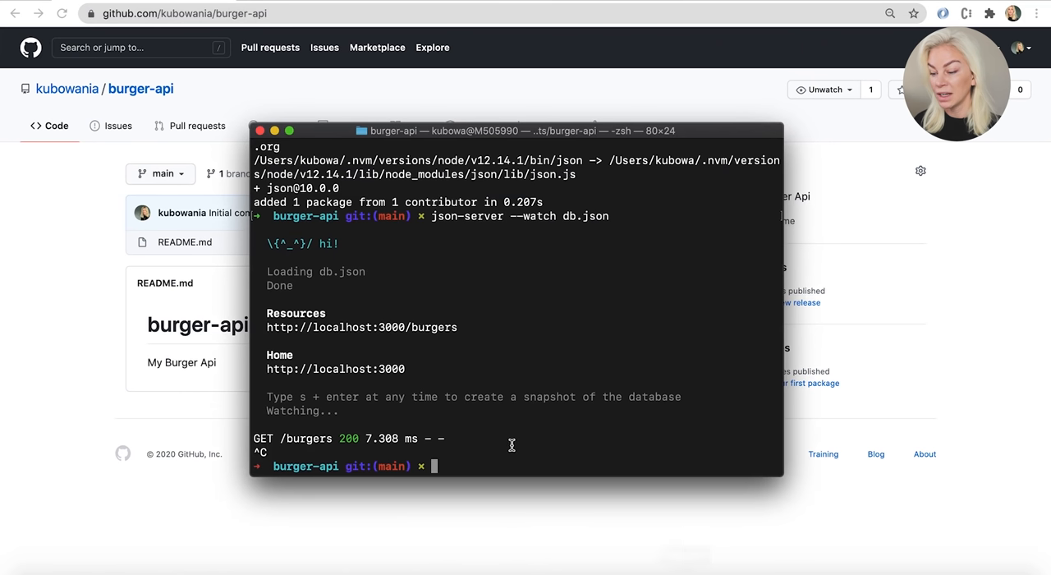
{"action": "type", "text": "git add ."}
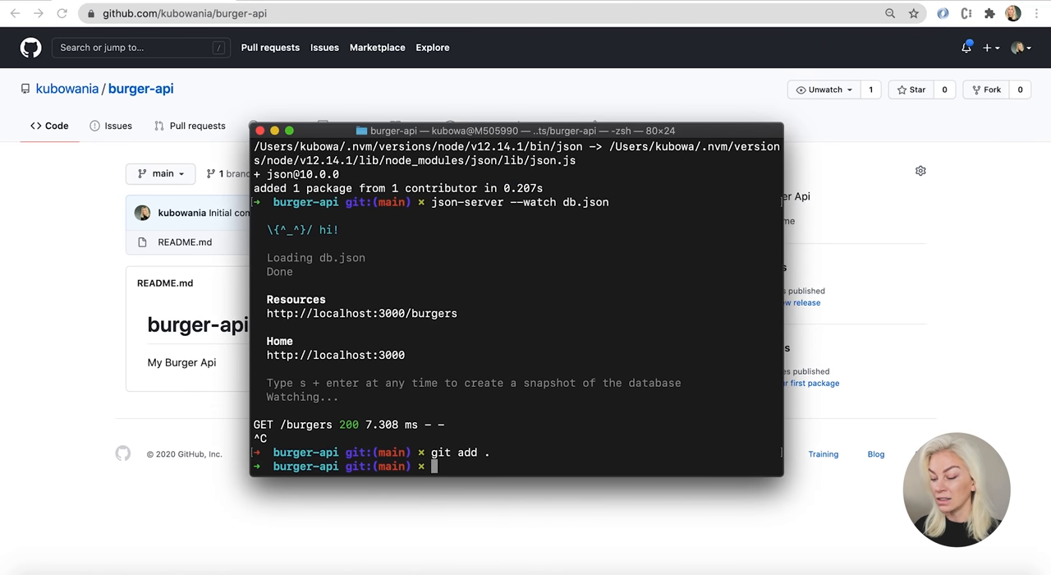
{"action": "type", "text": "git commit"}
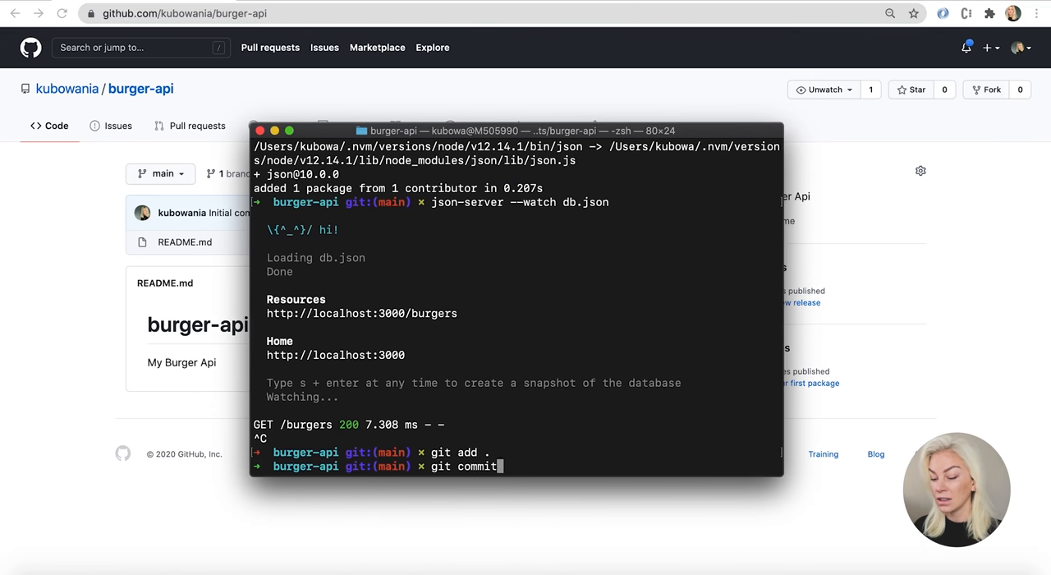
{"action": "type", "text": "-m'add"}
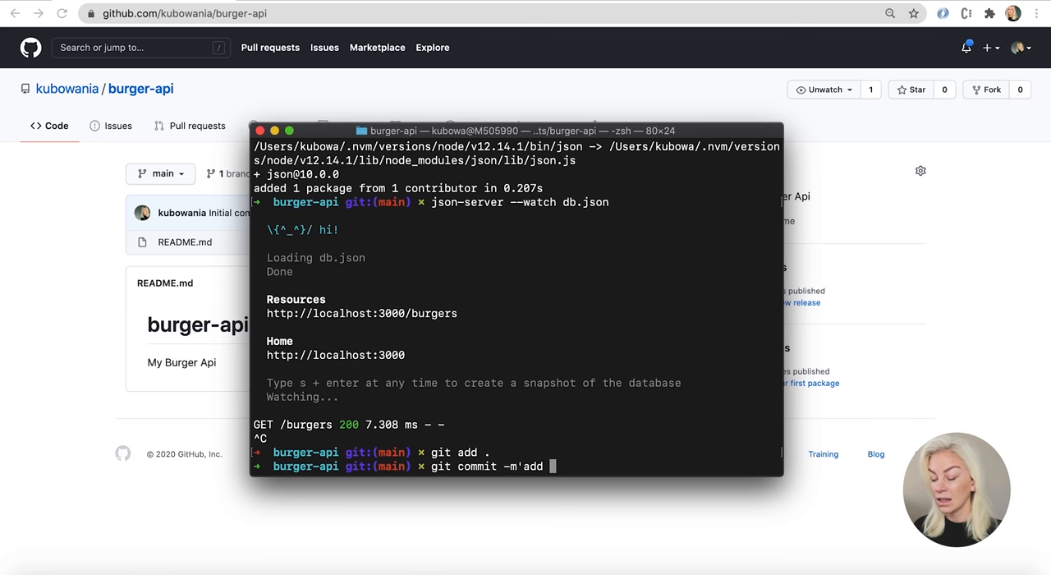
{"action": "type", "text": "burgers\""}
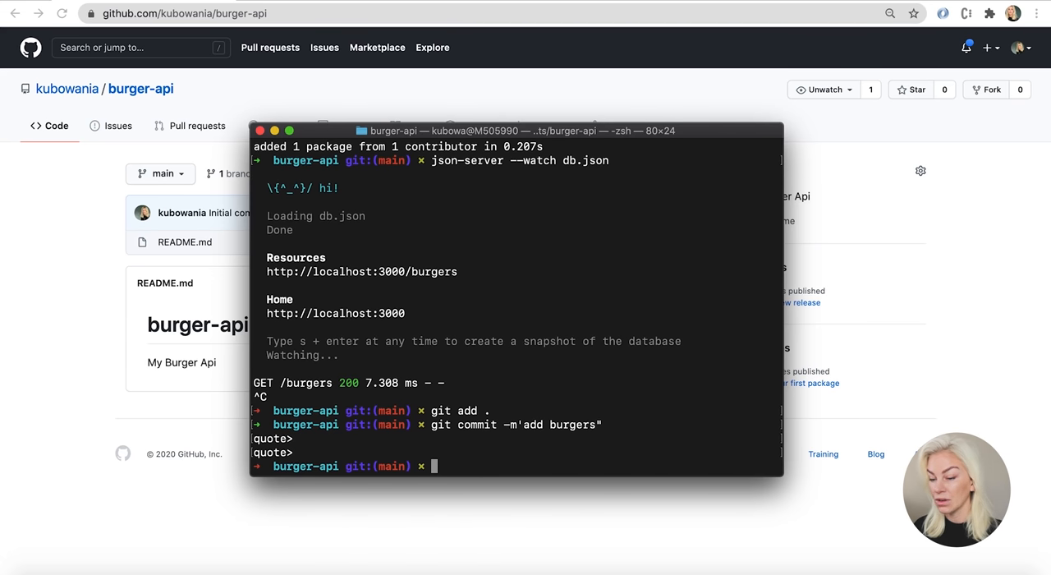
Start pushing the commit to GitHub with git push origin HEAD
{"action": "type", "text": "git p"}
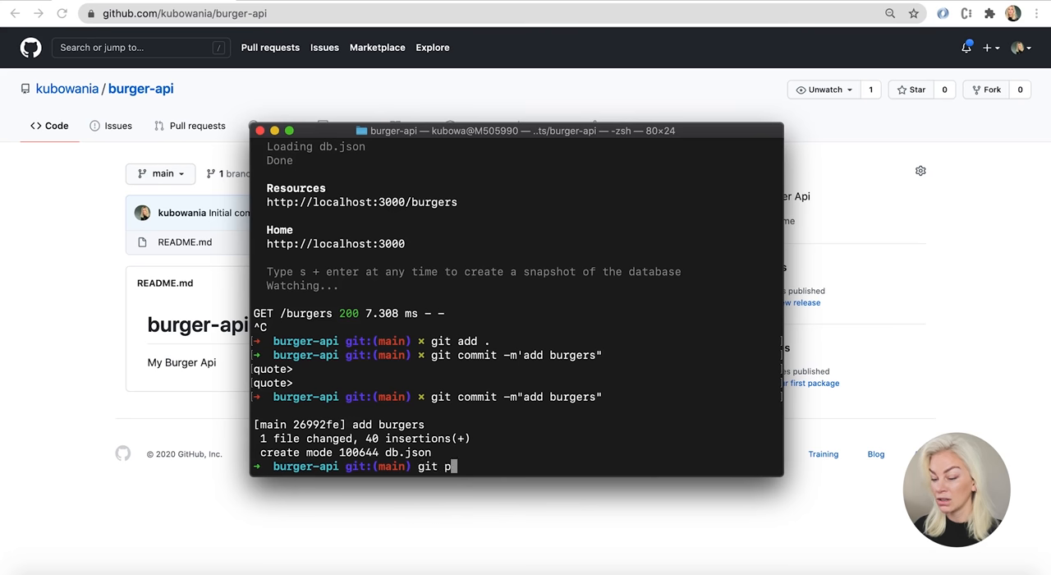
{"action": "type", "text": "ush origin"}
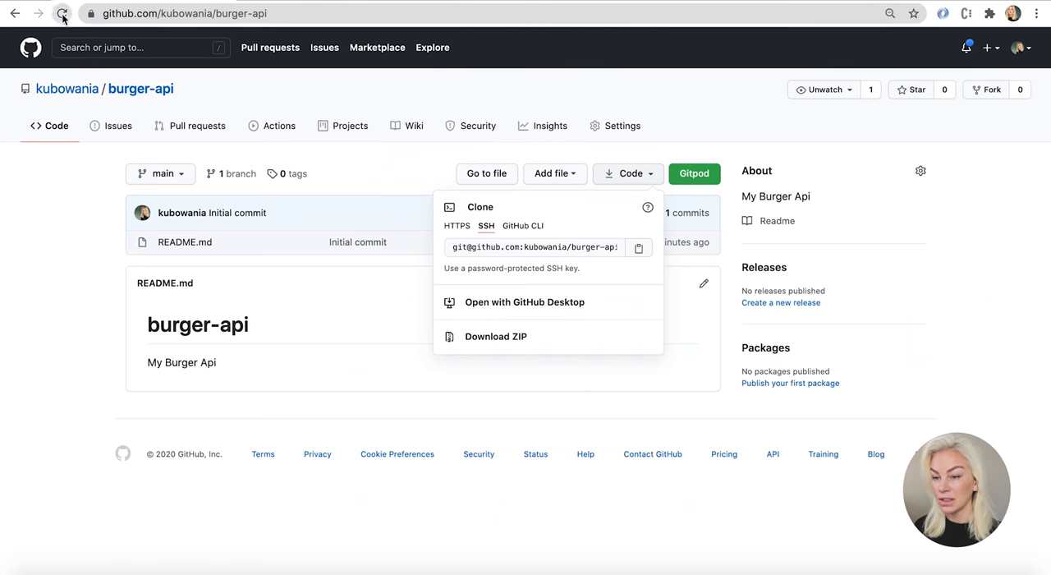
Reload the GitHub burger-api page to confirm the add burgers push arrived
{"action": "left_click", "coordinate": [63, 13]}
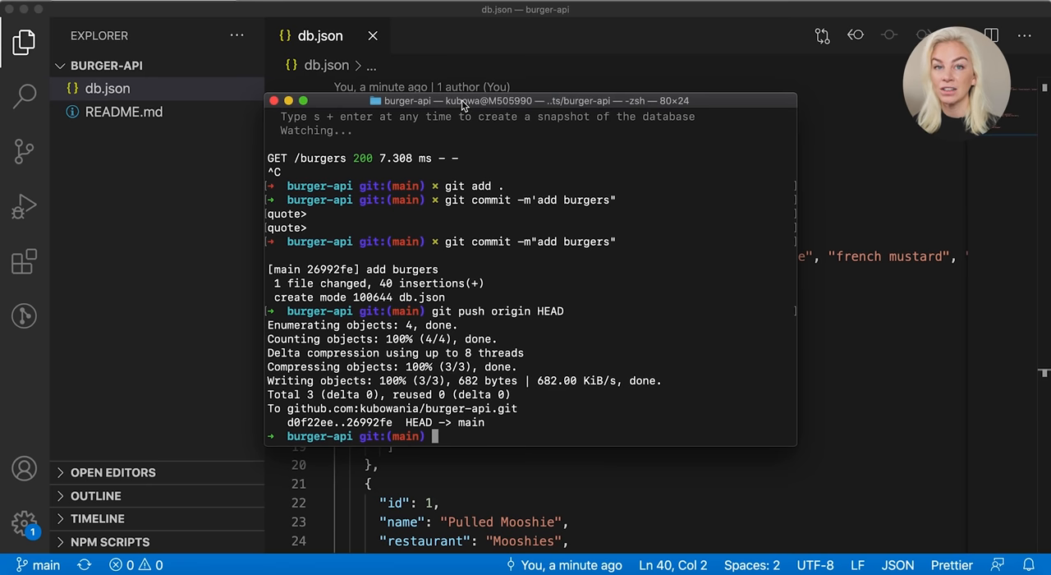
Run npm init accepting the defaults to create package.json for burger-api, then view it
{"action": "type", "text": "npm in"}
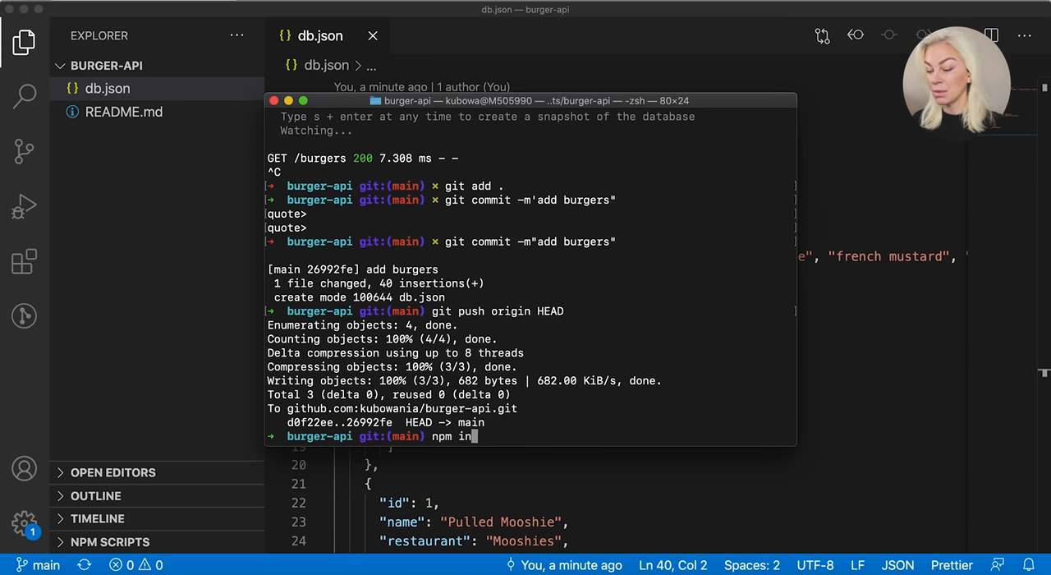
{"action": "key", "text": "Return"}
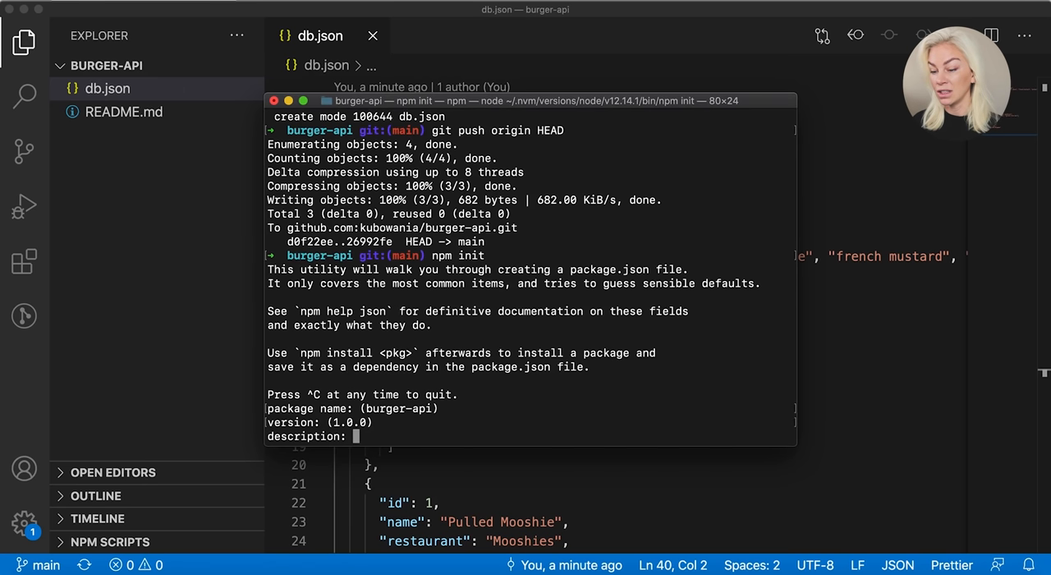
{"action": "key", "text": "Return"}
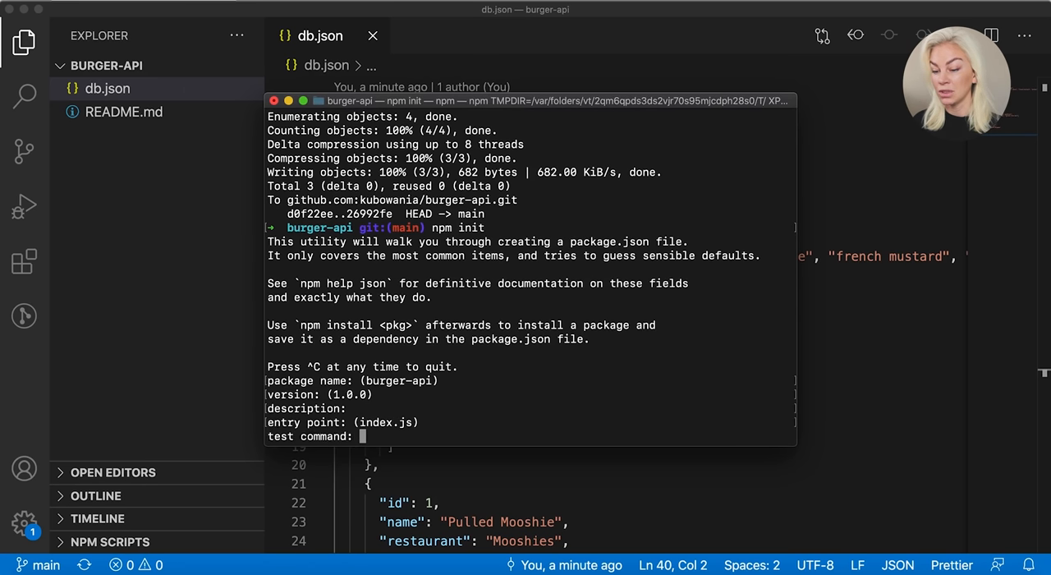
{"action": "key", "text": "Return"}
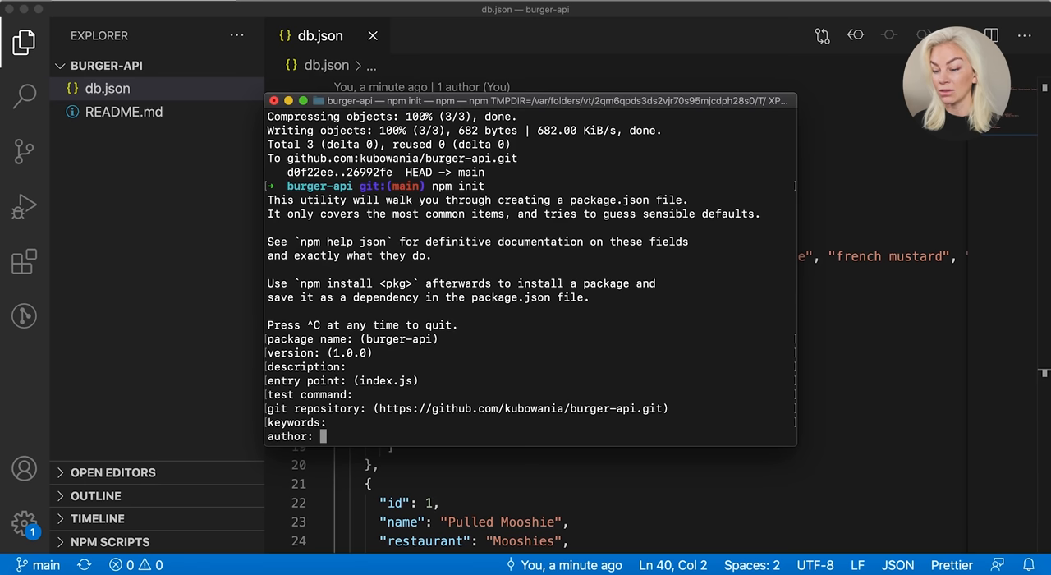
{"action": "type", "text": "yes) yes"}
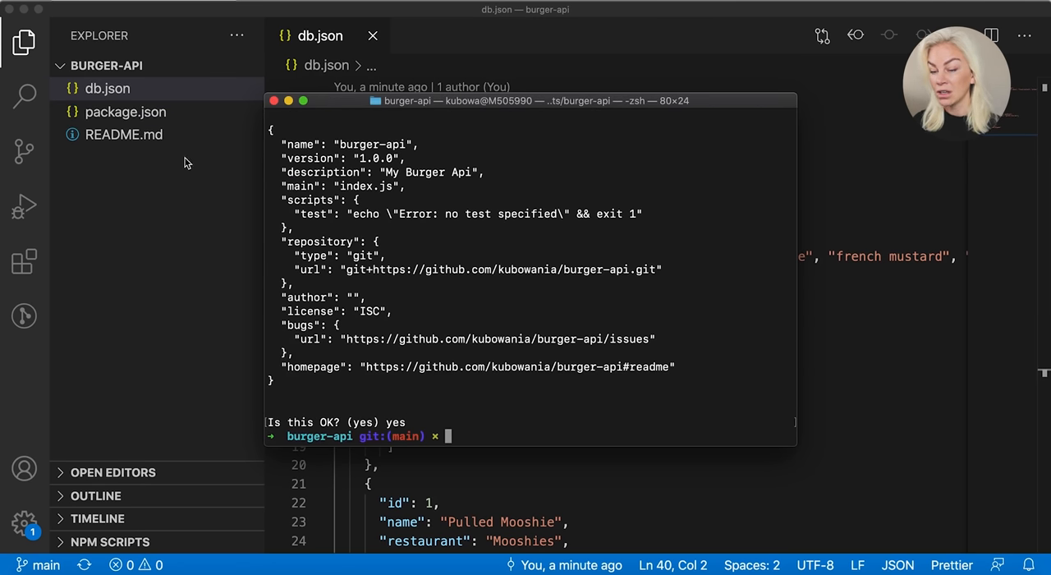
{"action": "left_click", "coordinate": [124, 111]}
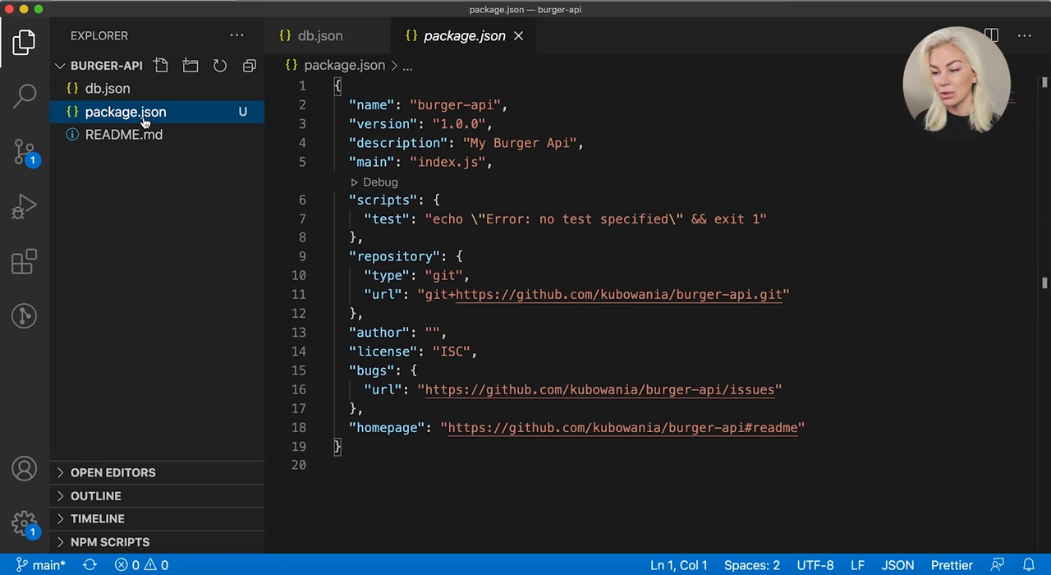
{"action": "mouse_move", "coordinate": [391, 443]}
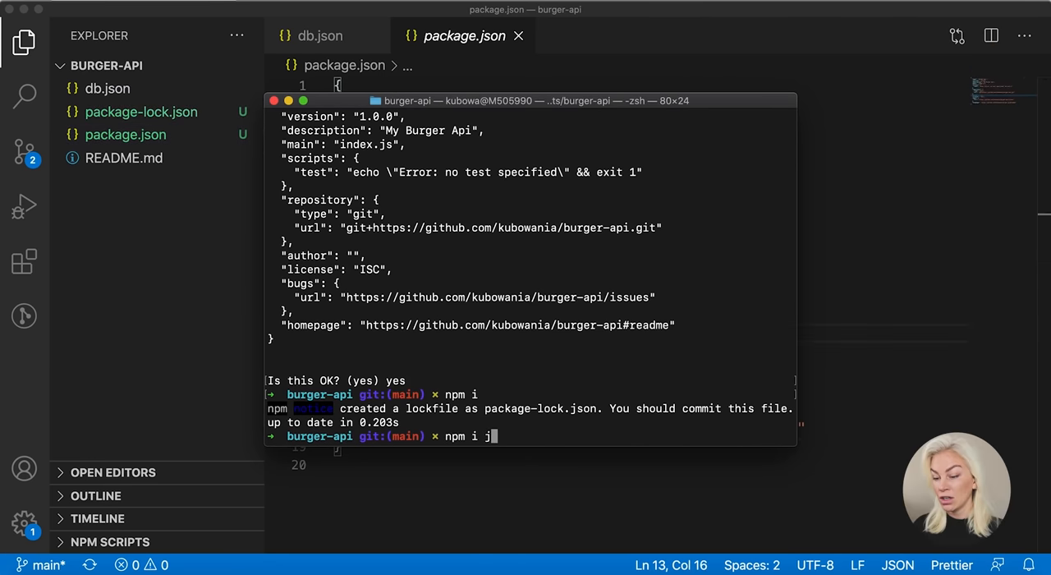
{"action": "type", "text": "son-server"}
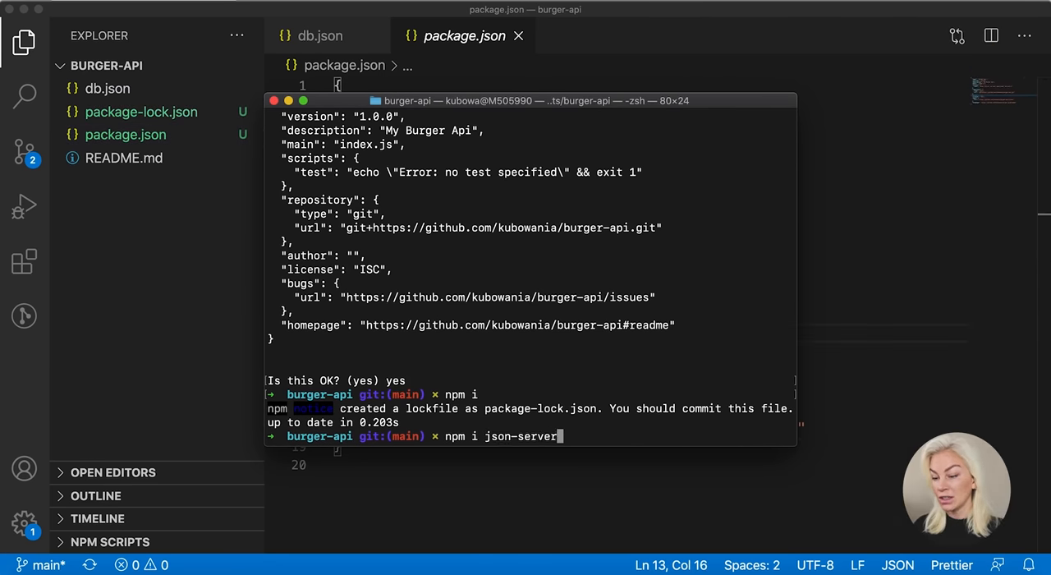
{"action": "key", "text": "Return"}
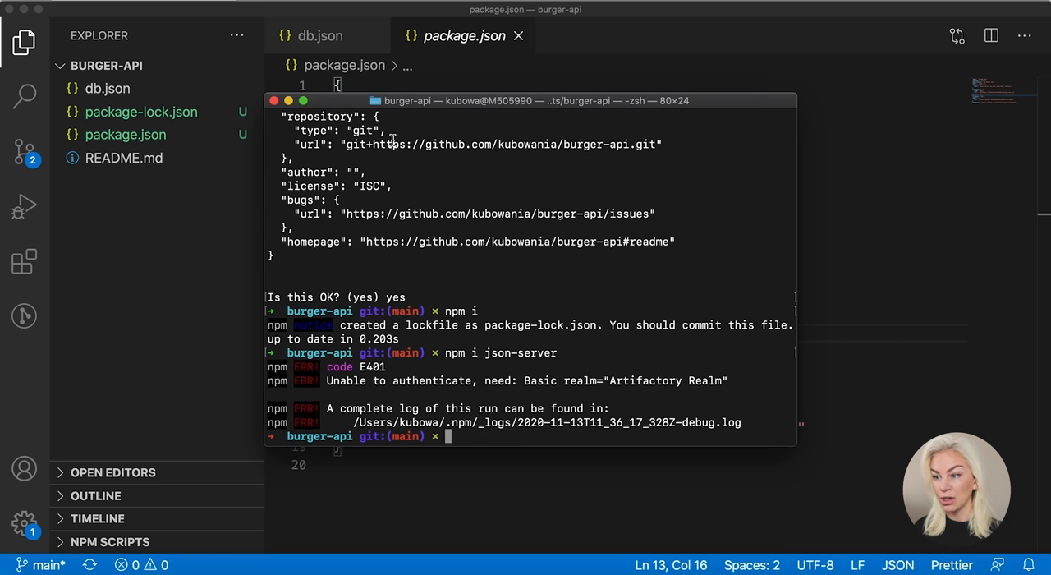
{"action": "type", "text": "npm"}
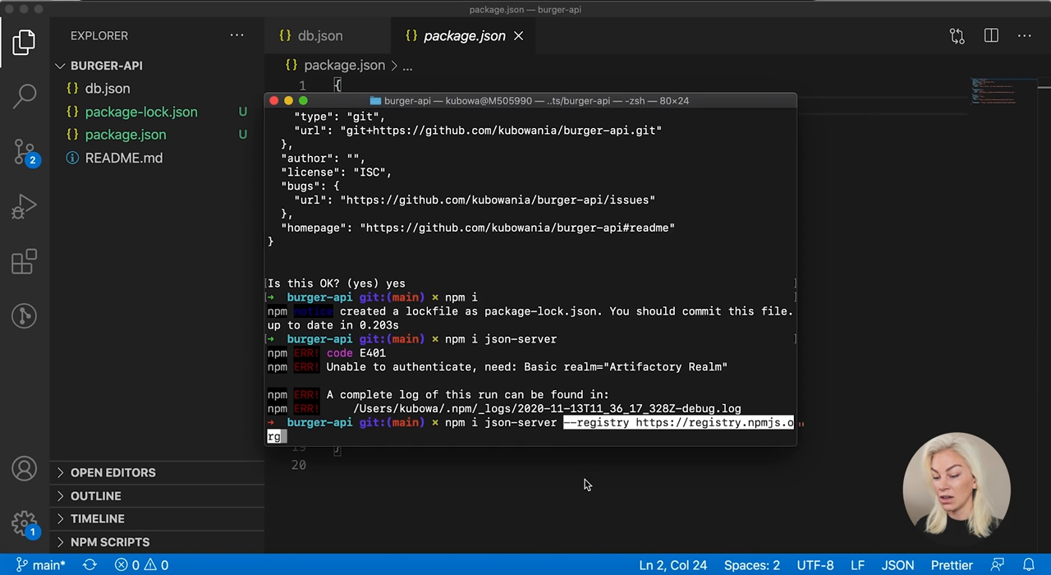
{"action": "key", "text": "Return"}
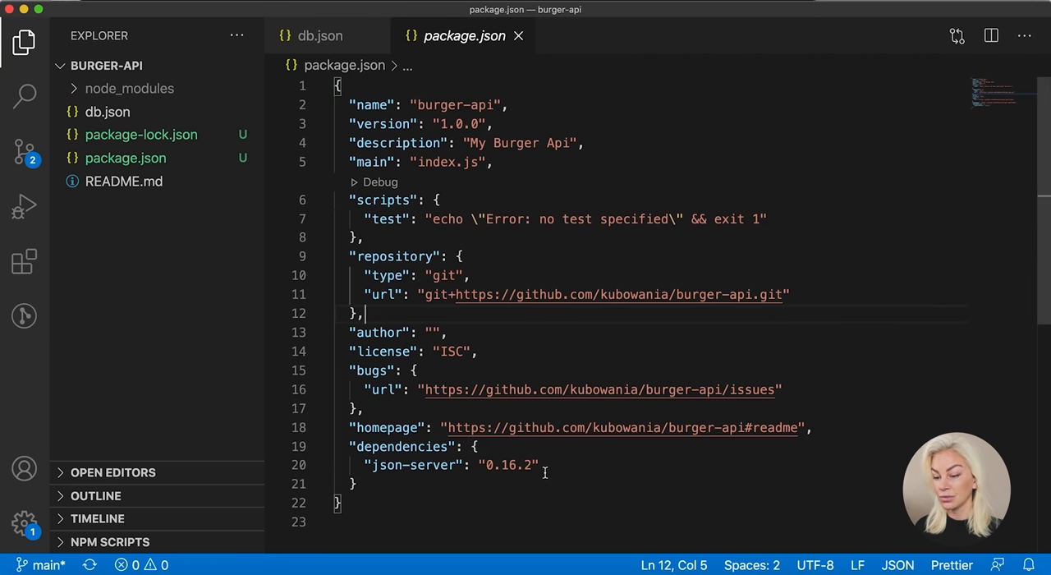
Add a "start": "node server.js" script to package.json and begin a new server.js file
{"action": "triple_click", "coordinate": [435, 465]}
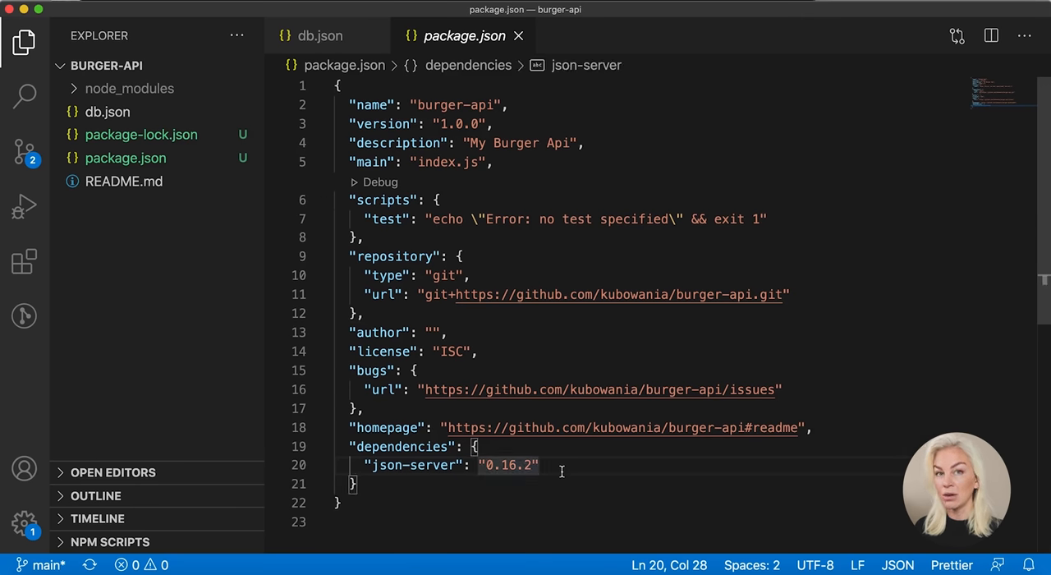
{"action": "mouse_move", "coordinate": [618, 466]}
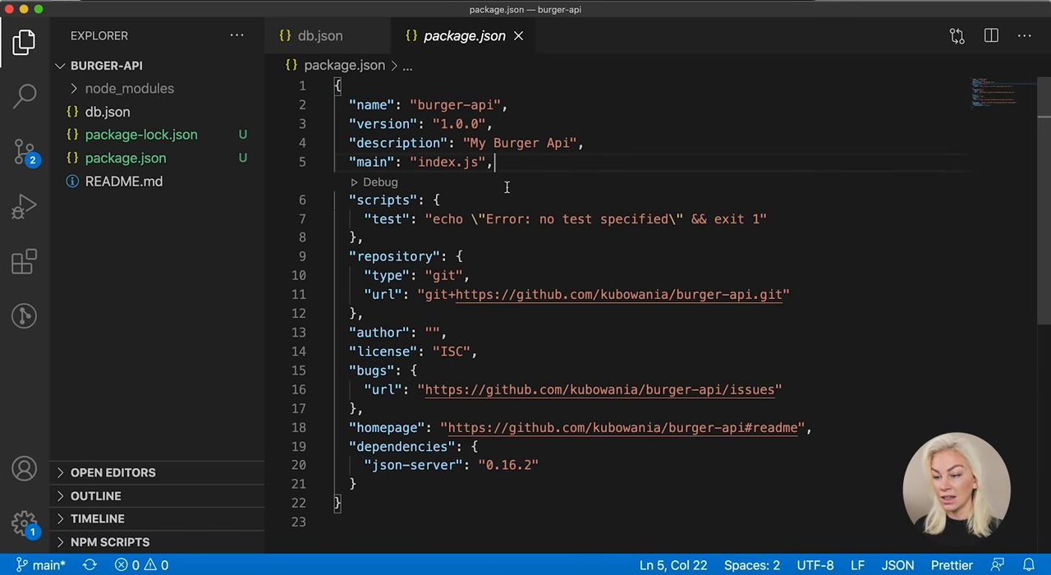
{"action": "mouse_move", "coordinate": [781, 220]}
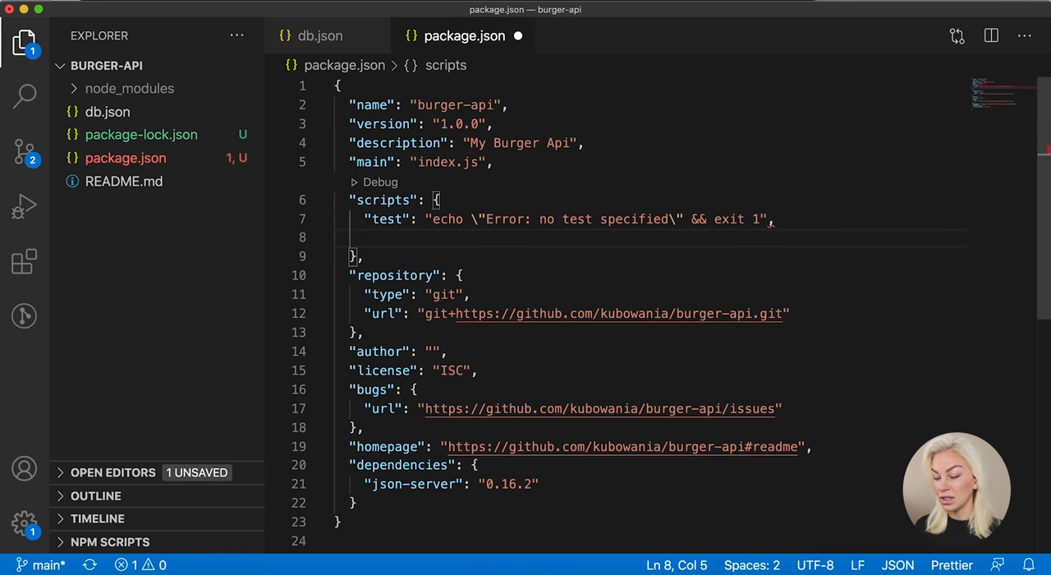
{"action": "type", "text": "\"start"}
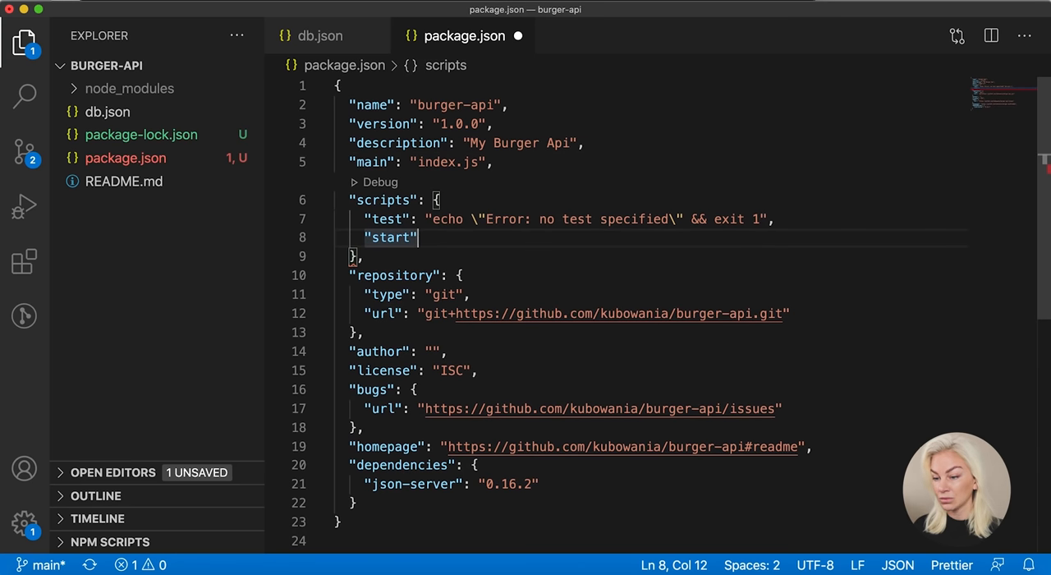
{"action": "type", "text": ": \"node server.js\""}
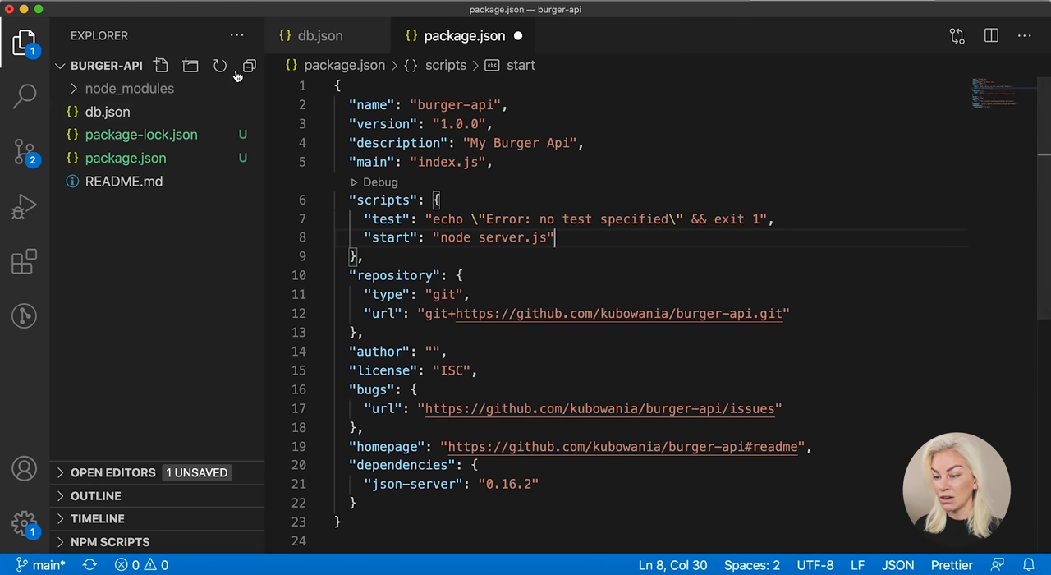
{"action": "left_click", "coordinate": [558, 254]}
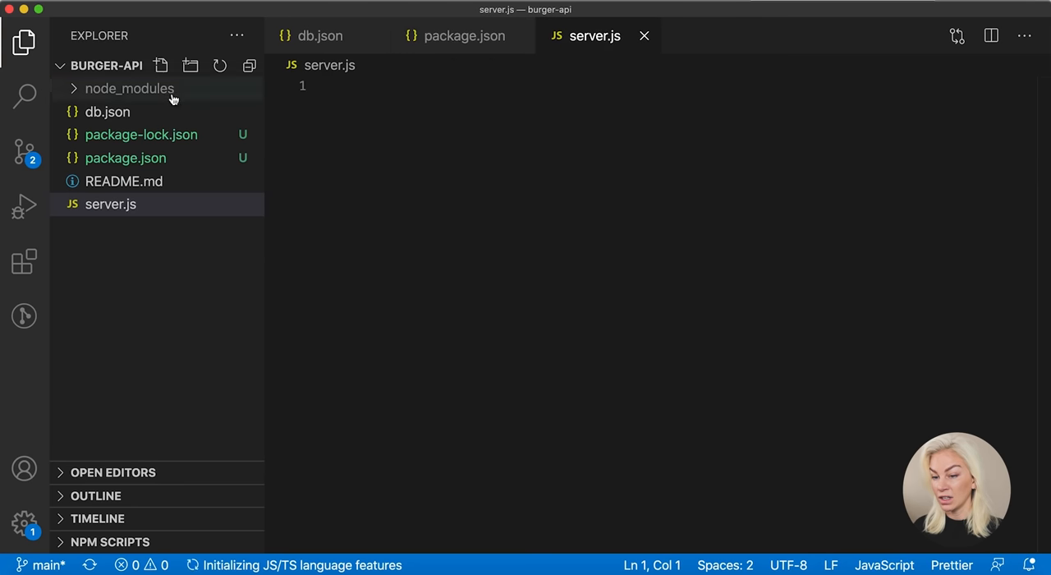
{"action": "mouse_move", "coordinate": [864, 17]}
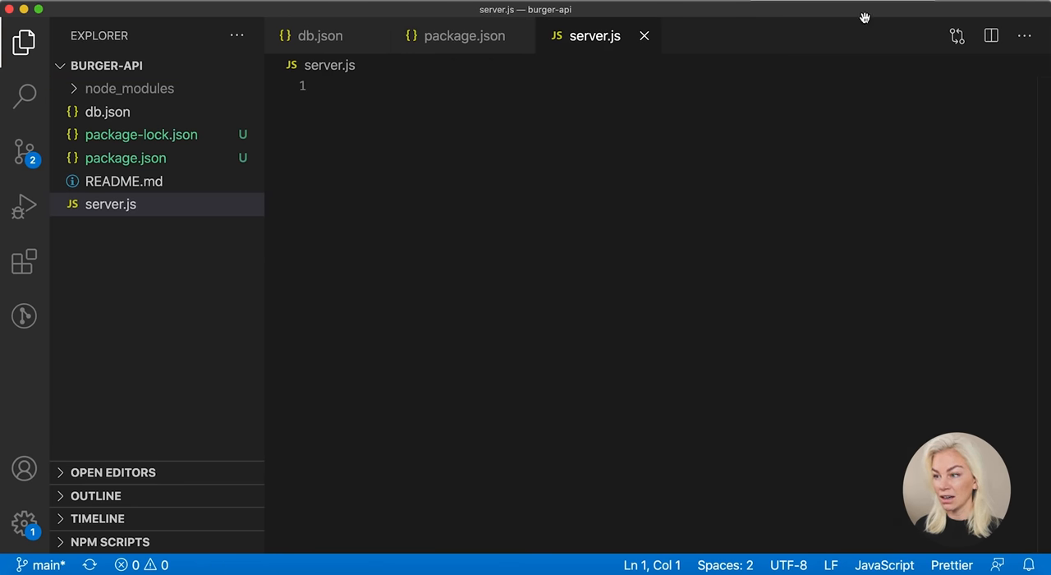
Write server.js requiring json-server and creating the server with jsonServer.create()
{"action": "left_click", "coordinate": [369, 85]}
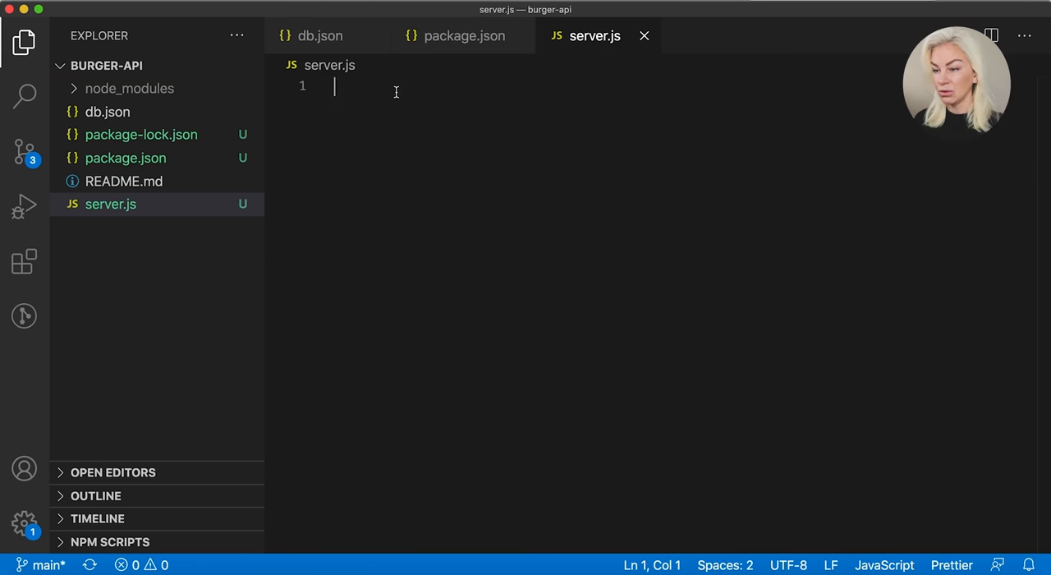
{"action": "type", "text": "const jsonServer = require('json-server');"}
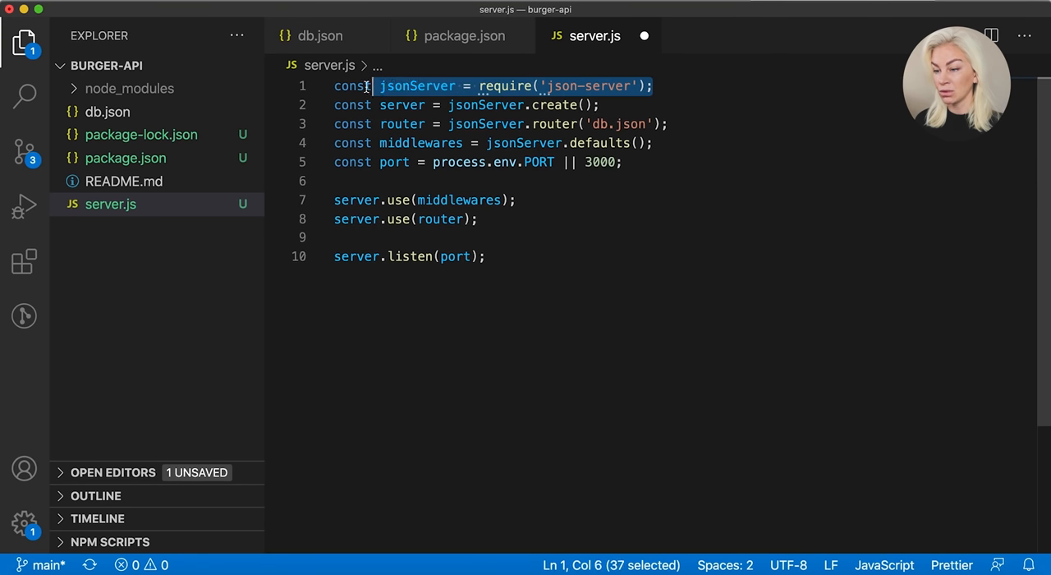
{"action": "left_click", "coordinate": [637, 105]}
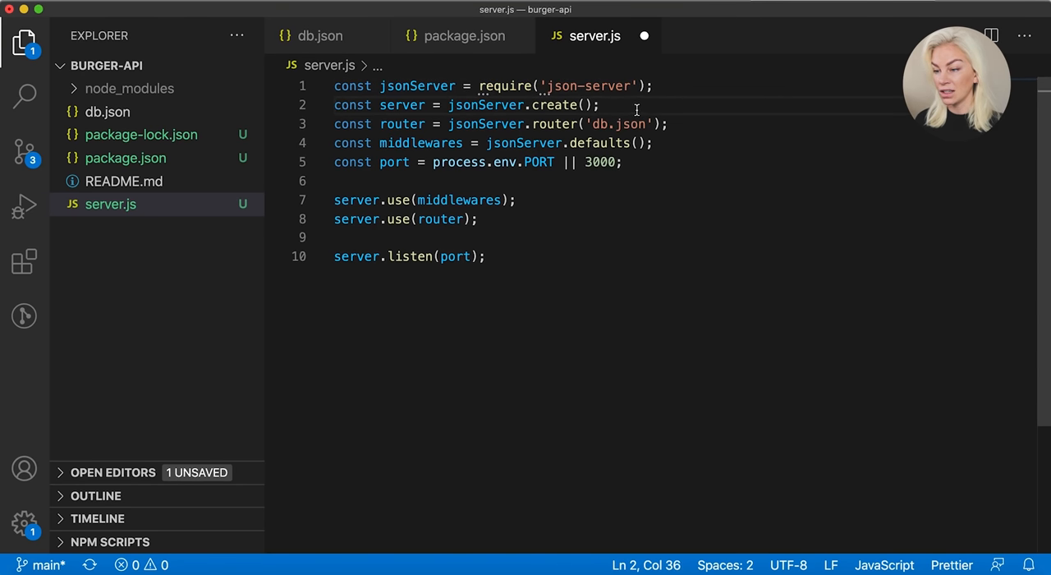
{"action": "left_click", "coordinate": [601, 105]}
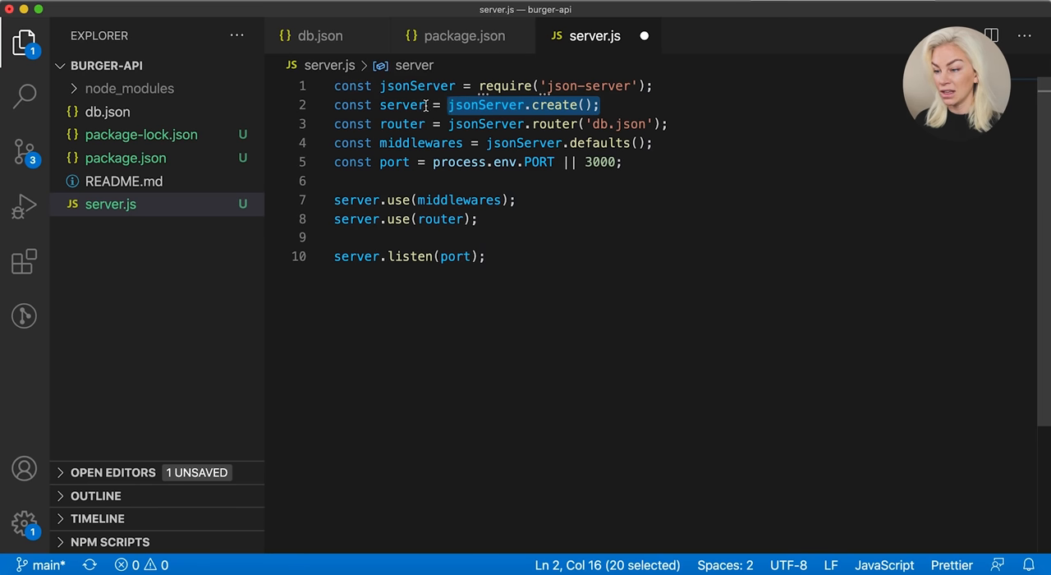
{"action": "double_click", "coordinate": [398, 105]}
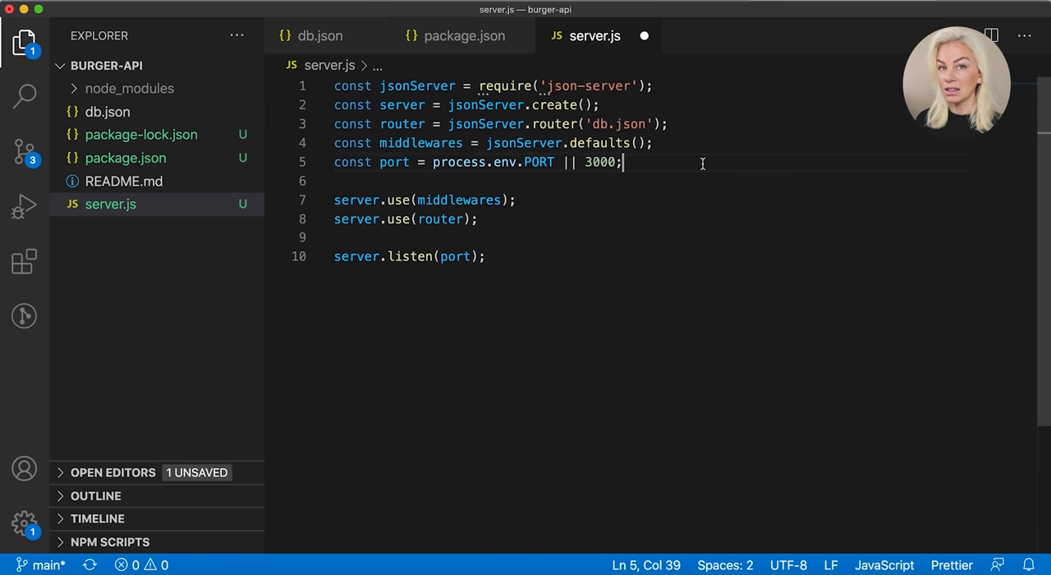
{"action": "mouse_move", "coordinate": [655, 171]}
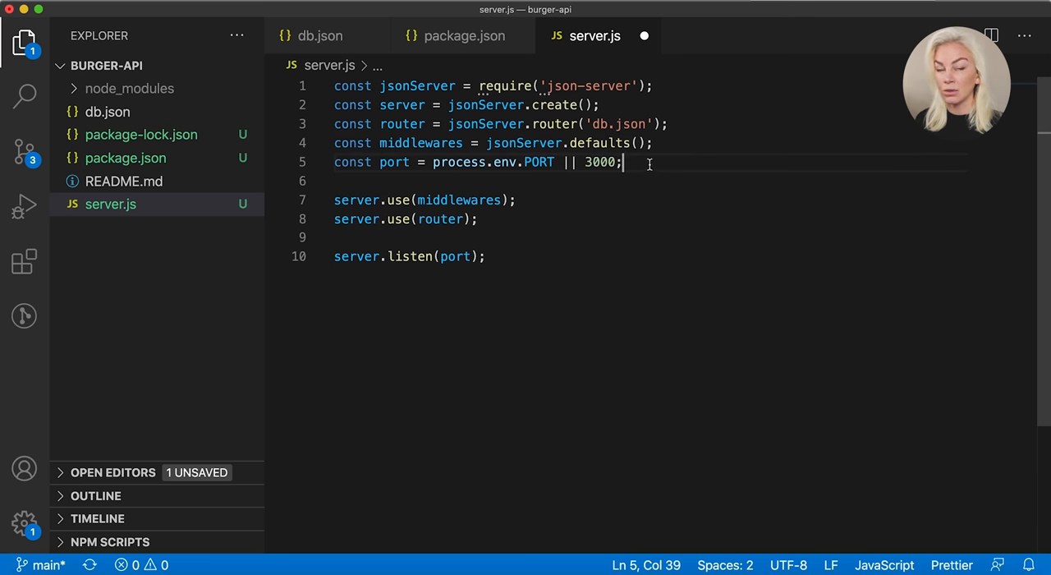
Set port = process.env.PORT || 3000 and listen on that port, then save server.js
{"action": "left_click", "coordinate": [336, 236]}
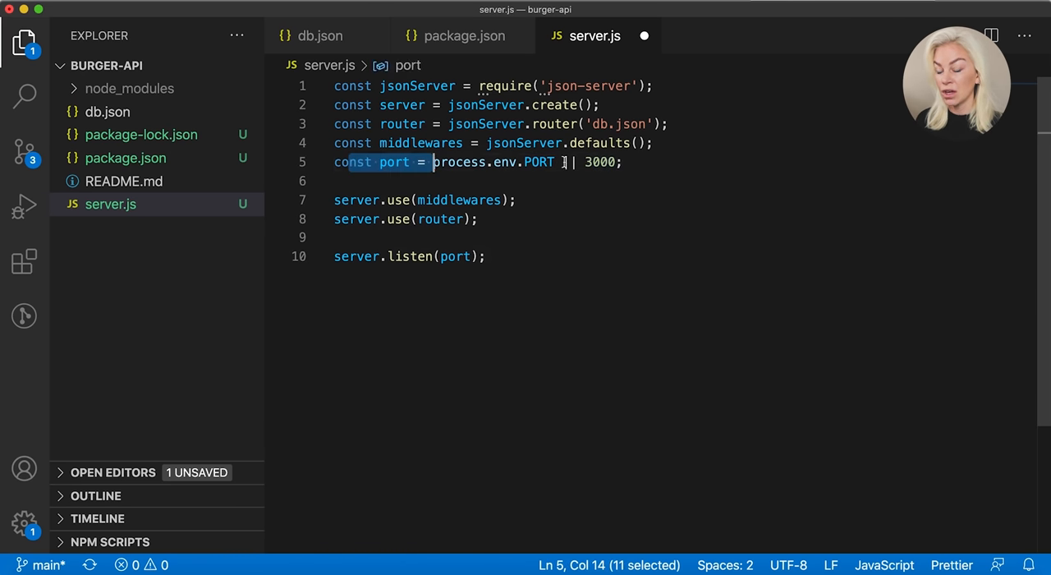
{"action": "left_click", "coordinate": [592, 211]}
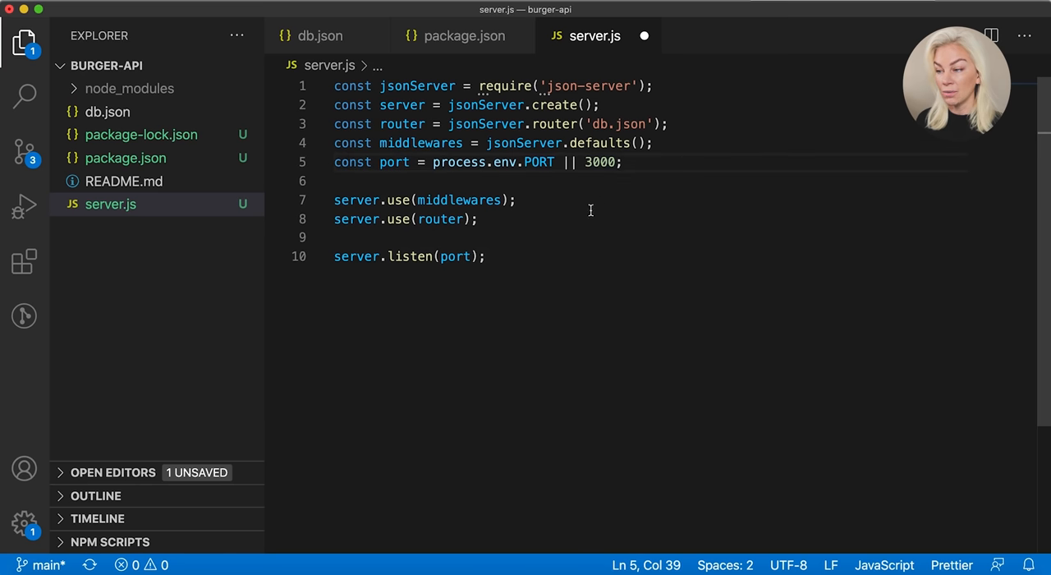
{"action": "left_click", "coordinate": [486, 256]}
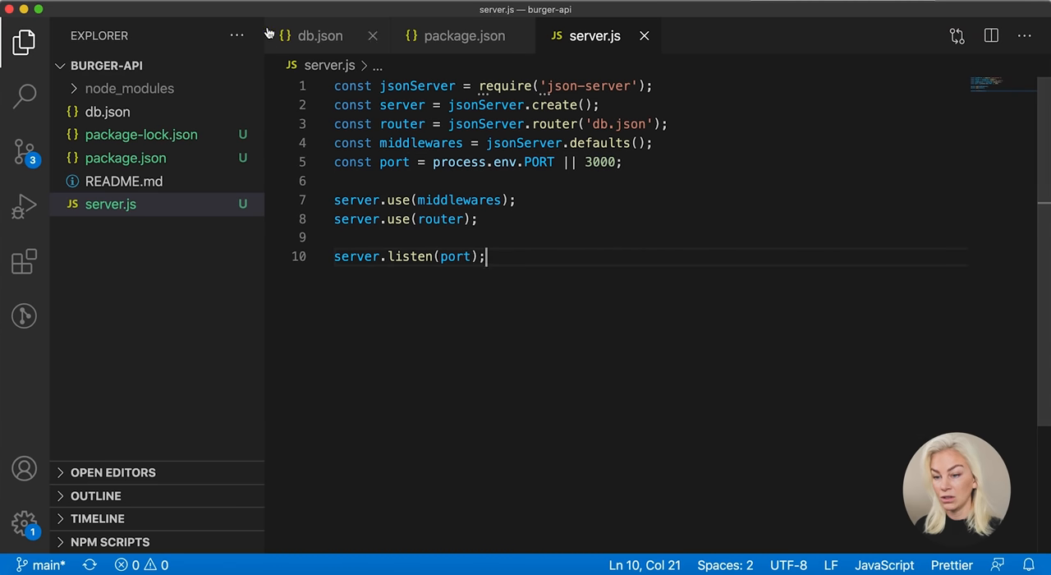
{"action": "mouse_move", "coordinate": [184, 88]}
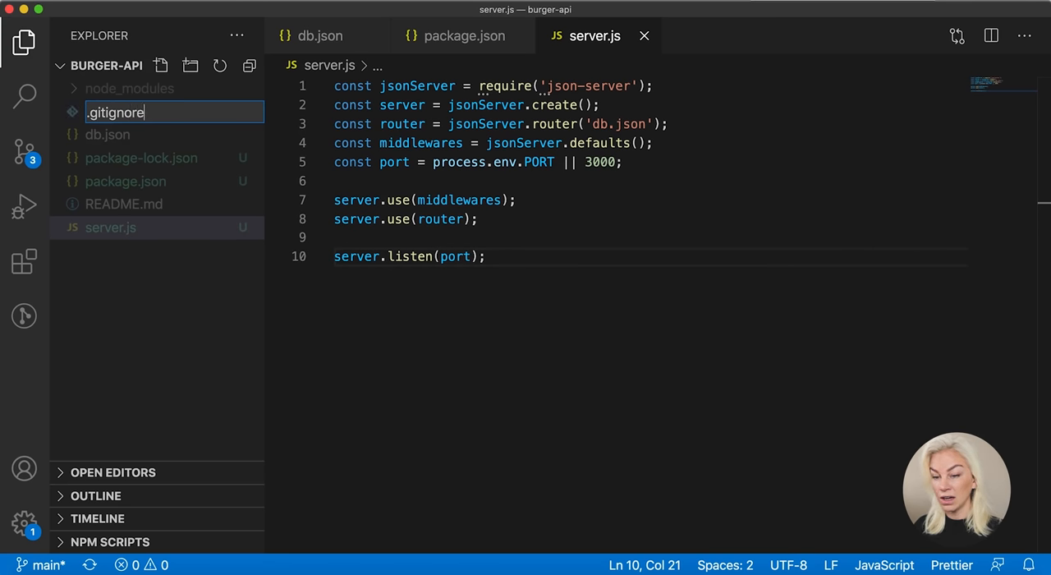
Create a .gitignore file containing node_modules
{"action": "key", "text": "Return"}
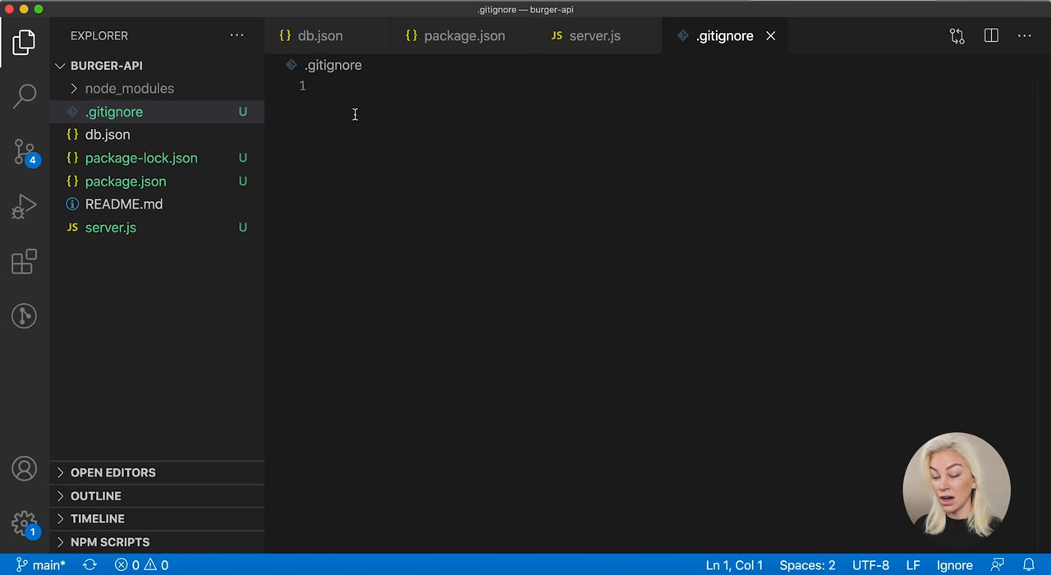
{"action": "type", "text": "node_"}
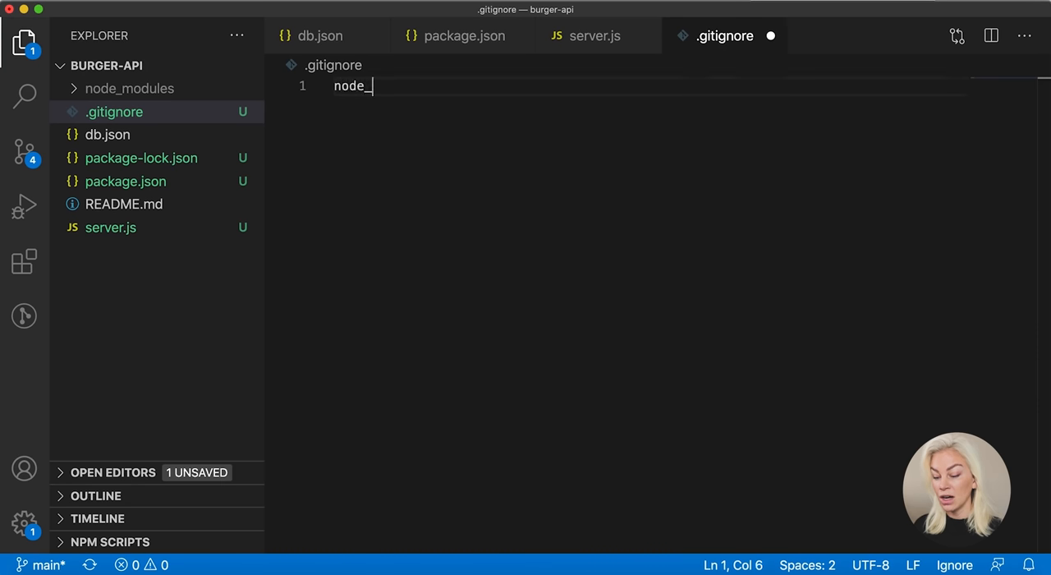
{"action": "type", "text": "modules"}
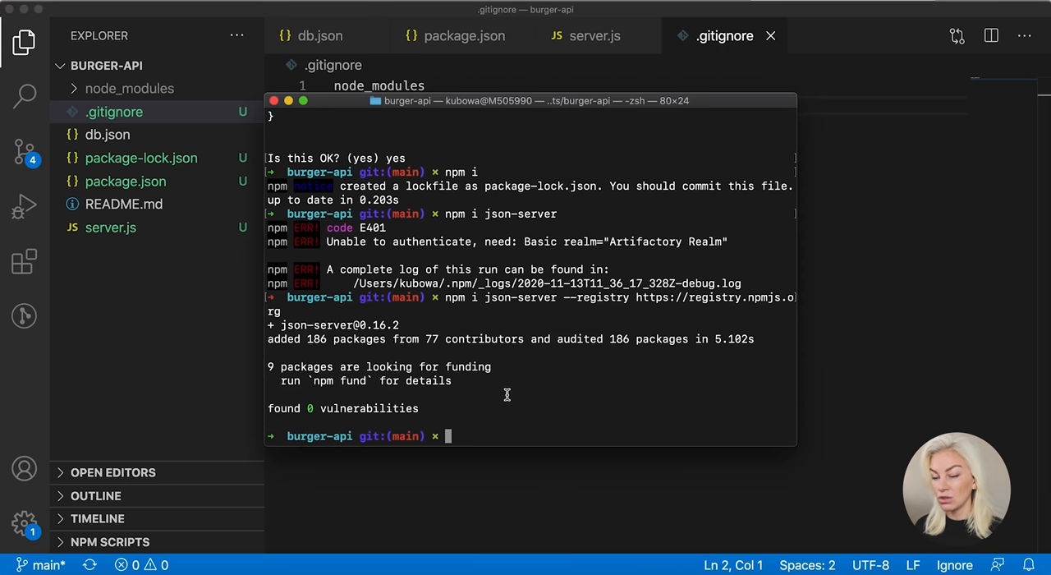
Stage the server files, commit them as "add server" and push to GitHub main
{"action": "type", "text": "git add ."}
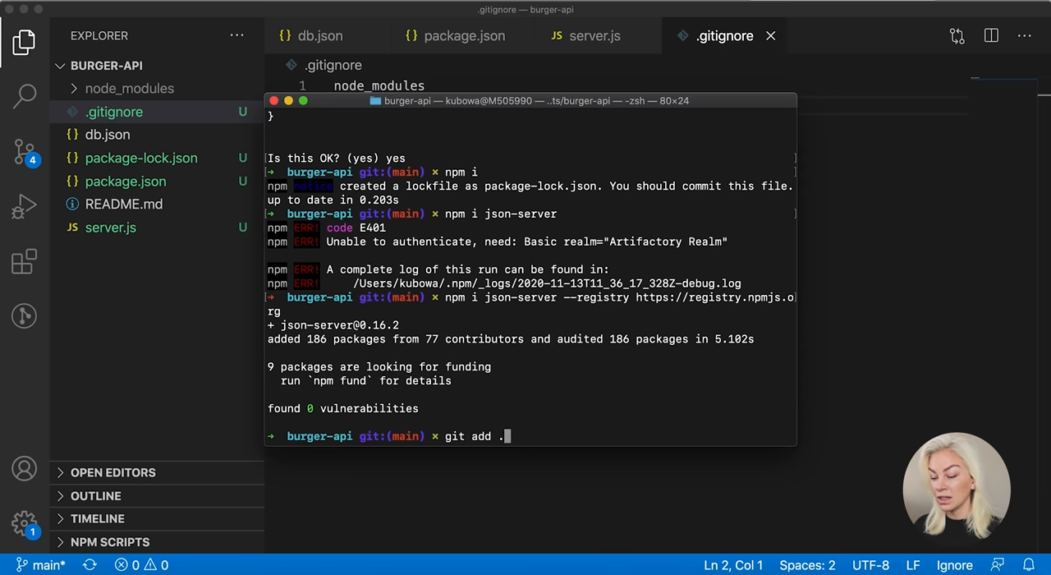
{"action": "type", "text": "git commit"}
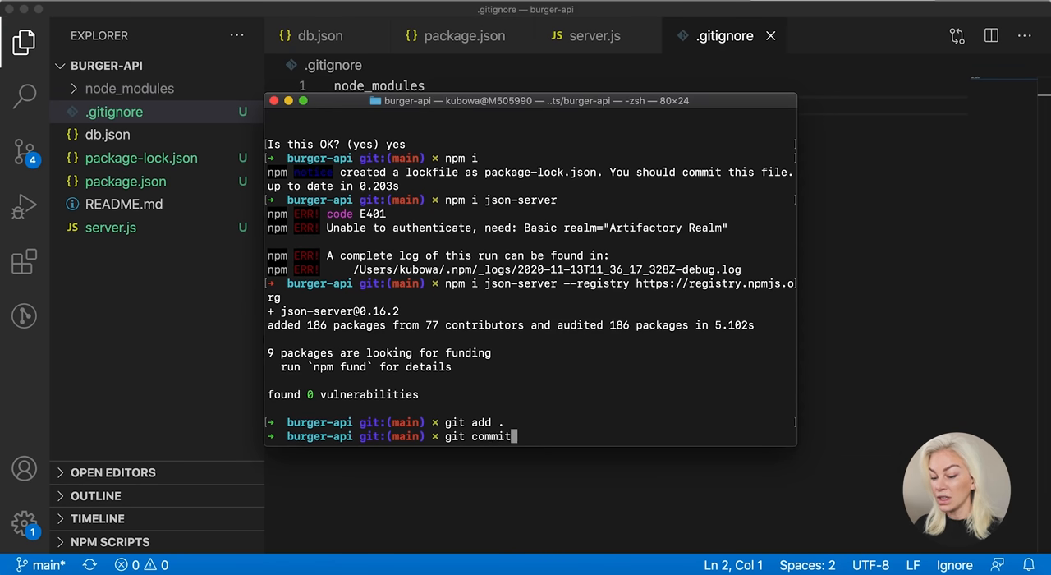
{"action": "type", "text": "-m\"add"}
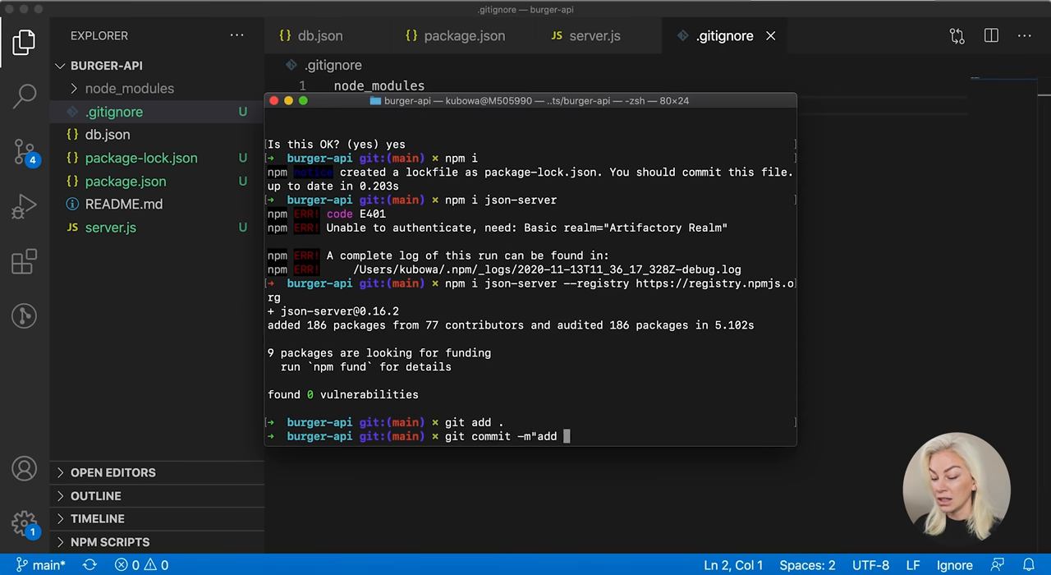
{"action": "type", "text": "b"}
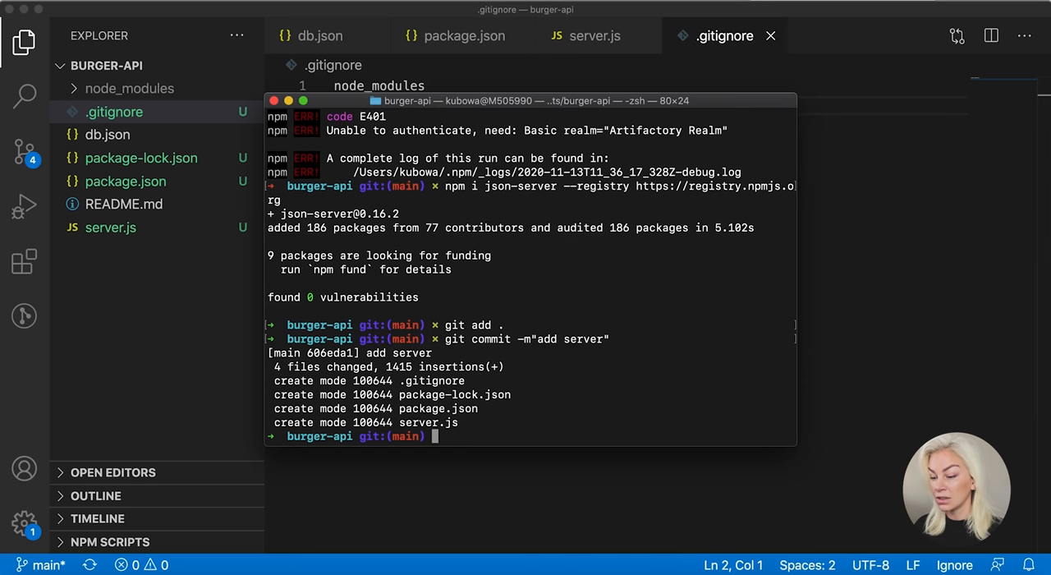
{"action": "type", "text": "git push"}
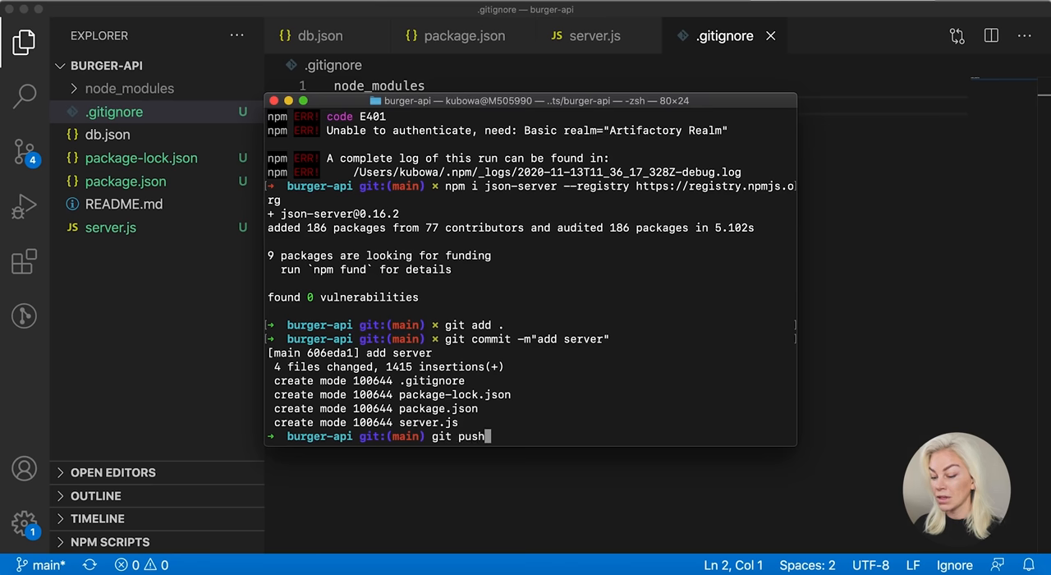
{"action": "type", "text": "org"}
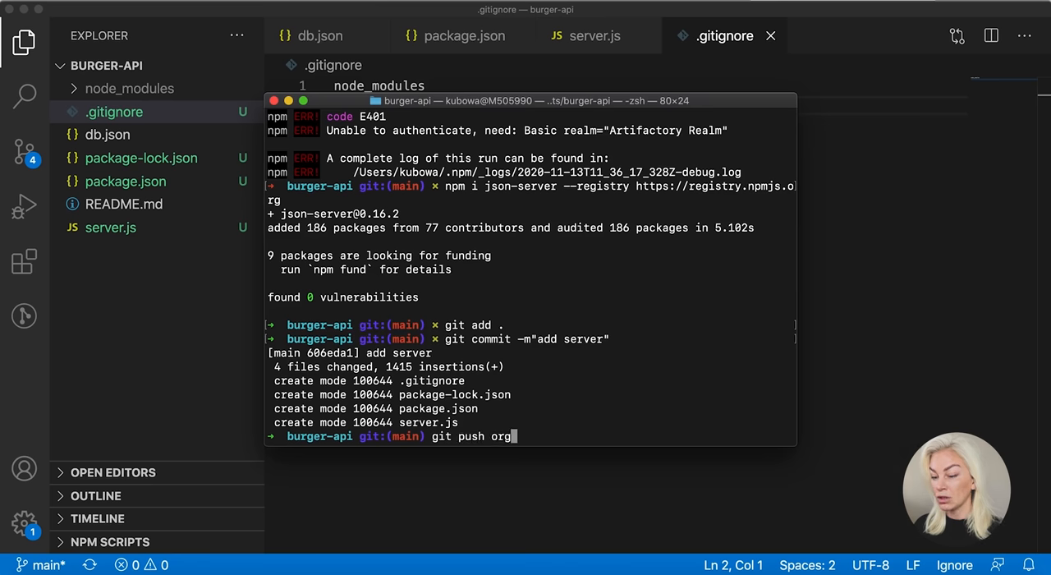
{"action": "key", "text": "Return"}
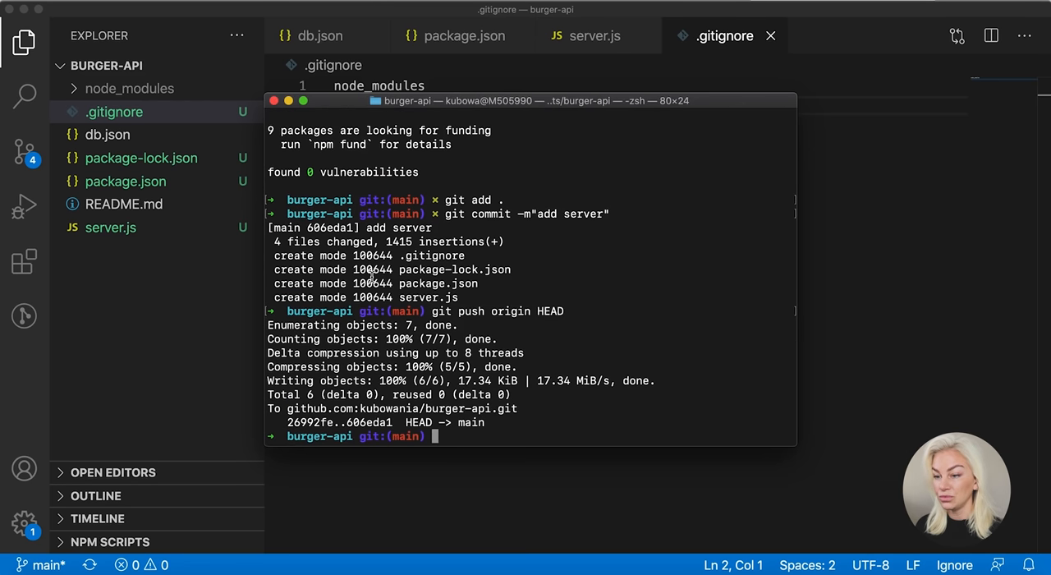
{"action": "mouse_move", "coordinate": [240, 33]}
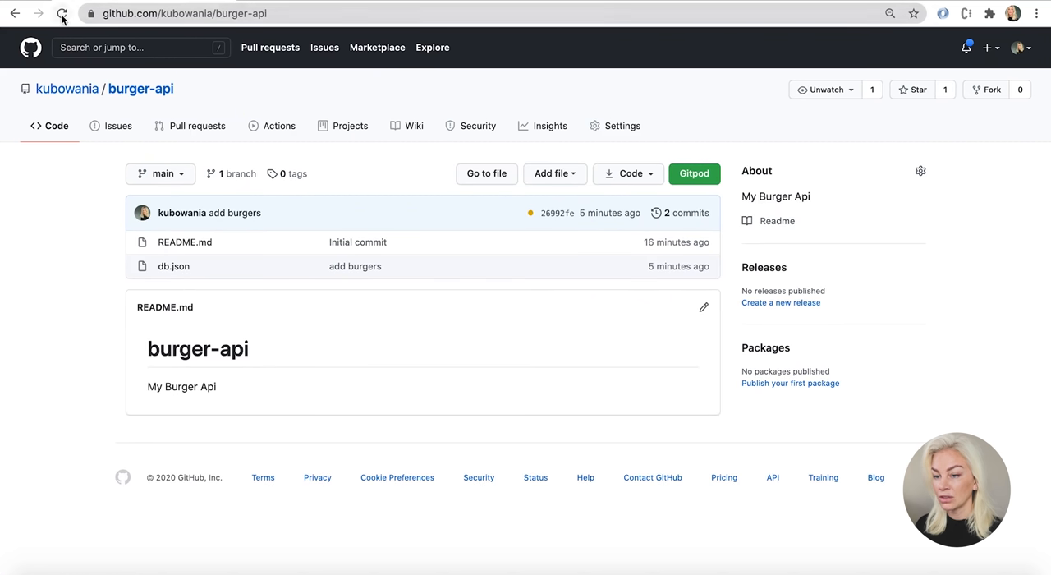
Reload the burger-api GitHub page to show the pushed server files
{"action": "left_click", "coordinate": [62, 13]}
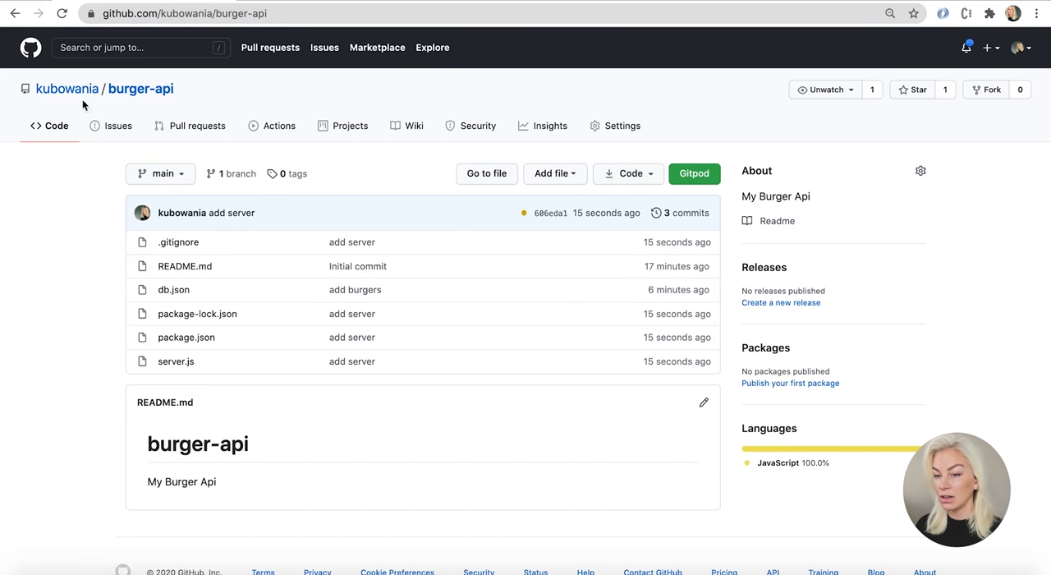
{"action": "mouse_move", "coordinate": [184, 387]}
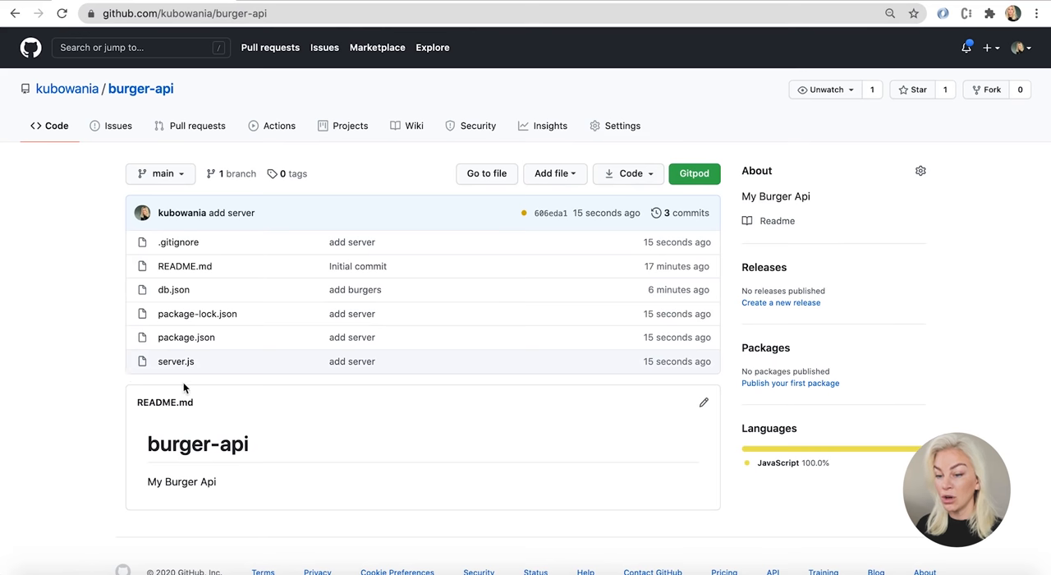
{"action": "mouse_move", "coordinate": [177, 241]}
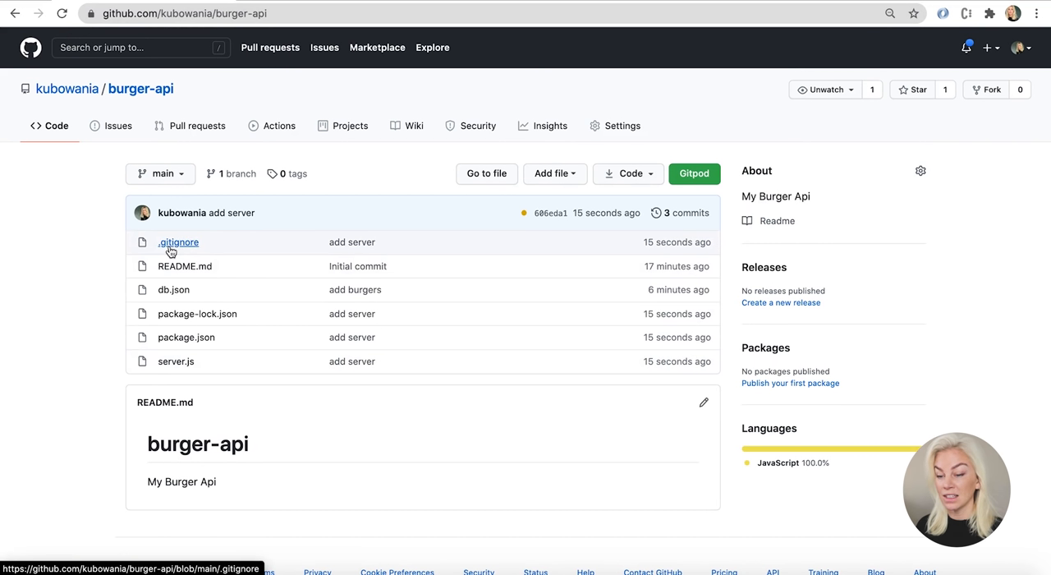
{"action": "mouse_move", "coordinate": [122, 271]}
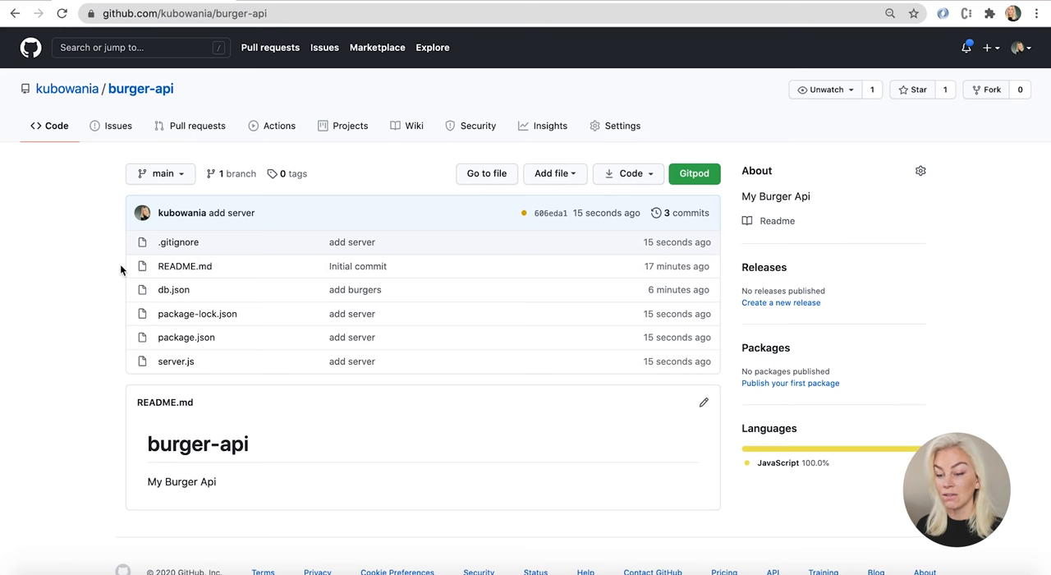
{"action": "mouse_move", "coordinate": [736, 572]}
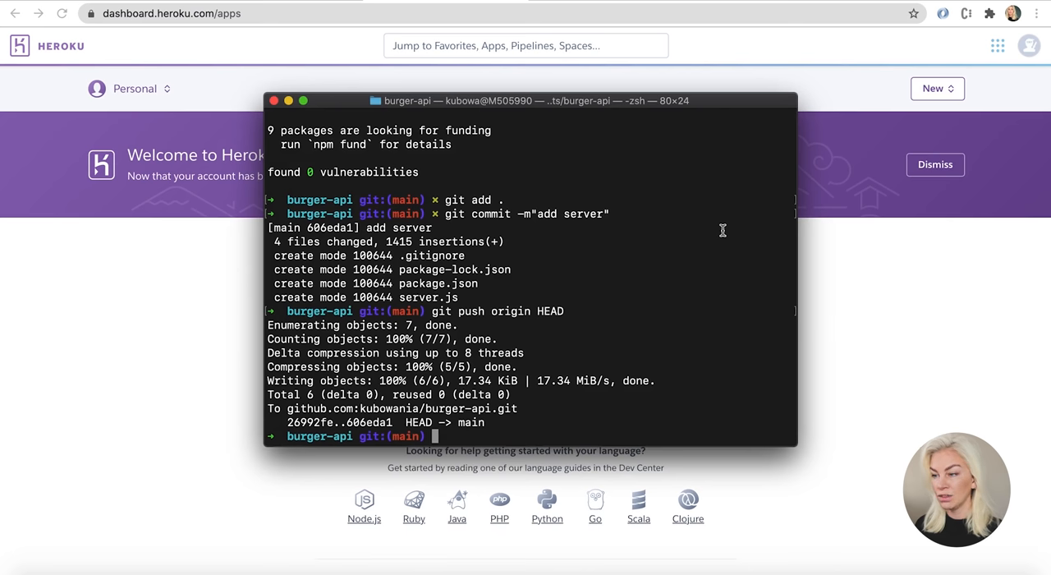
Install the Heroku CLI via brew tap heroku/brew, confirming 7.47.2 is already installed
{"action": "type", "text": "brew tap heroku/brew && brew install heroku"}
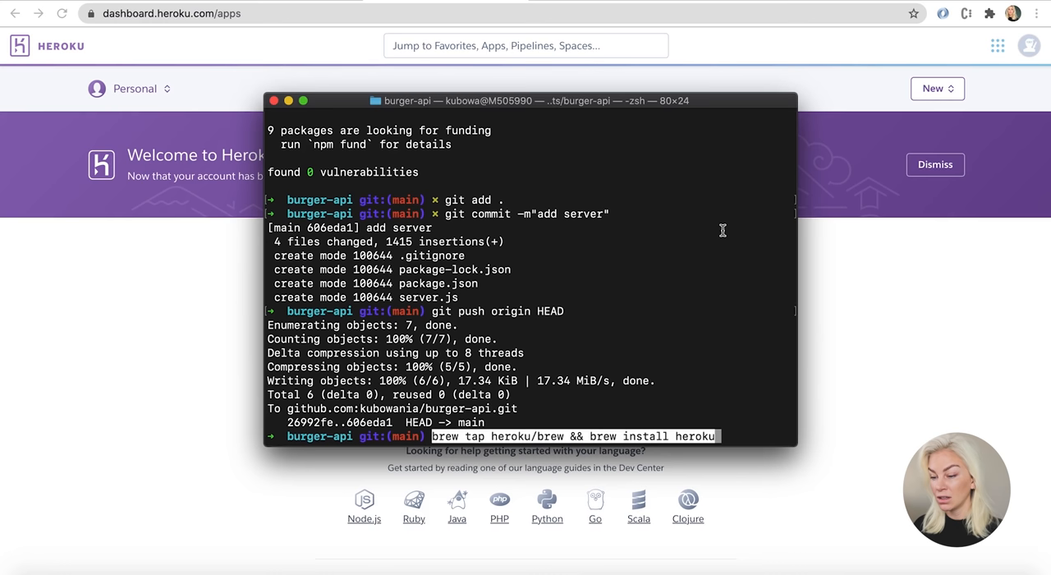
{"action": "key", "text": "Return"}
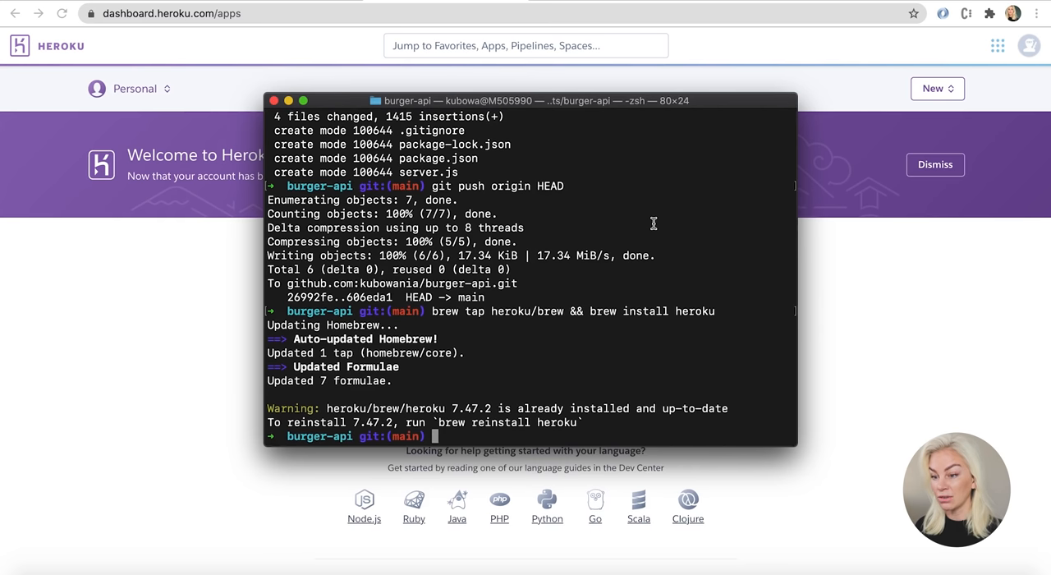
{"action": "mouse_move", "coordinate": [398, 417]}
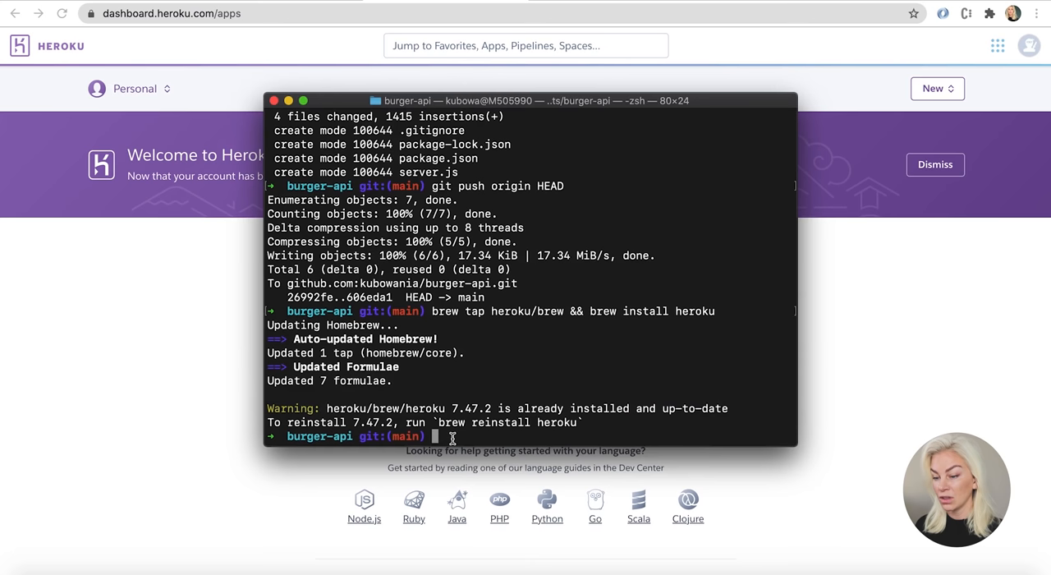
{"action": "type", "text": "npm install -g heroku --registry https://registry.npmjs.org"}
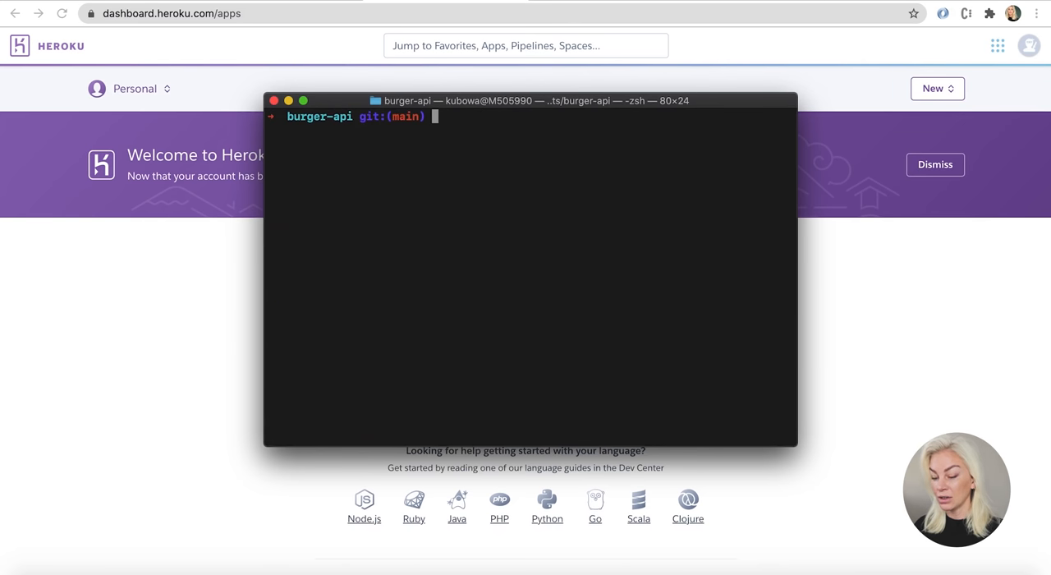
Run heroku create my-burger-api from the burger-api folder
{"action": "type", "text": "heroku creat"}
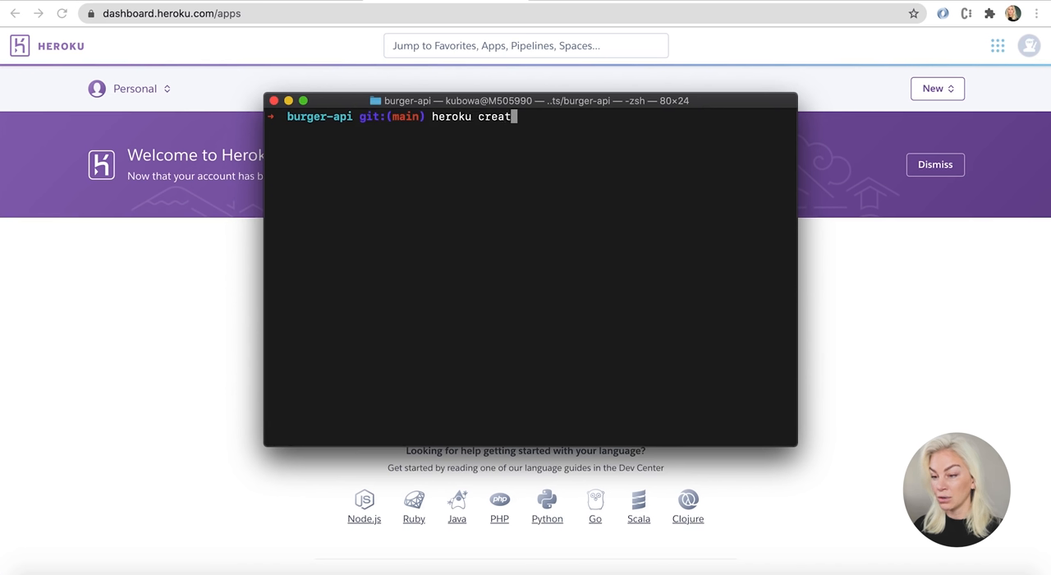
{"action": "type", "text": "e"}
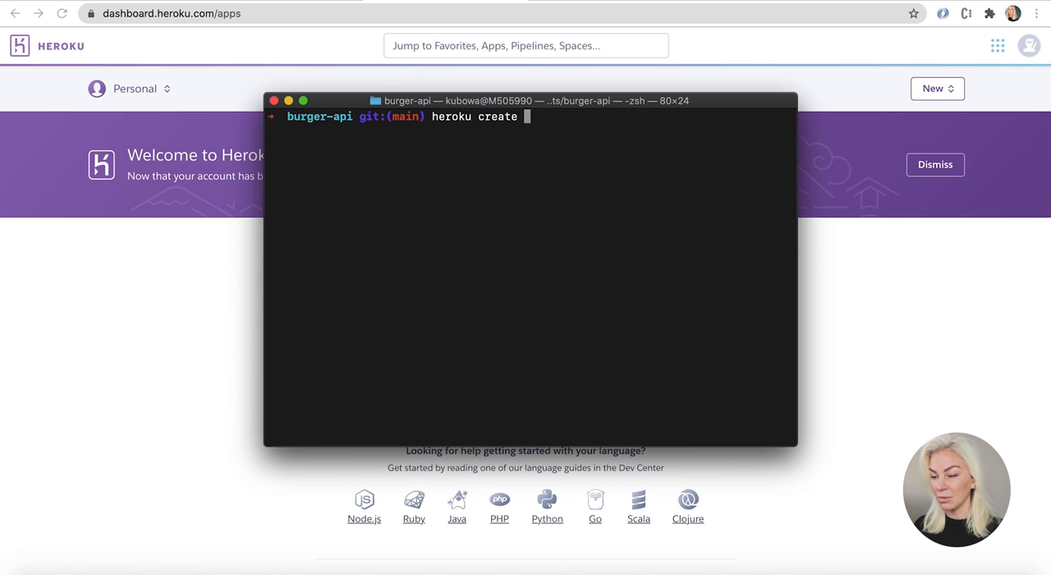
{"action": "type", "text": "my-bur"}
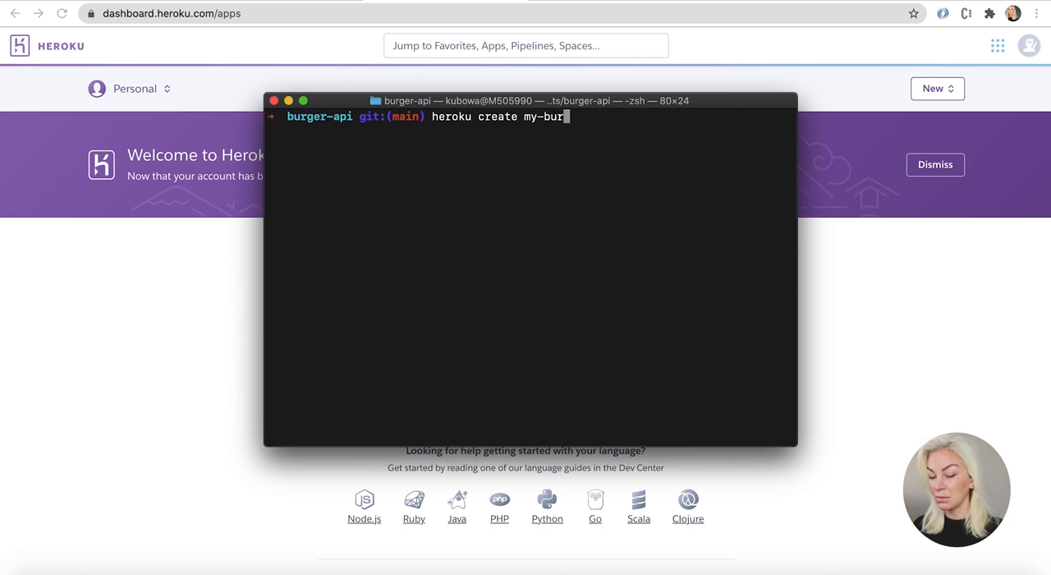
{"action": "type", "text": "ger-api"}
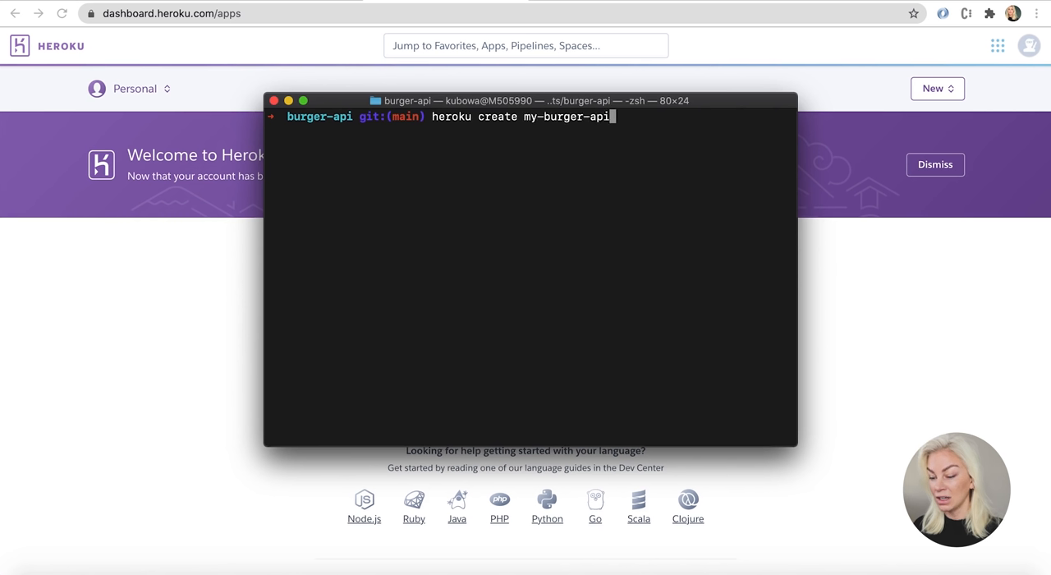
{"action": "key", "text": "Return"}
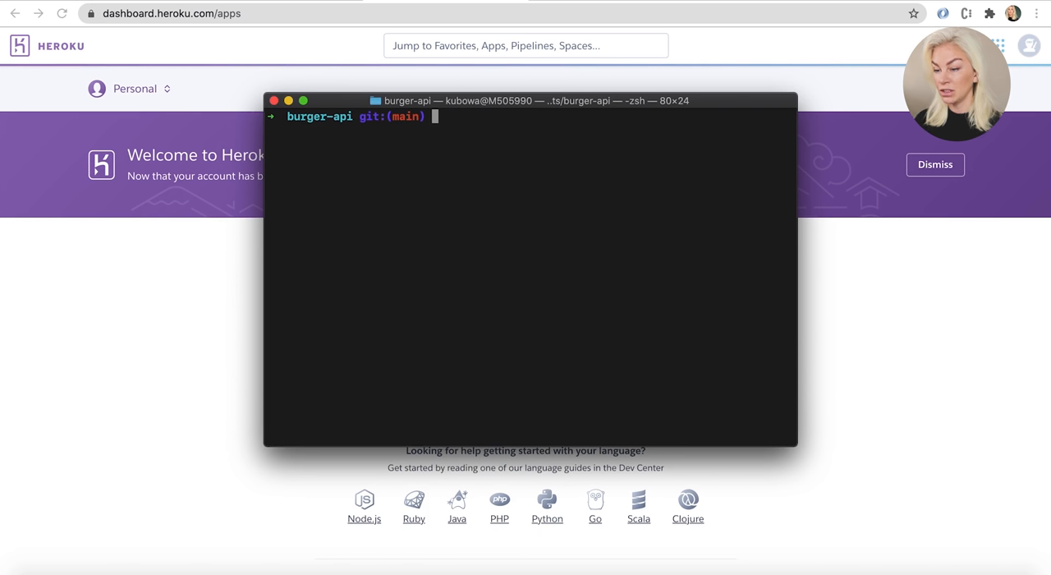
Log the Heroku CLI in with heroku login, authorizing it in the browser
{"action": "type", "text": "heroku login"}
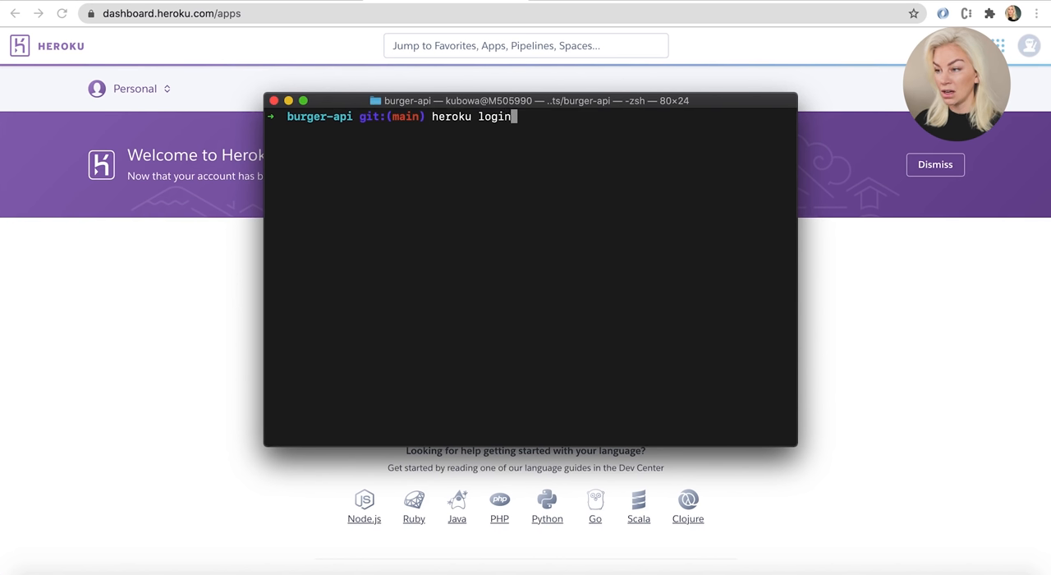
{"action": "key", "text": "Return"}
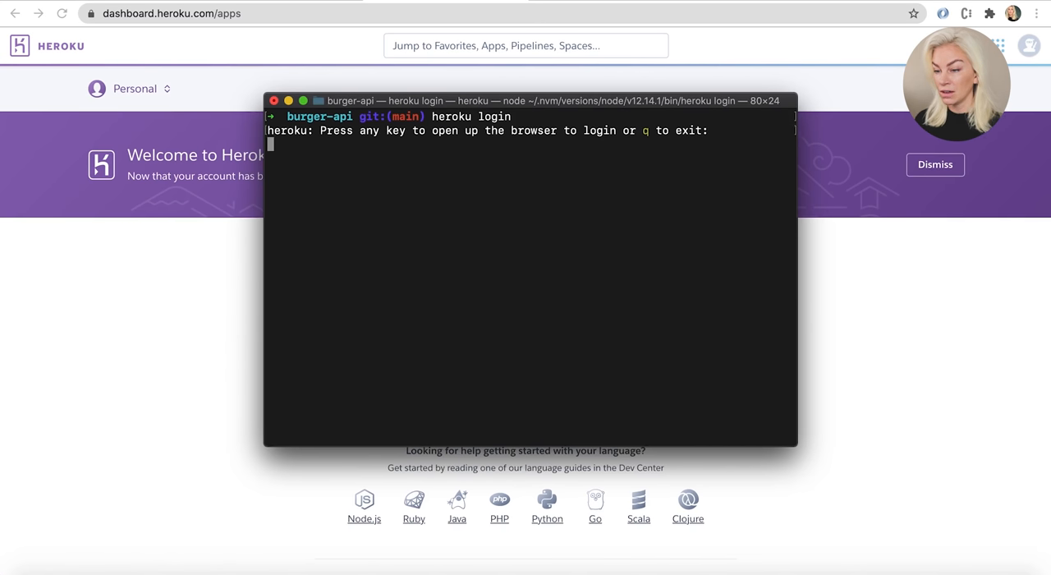
{"action": "key", "text": "space"}
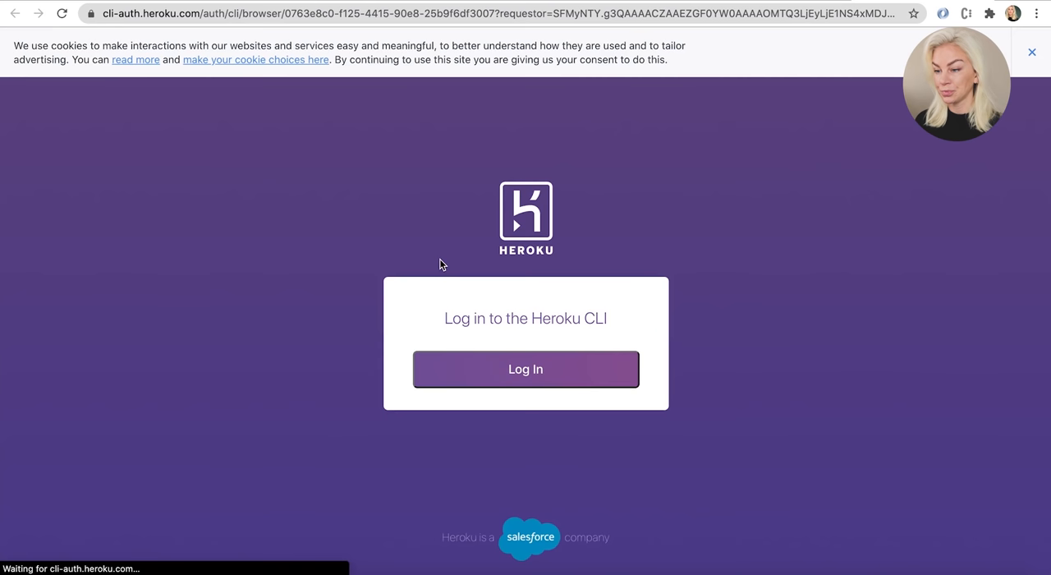
{"action": "left_click", "coordinate": [526, 368]}
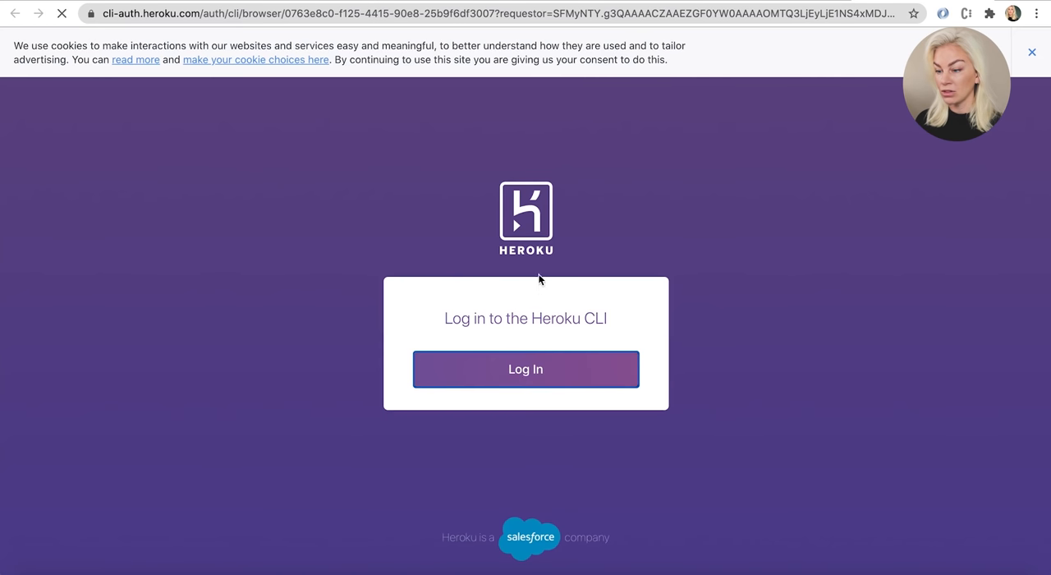
{"action": "left_click", "coordinate": [525, 368]}
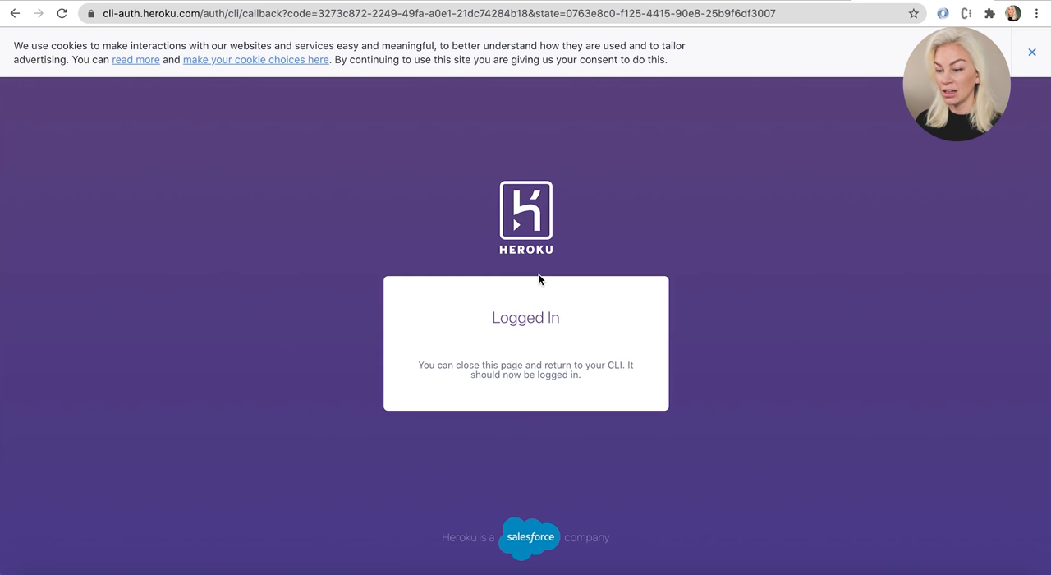
{"action": "mouse_move", "coordinate": [679, 499]}
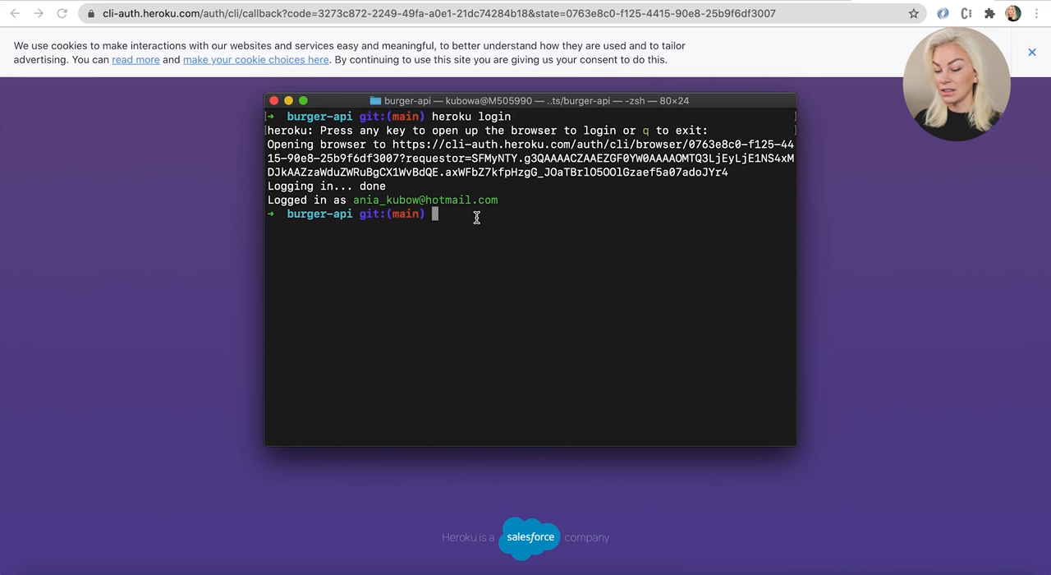
Create the Heroku app my-burger-api-project and select its herokuapp.com address
{"action": "type", "text": "heroku"}
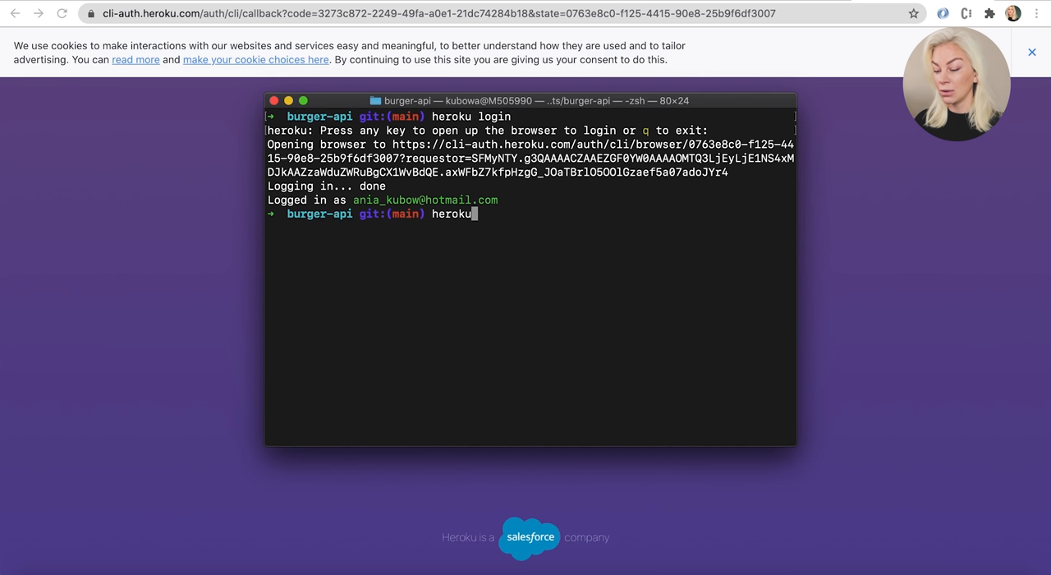
{"action": "type", "text": "create"}
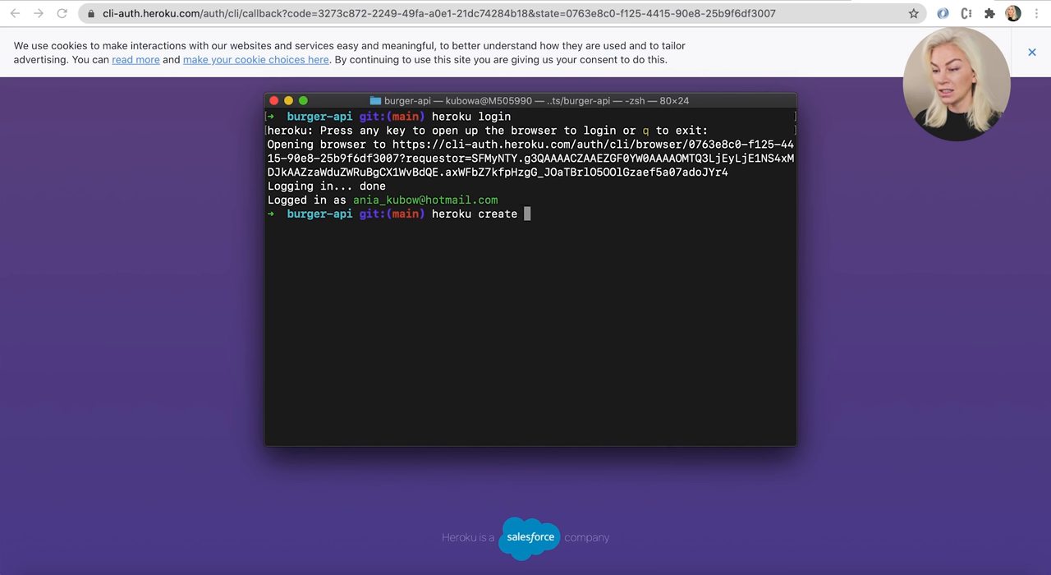
{"action": "type", "text": "my-burger"}
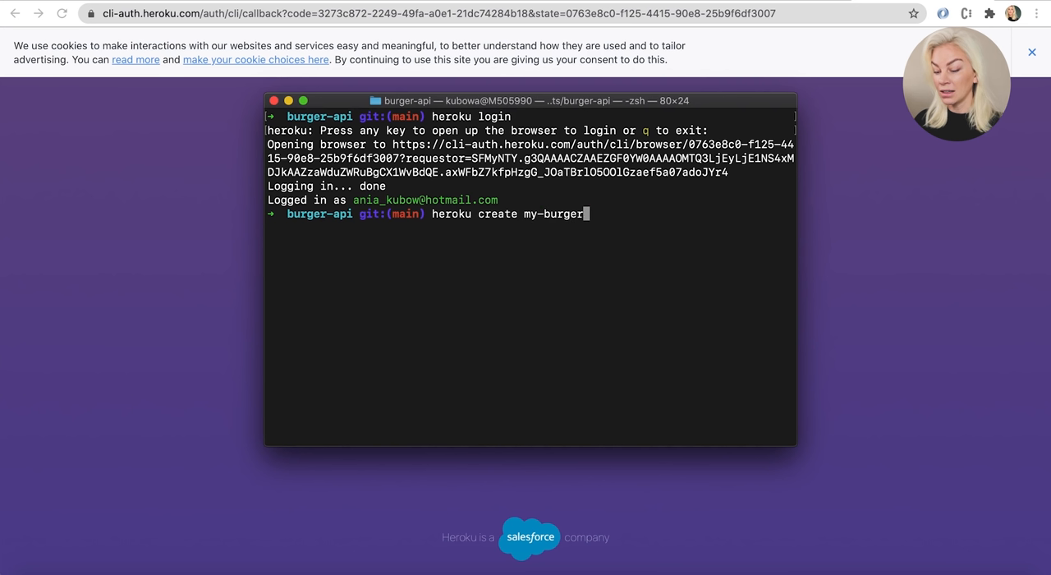
{"action": "type", "text": "-api-"}
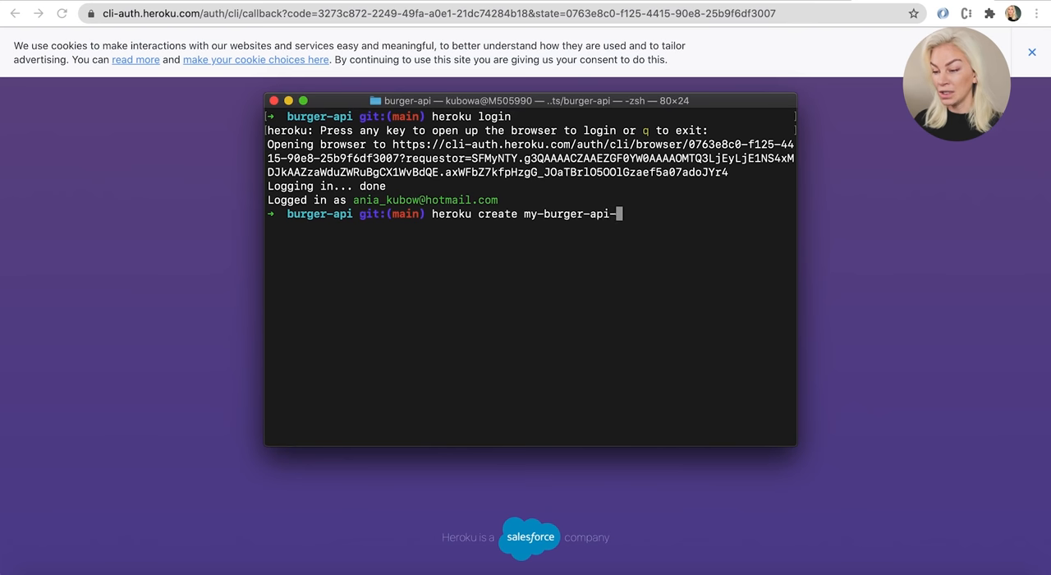
{"action": "type", "text": "project"}
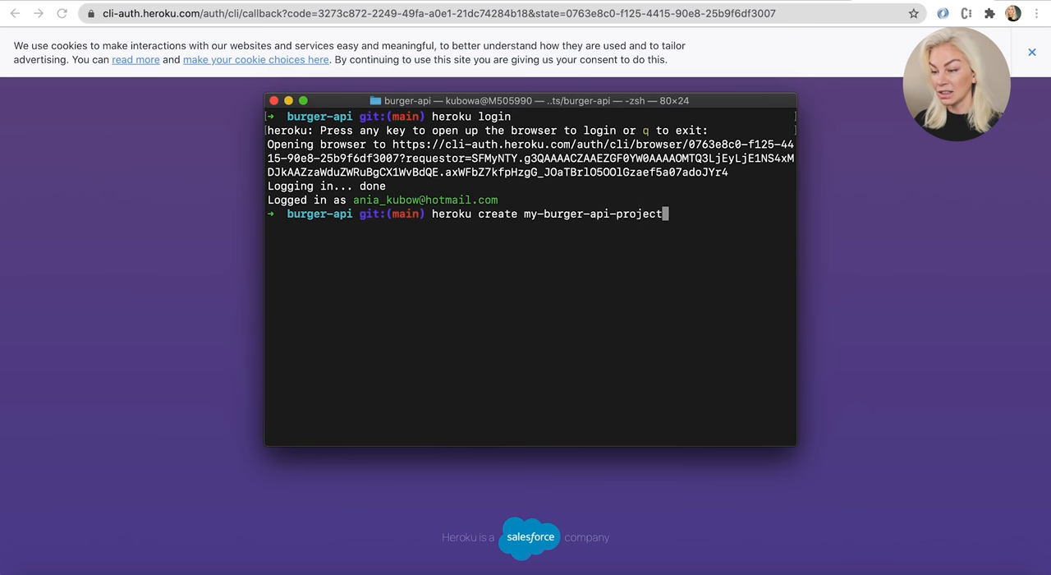
{"action": "key", "text": "Return"}
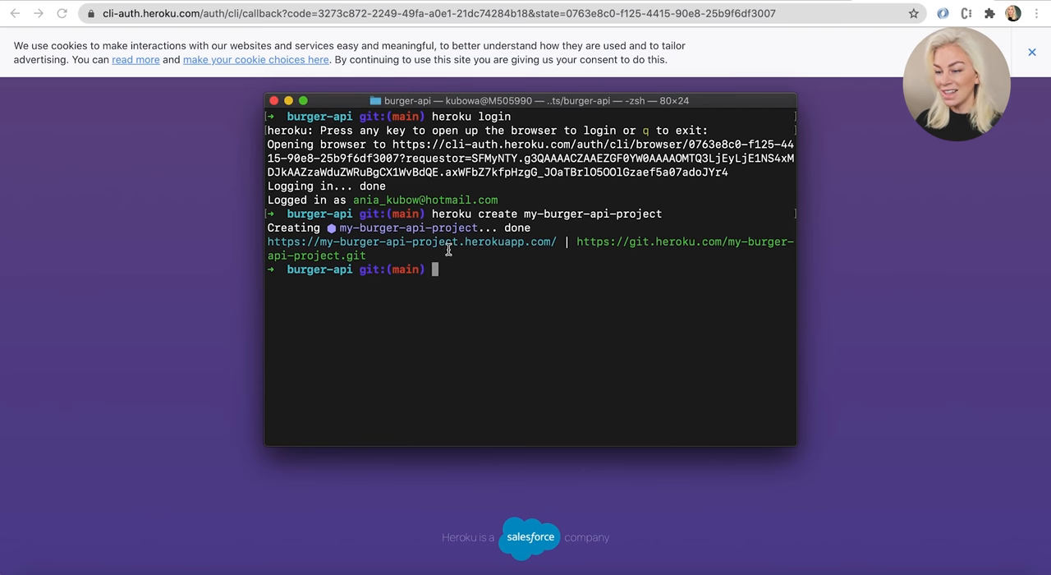
{"action": "double_click", "coordinate": [410, 241]}
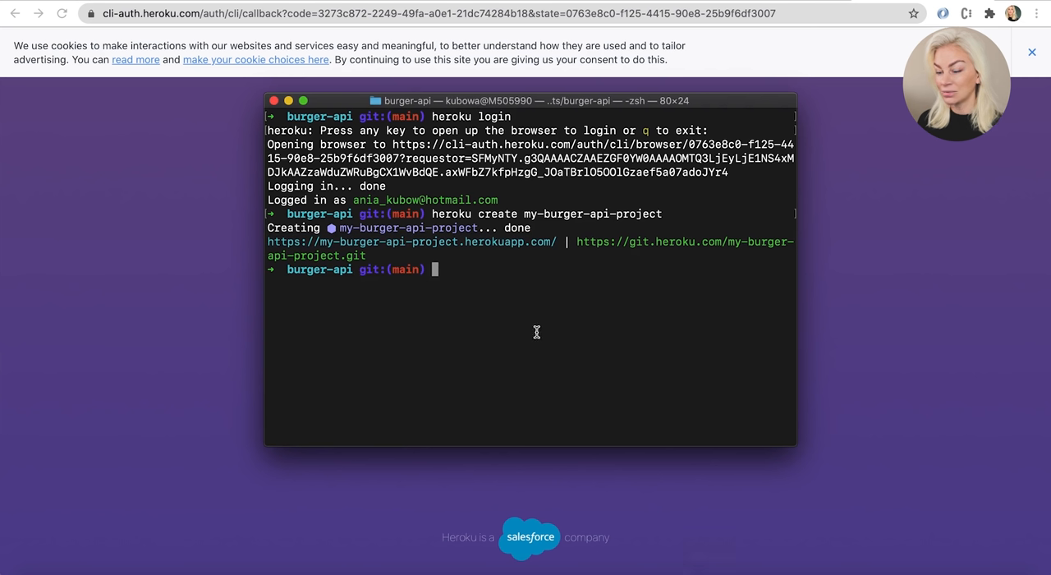
{"action": "mouse_move", "coordinate": [513, 290]}
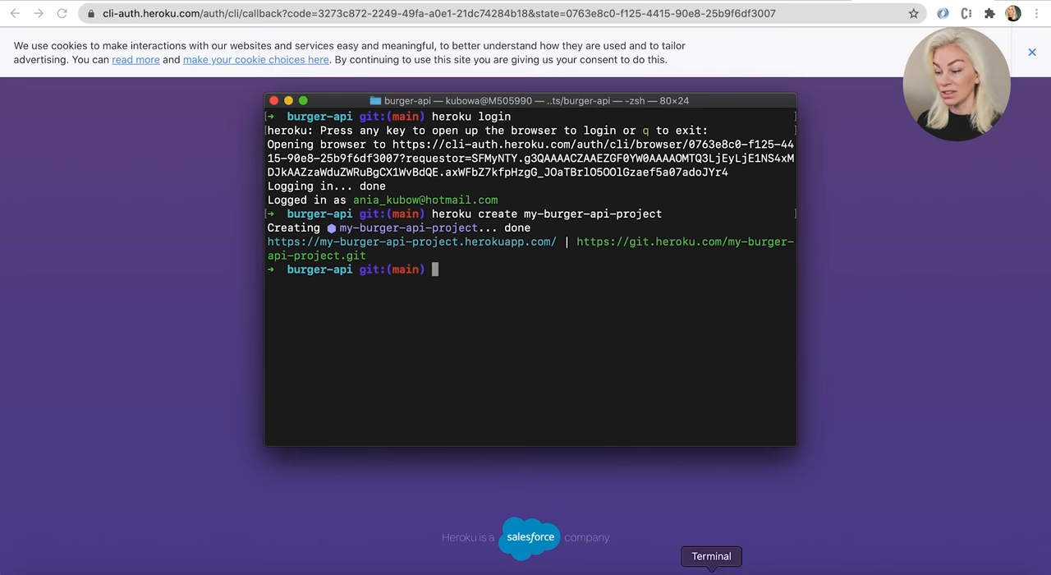
Deploy with git push heroku main and start heroku open for the live app
{"action": "type", "text": "git"}
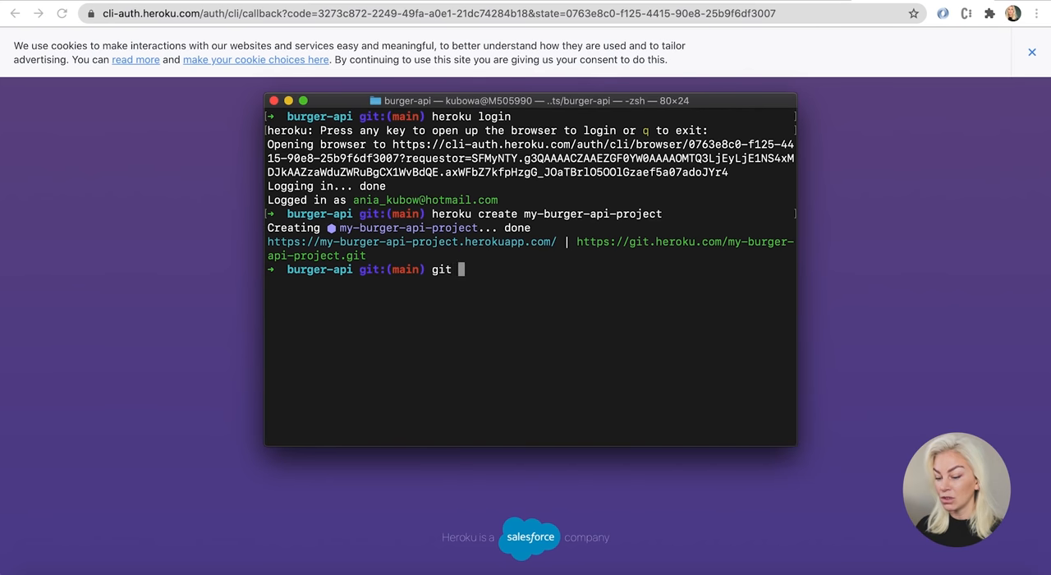
{"action": "type", "text": "push her"}
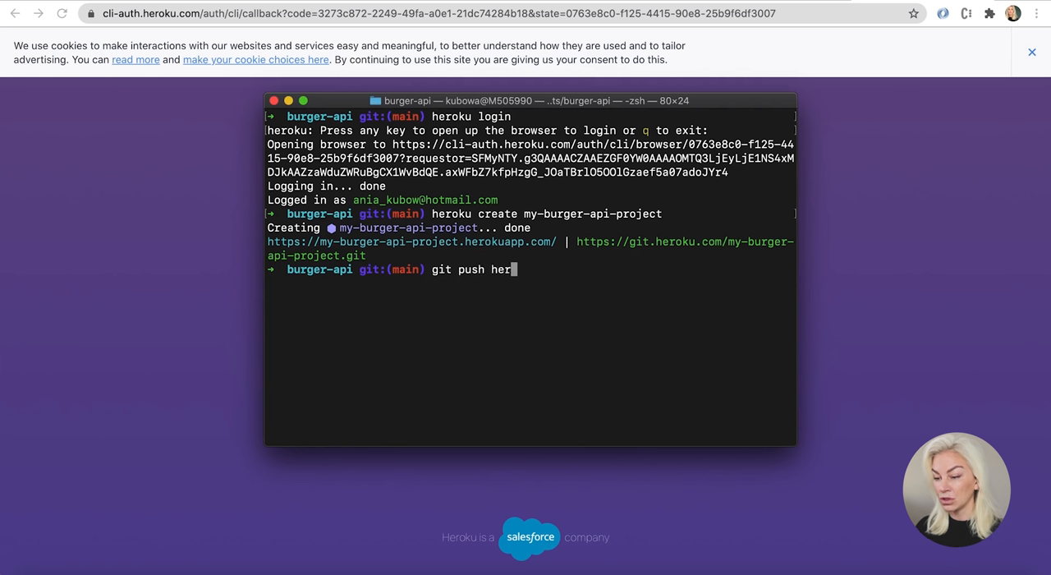
{"action": "type", "text": "oku main"}
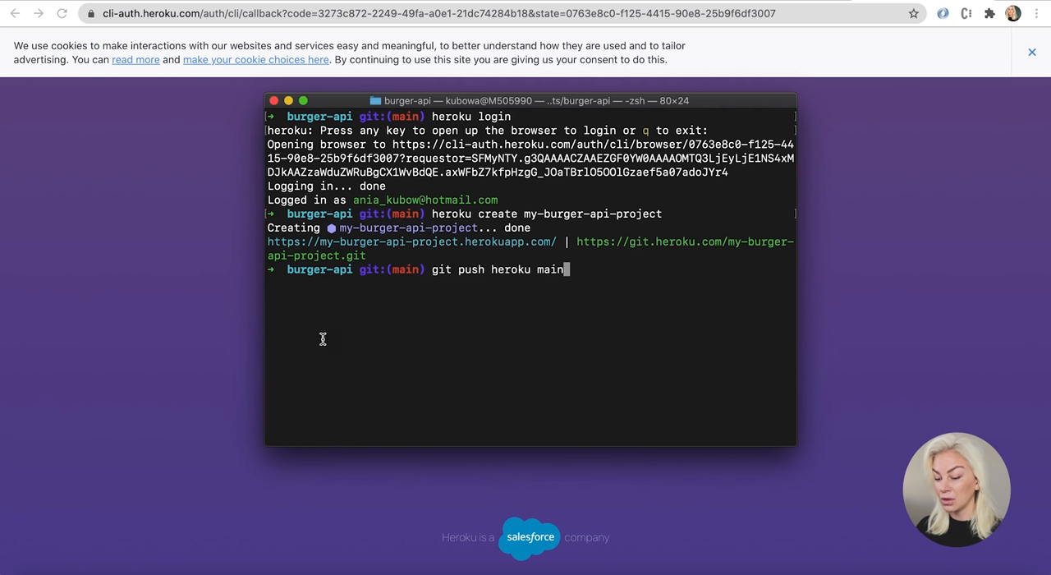
{"action": "double_click", "coordinate": [406, 269]}
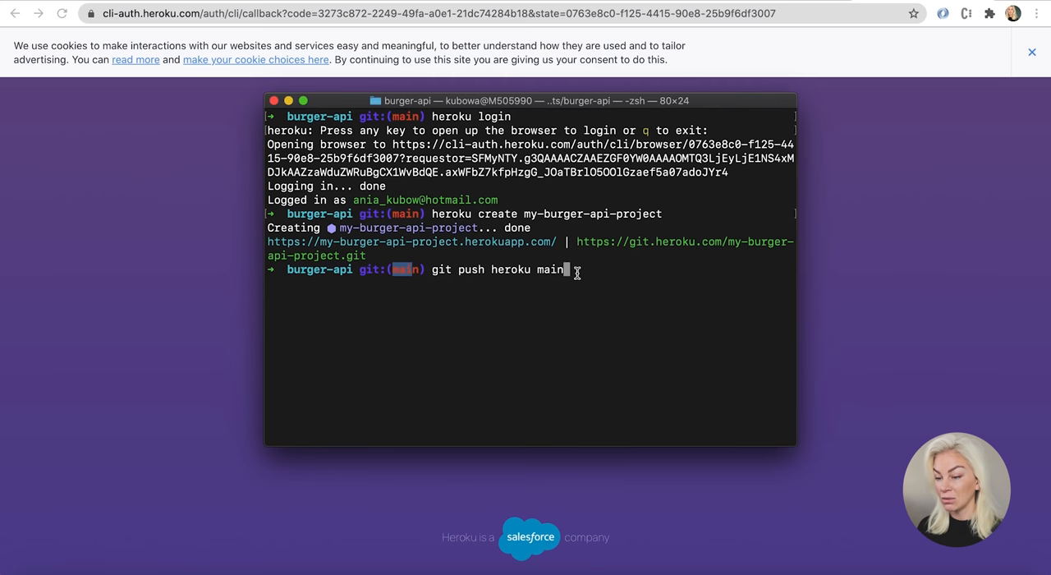
{"action": "key", "text": "Return"}
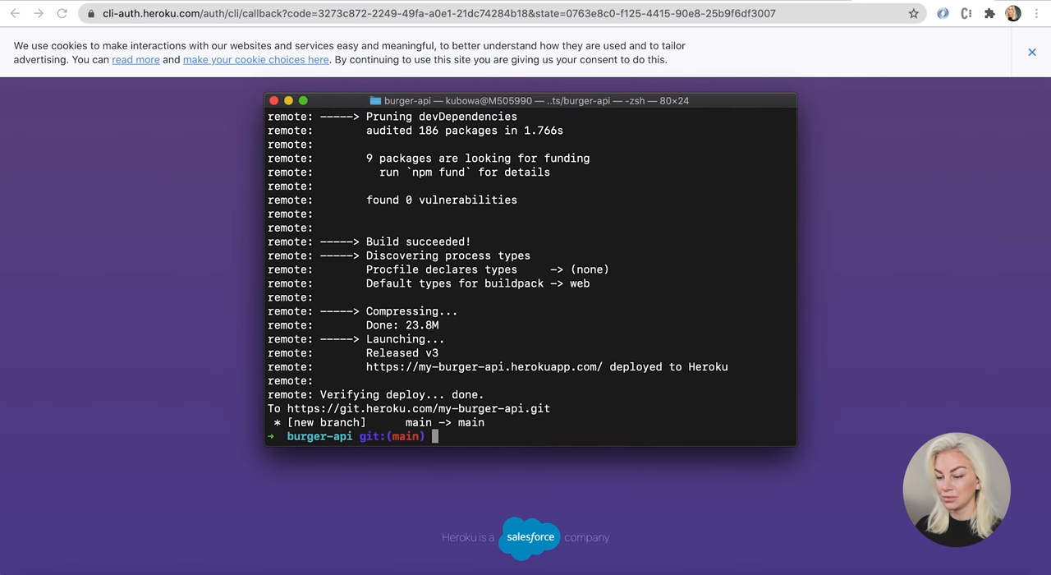
{"action": "type", "text": "heroku o"}
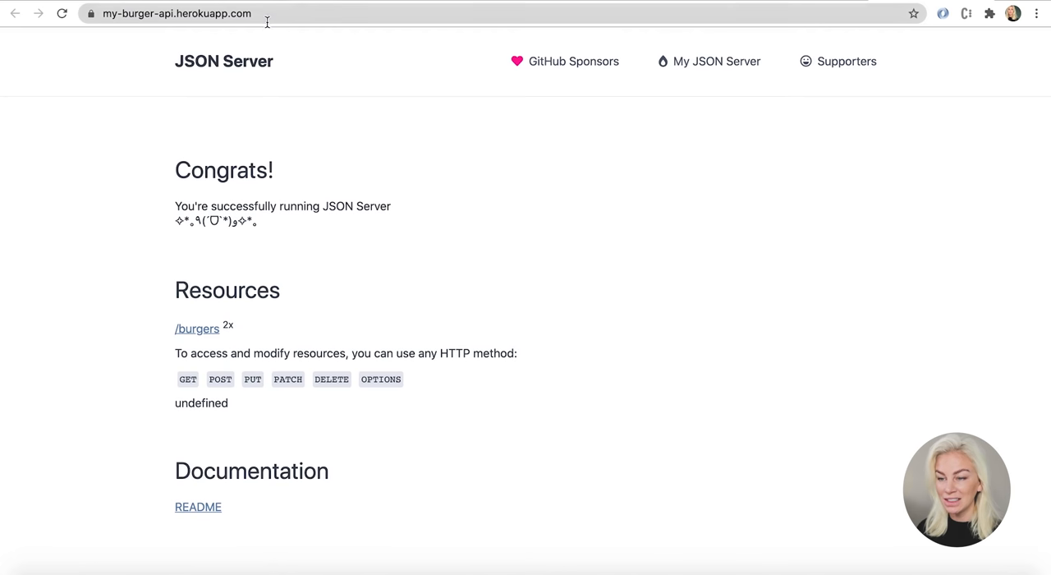
View the live /burgers endpoint listing the Tribute Burger and Pulled Mooshie records
{"action": "left_click", "coordinate": [177, 13]}
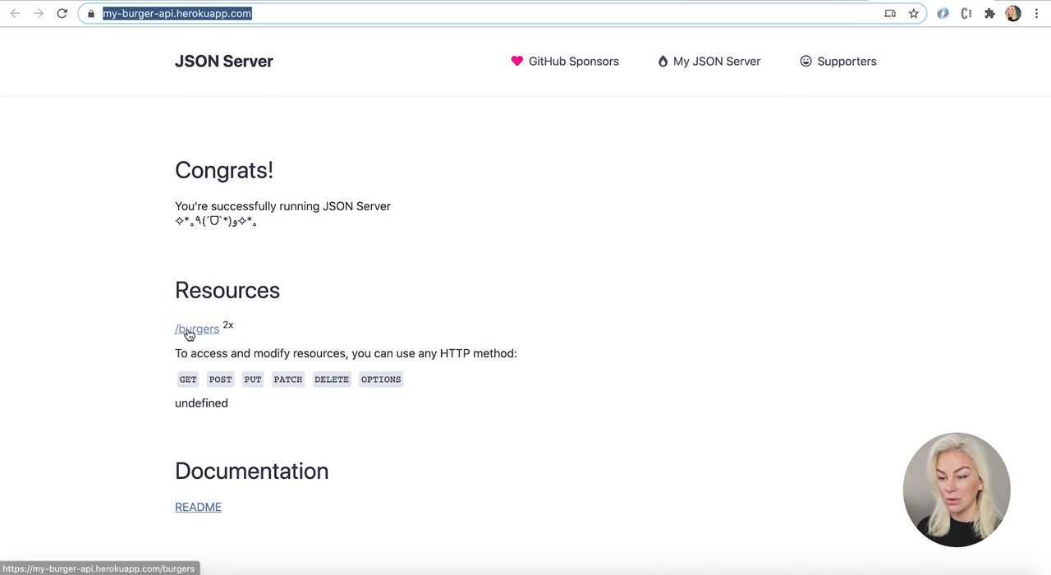
{"action": "left_click", "coordinate": [197, 329]}
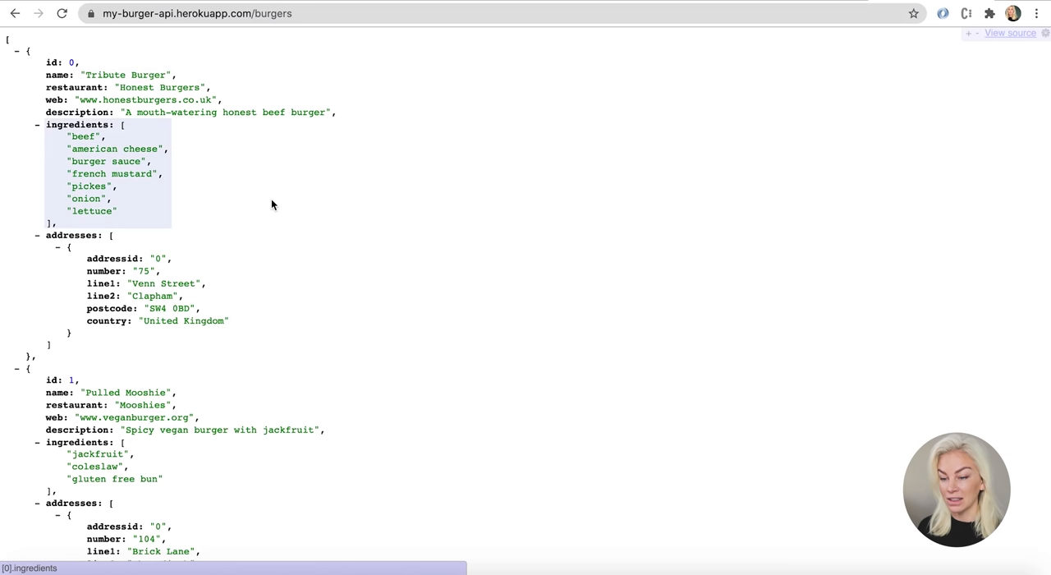
{"action": "left_click", "coordinate": [197, 14]}
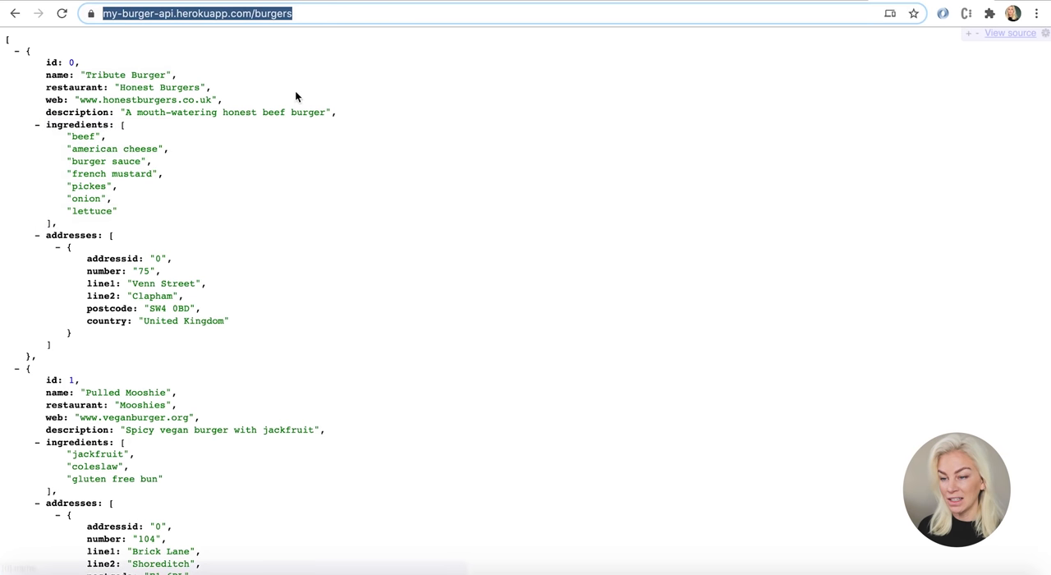
{"action": "scroll", "scroll_direction": "down", "scroll_amount": 3}
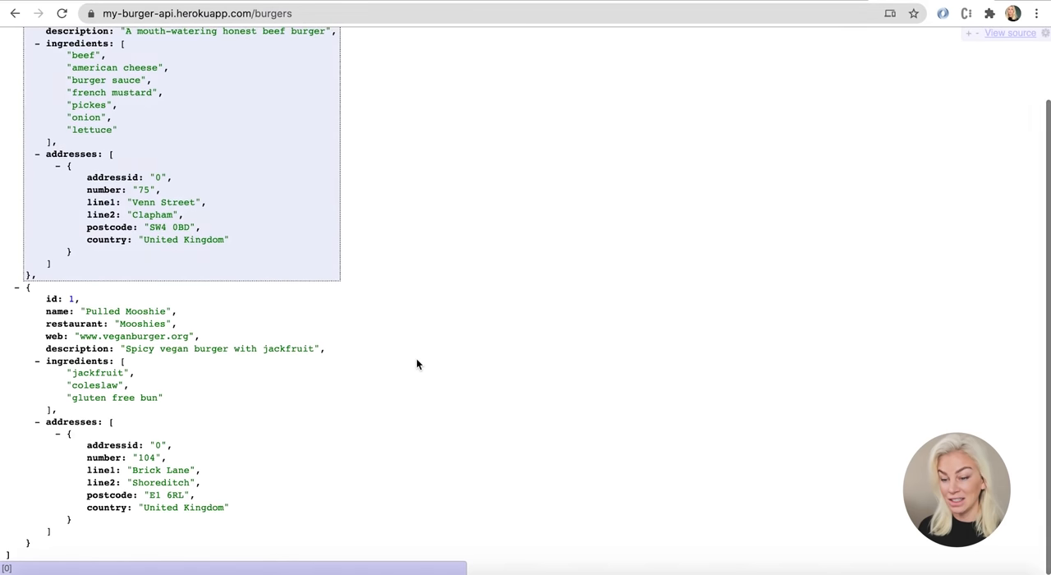
{"action": "scroll", "scroll_direction": "up", "scroll_amount": 3}
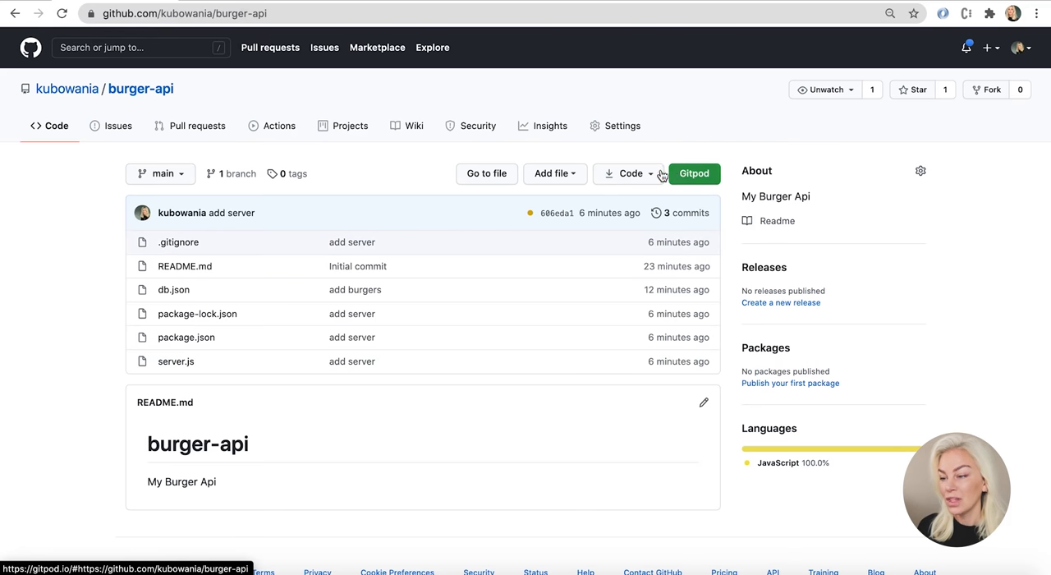
{"action": "left_click", "coordinate": [627, 174]}
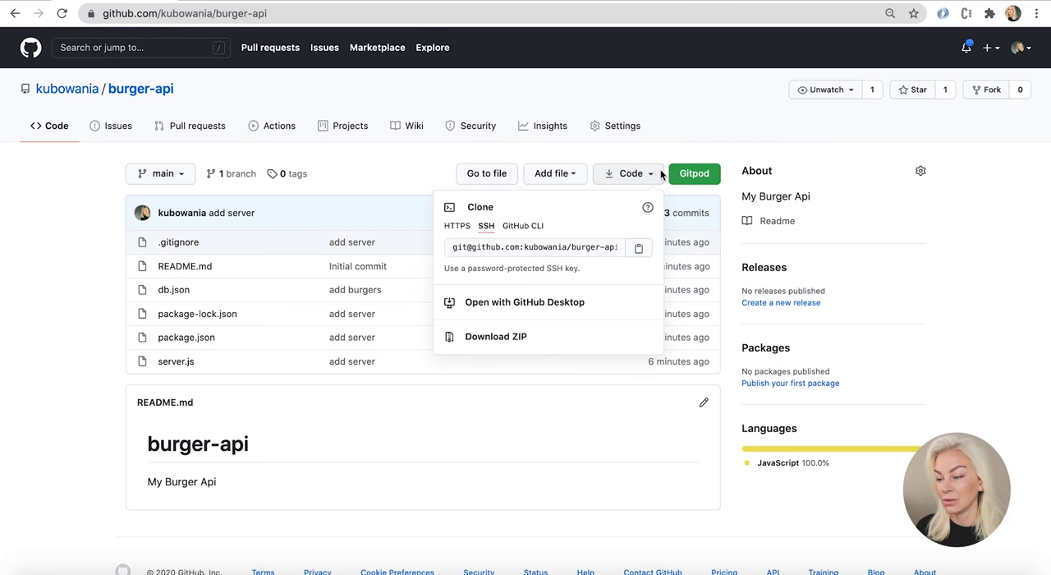
{"action": "mouse_move", "coordinate": [670, 188]}
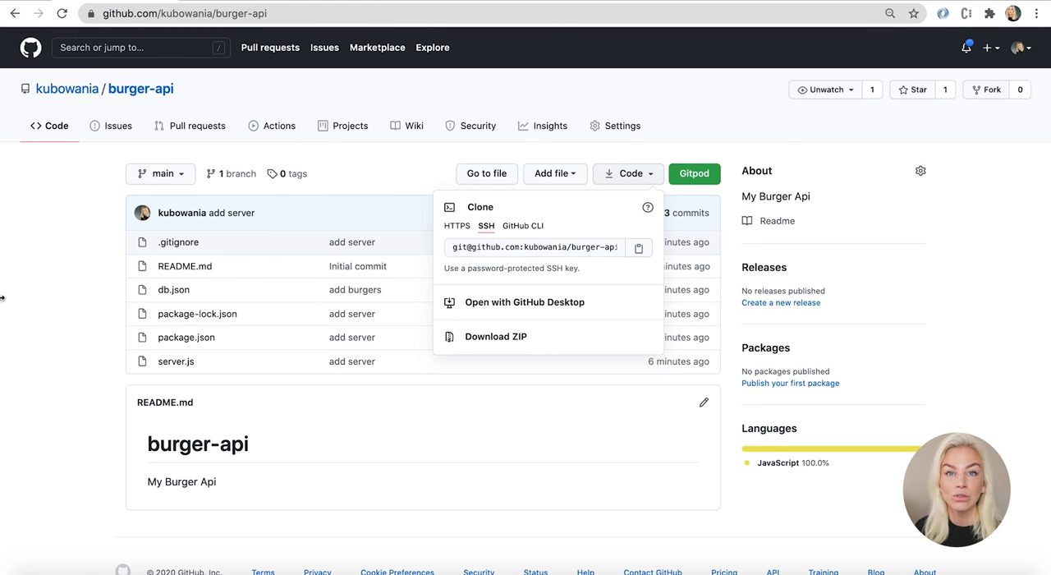
{"action": "left_click", "coordinate": [90, 299]}
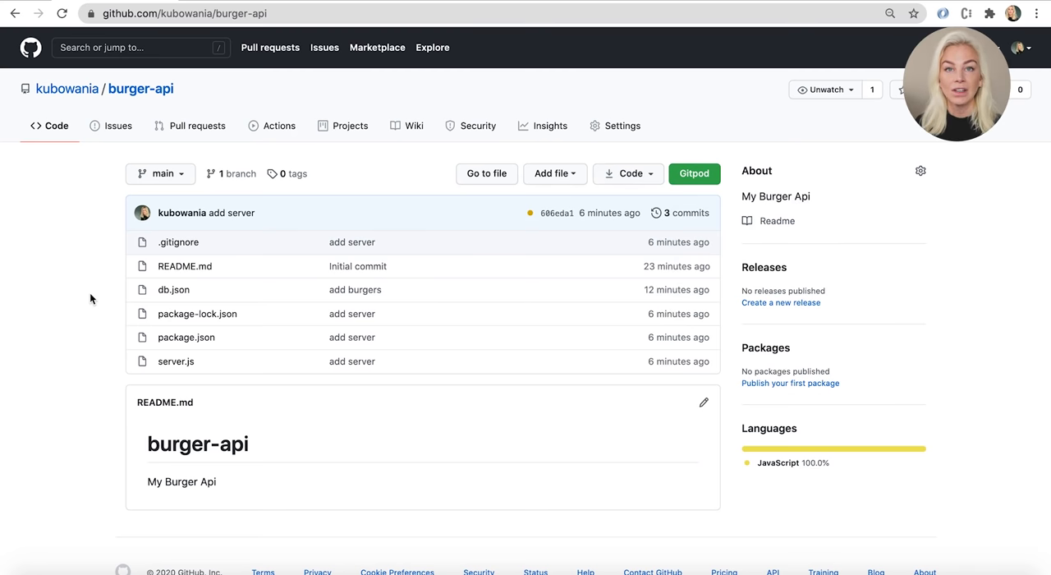